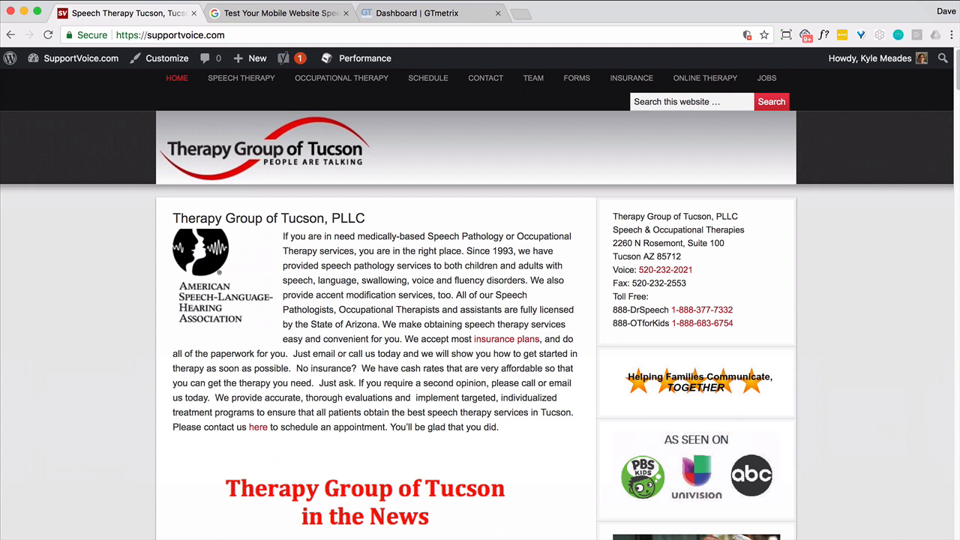
{"action": "mouse_move", "coordinate": [192, 34]}
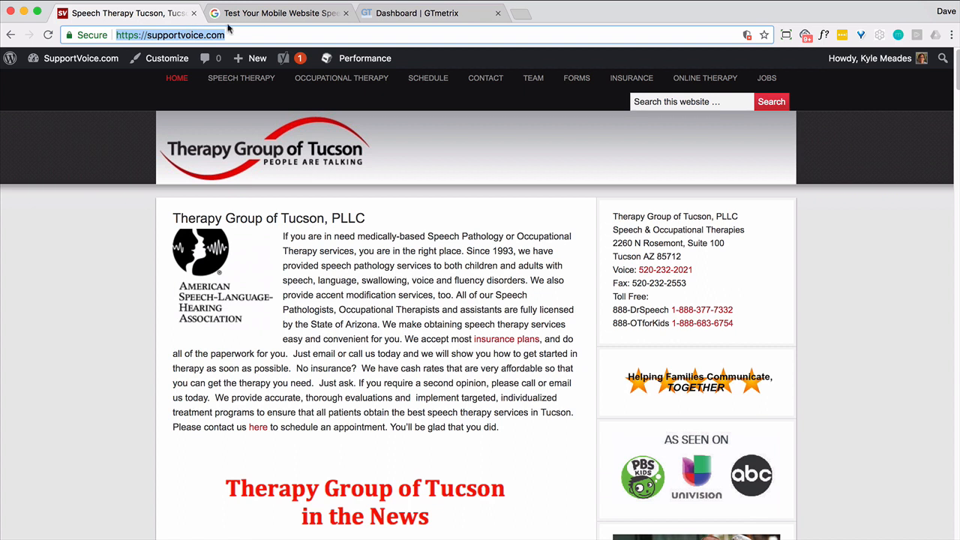
Start a GTmetrix analysis of supportvoice.com alongside the Test My Site mobile speed test.
{"action": "left_click", "coordinate": [277, 12]}
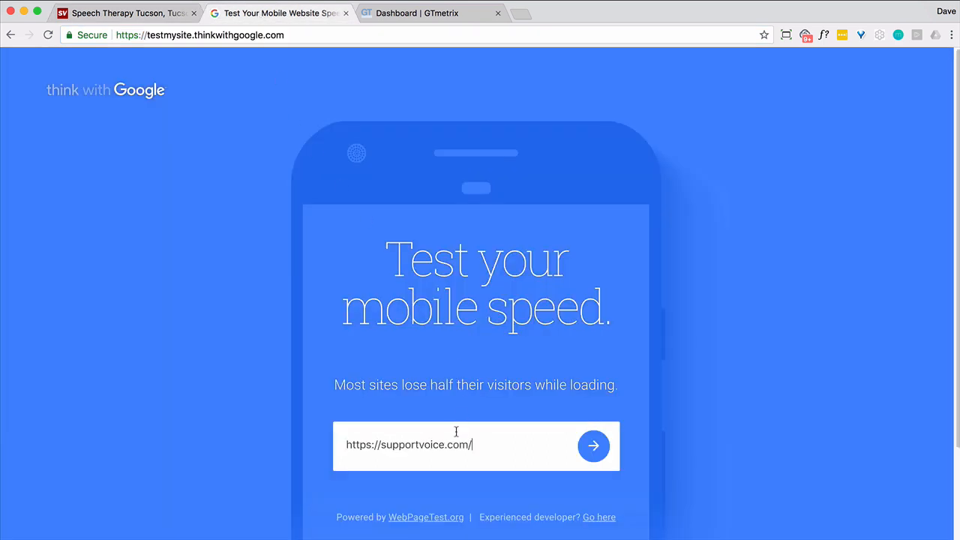
{"action": "left_click", "coordinate": [594, 446]}
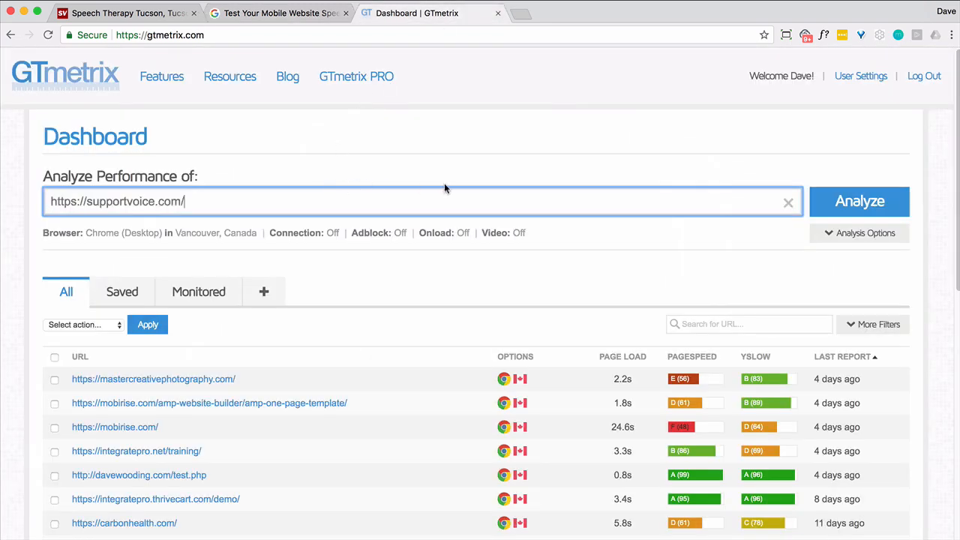
{"action": "left_click", "coordinate": [860, 201]}
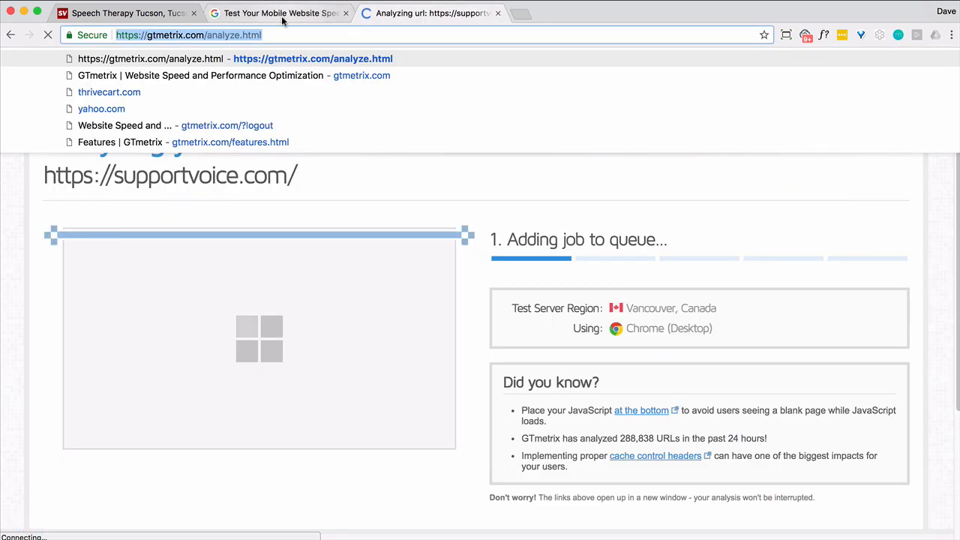
Complete the reCAPTCHA bus-image verification on Test My Site and submit it.
{"action": "left_click", "coordinate": [278, 12]}
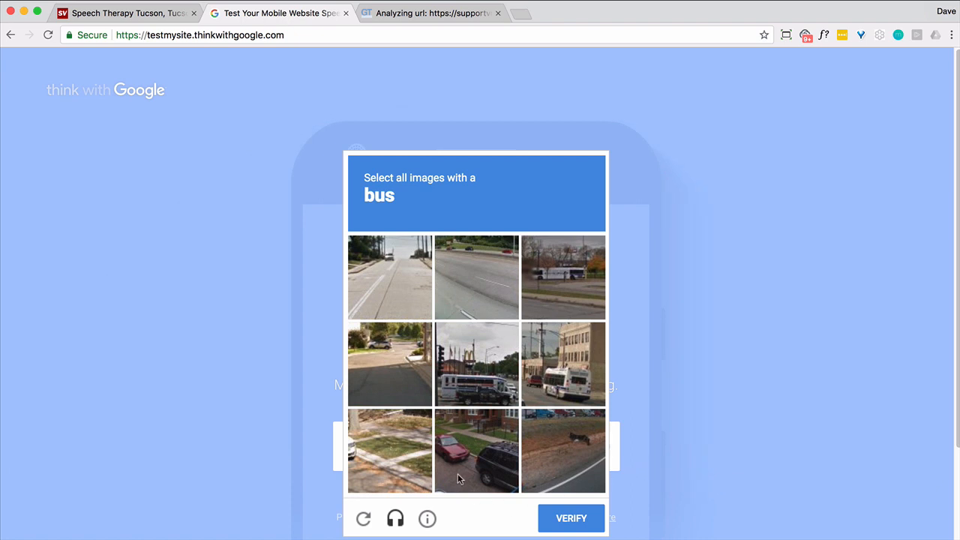
{"action": "left_click", "coordinate": [562, 278]}
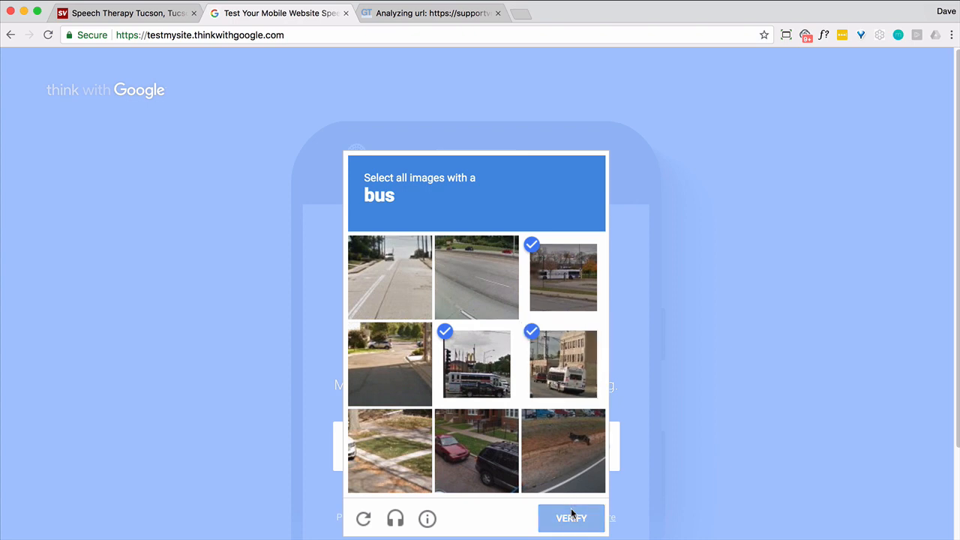
{"action": "left_click", "coordinate": [570, 517]}
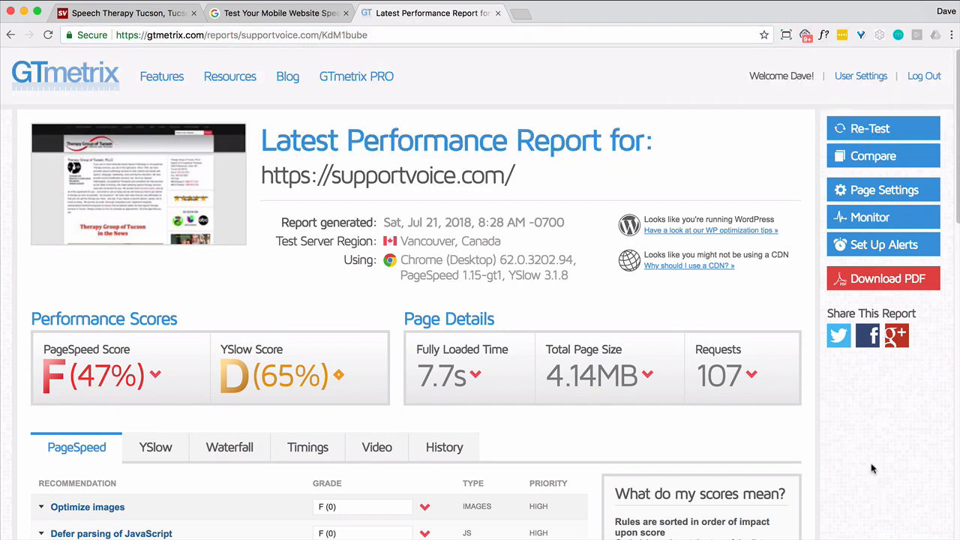
{"action": "mouse_move", "coordinate": [288, 405]}
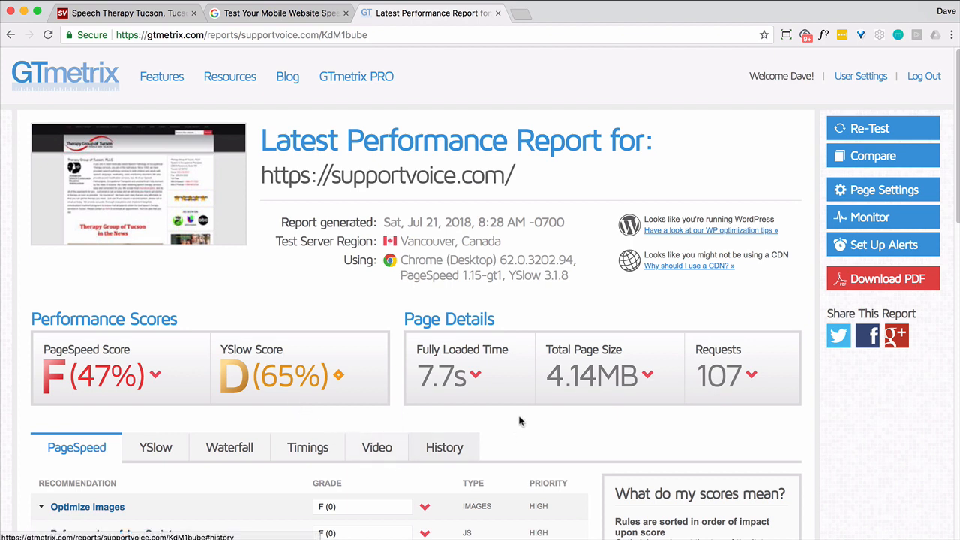
{"action": "mouse_move", "coordinate": [486, 426]}
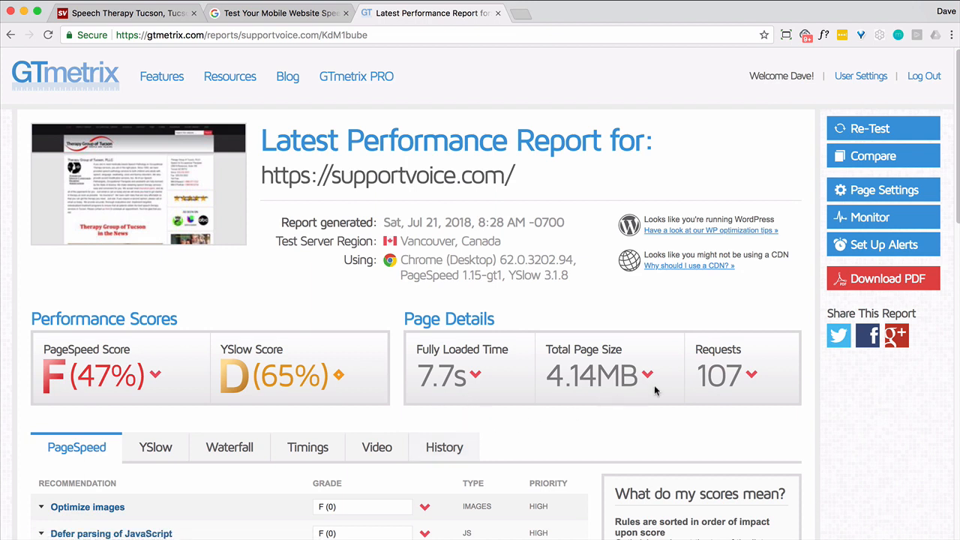
{"action": "mouse_move", "coordinate": [493, 390]}
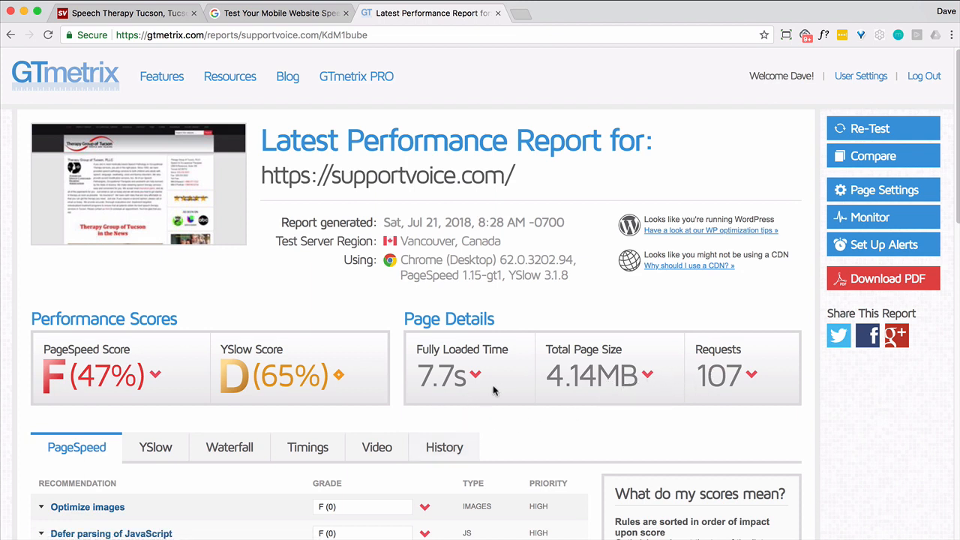
{"action": "mouse_move", "coordinate": [432, 372]}
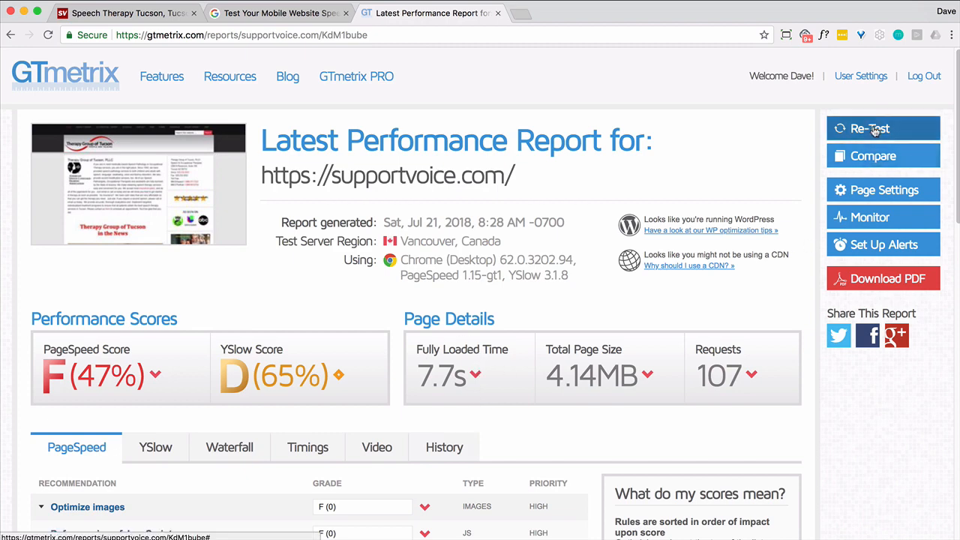
Re-test supportvoice.com for a new report (5.5s load, 4.06MB page size).
{"action": "left_click", "coordinate": [871, 129]}
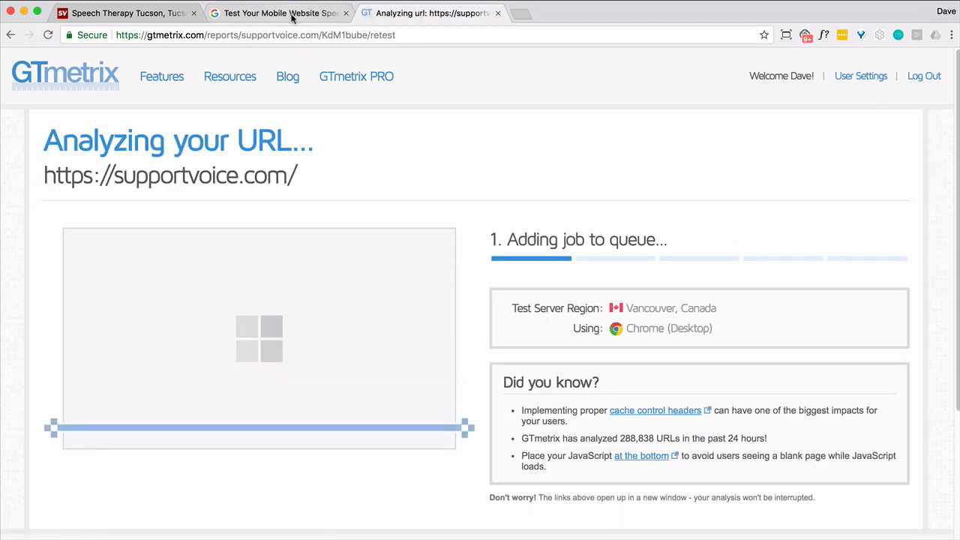
{"action": "left_click", "coordinate": [279, 12]}
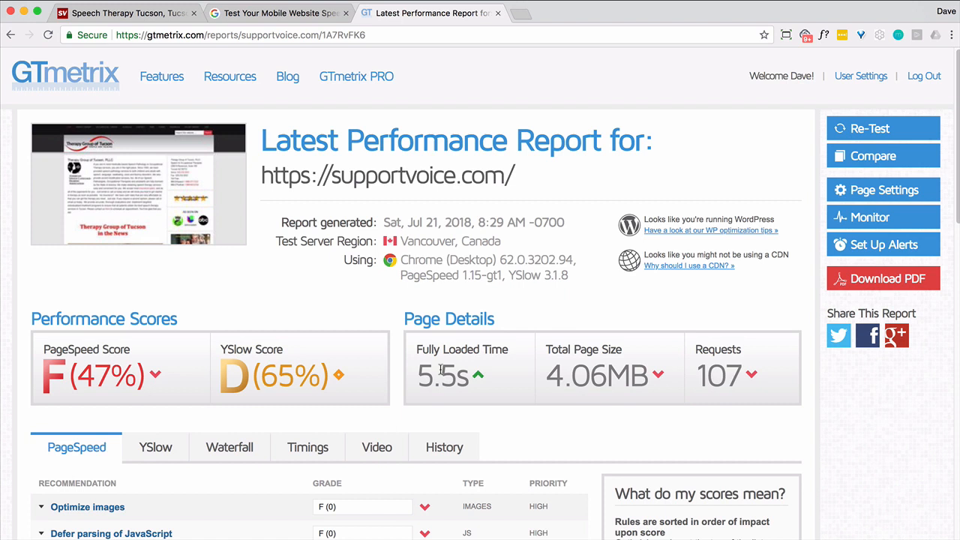
{"action": "mouse_move", "coordinate": [438, 367]}
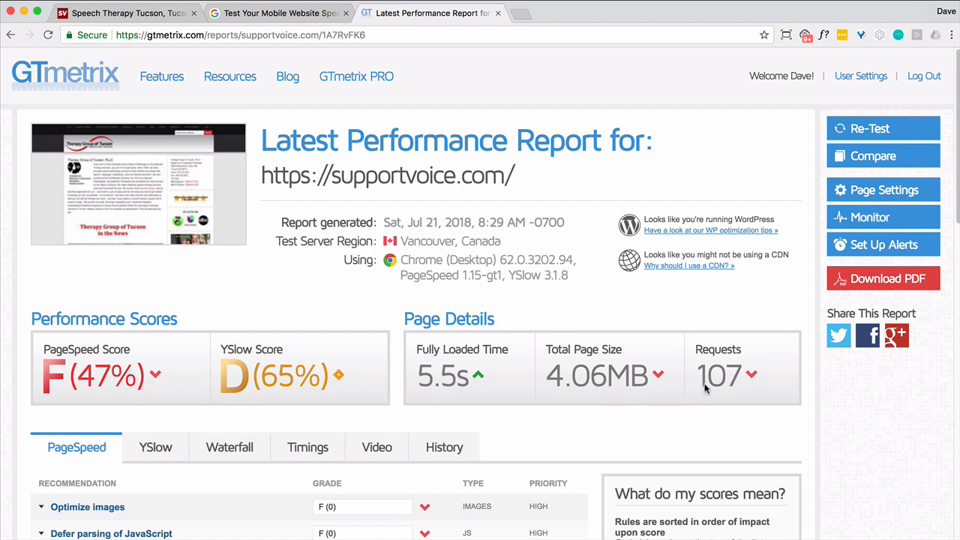
Scroll to the Optimize images recommendation in the PageSpeed list.
{"action": "scroll", "scroll_direction": "down", "scroll_amount": 3}
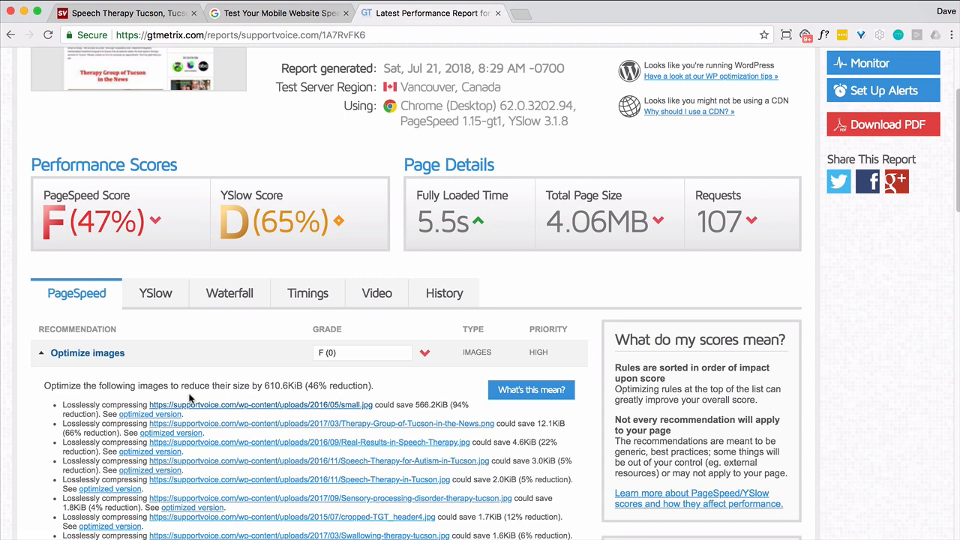
{"action": "mouse_move", "coordinate": [269, 384]}
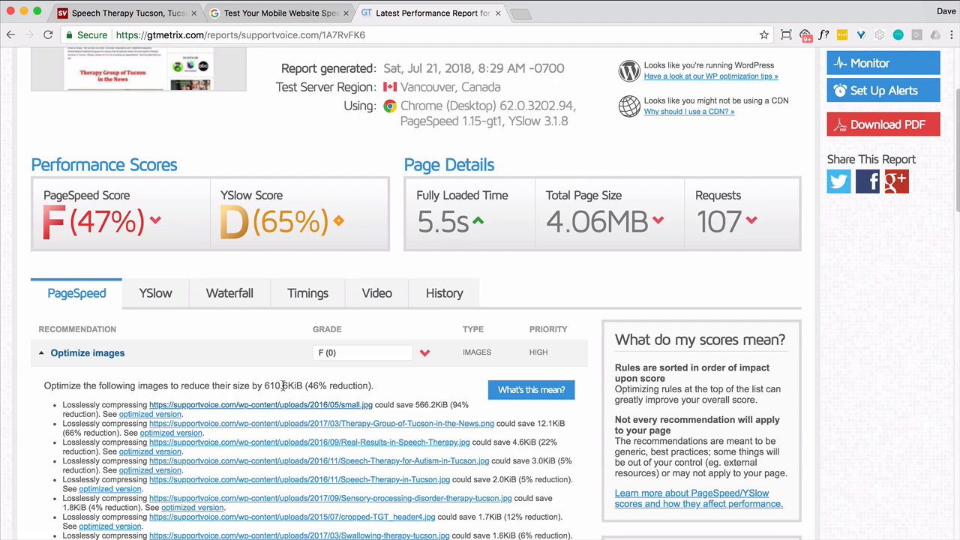
{"action": "mouse_move", "coordinate": [387, 448]}
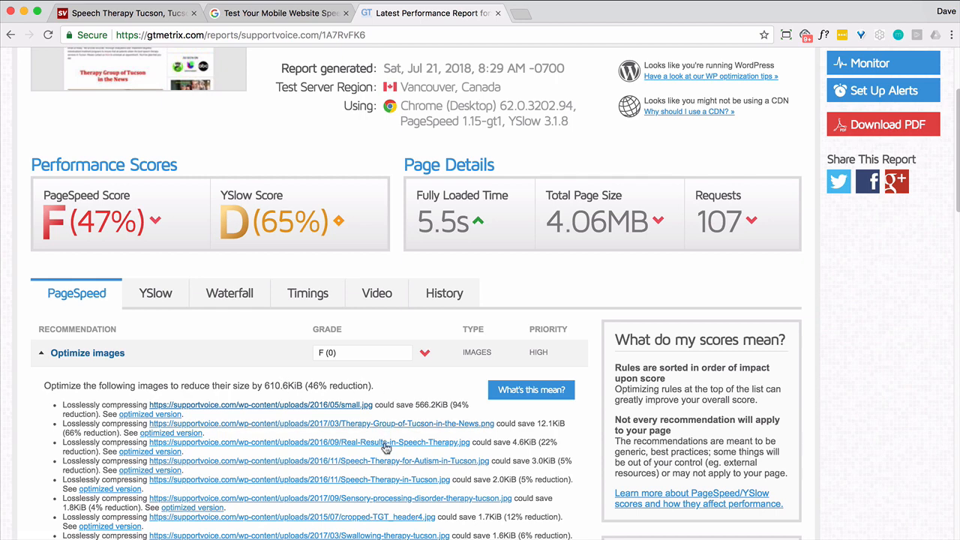
{"action": "mouse_move", "coordinate": [420, 413]}
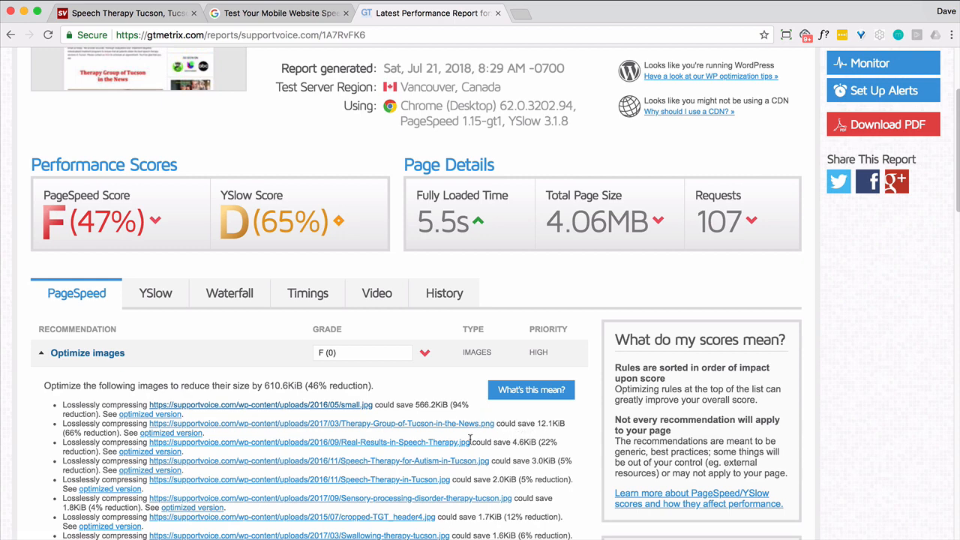
{"action": "mouse_move", "coordinate": [350, 412]}
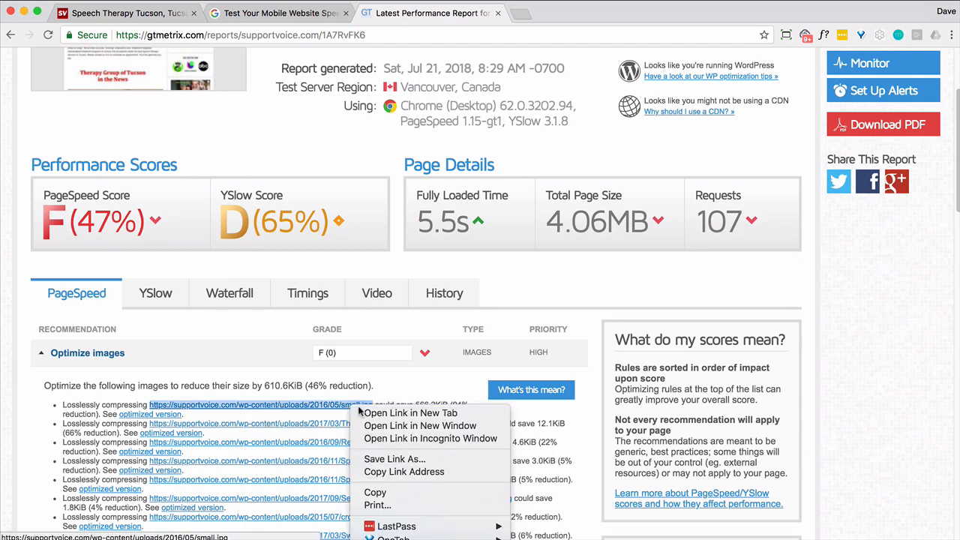
Compare the original small.jpg with its optimized version in separate tabs.
{"action": "left_click", "coordinate": [408, 412]}
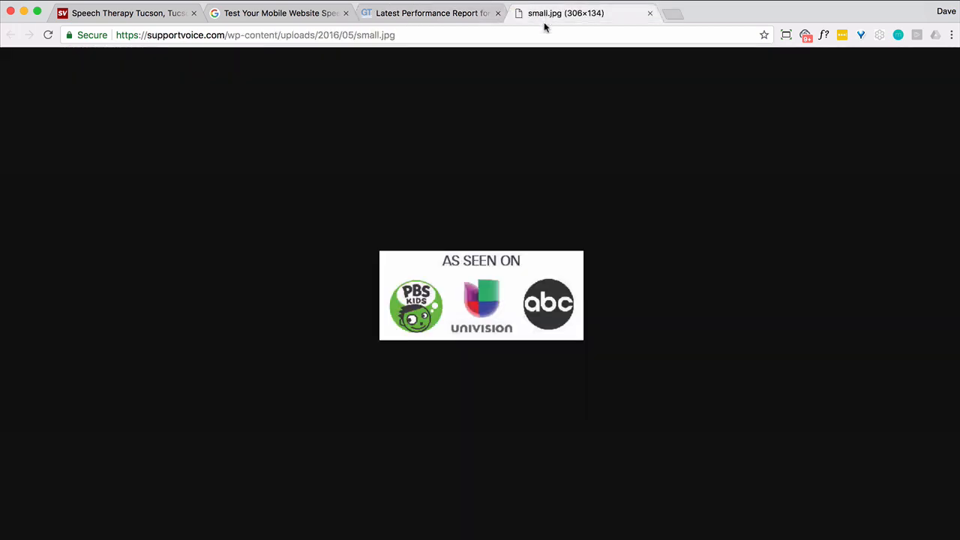
{"action": "left_click", "coordinate": [427, 12]}
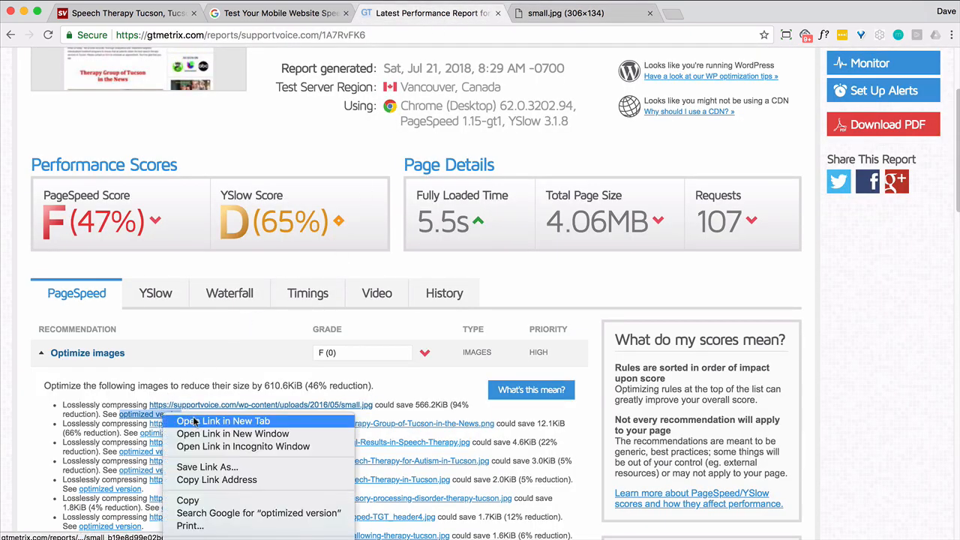
{"action": "left_click", "coordinate": [222, 420]}
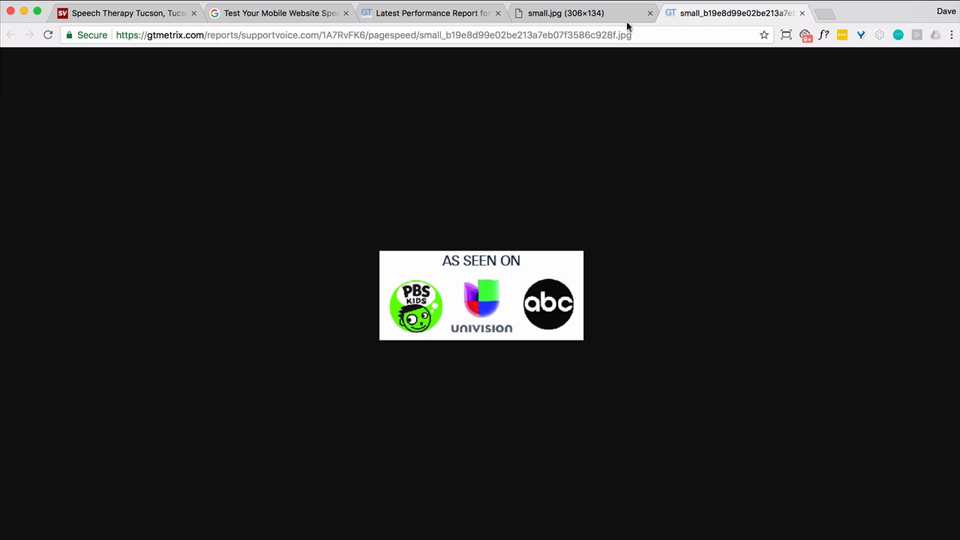
{"action": "left_click", "coordinate": [567, 12]}
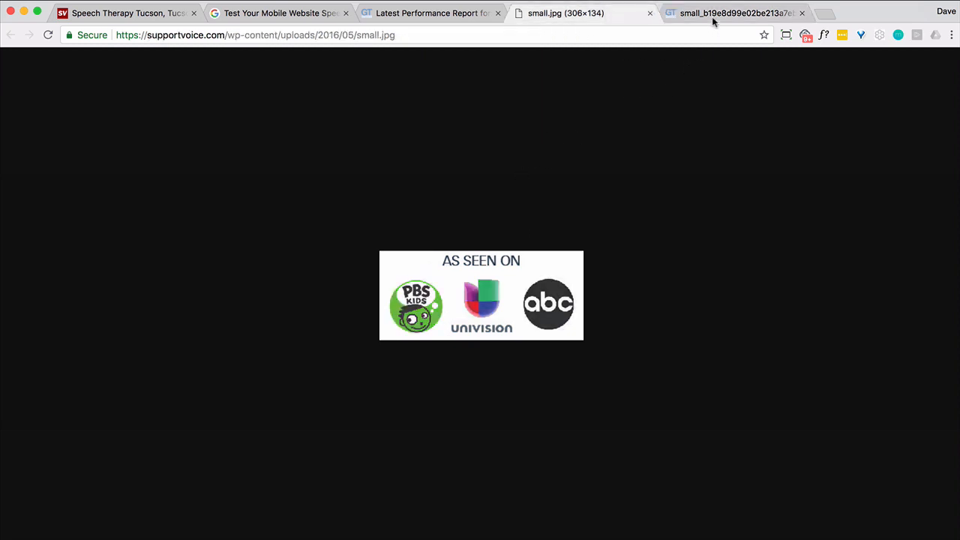
{"action": "left_click", "coordinate": [801, 12]}
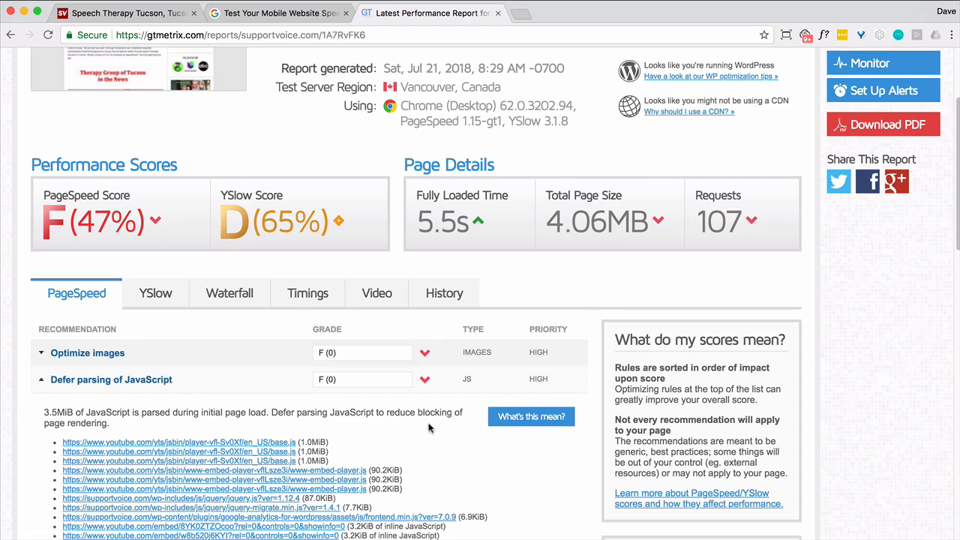
Scroll to the Defer parsing of JavaScript recommendation listing YouTube player scripts.
{"action": "scroll", "scroll_direction": "down", "scroll_amount": 3}
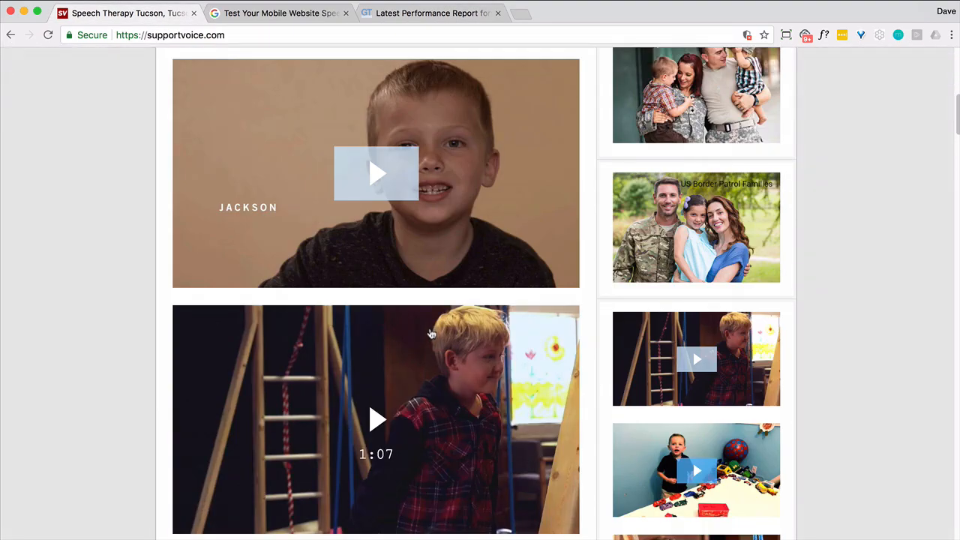
Review the embedded video sliders down the supportvoice.com homepage, then return to the report.
{"action": "scroll", "scroll_direction": "down", "scroll_amount": 3}
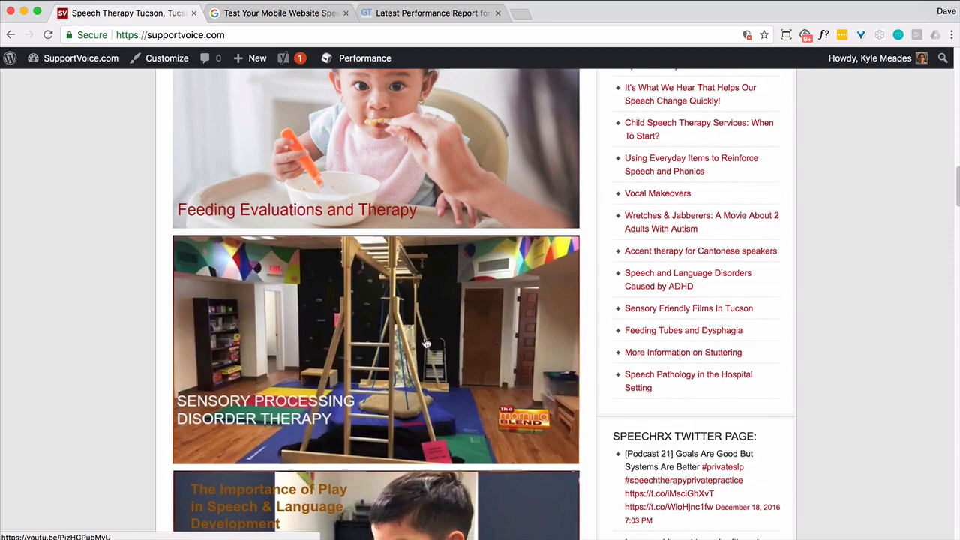
{"action": "scroll", "scroll_direction": "down", "scroll_amount": 3}
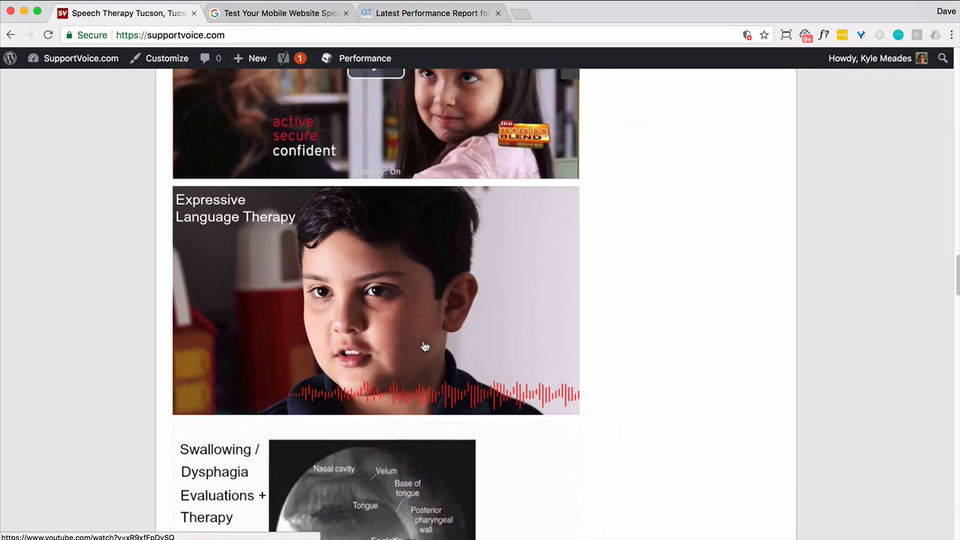
{"action": "scroll", "scroll_direction": "down", "scroll_amount": 3}
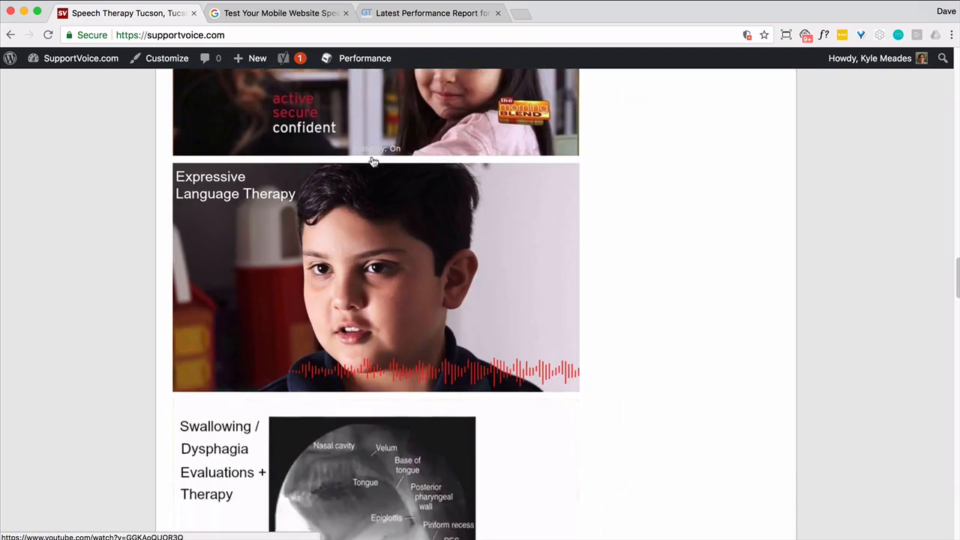
{"action": "scroll", "scroll_direction": "down", "scroll_amount": 3}
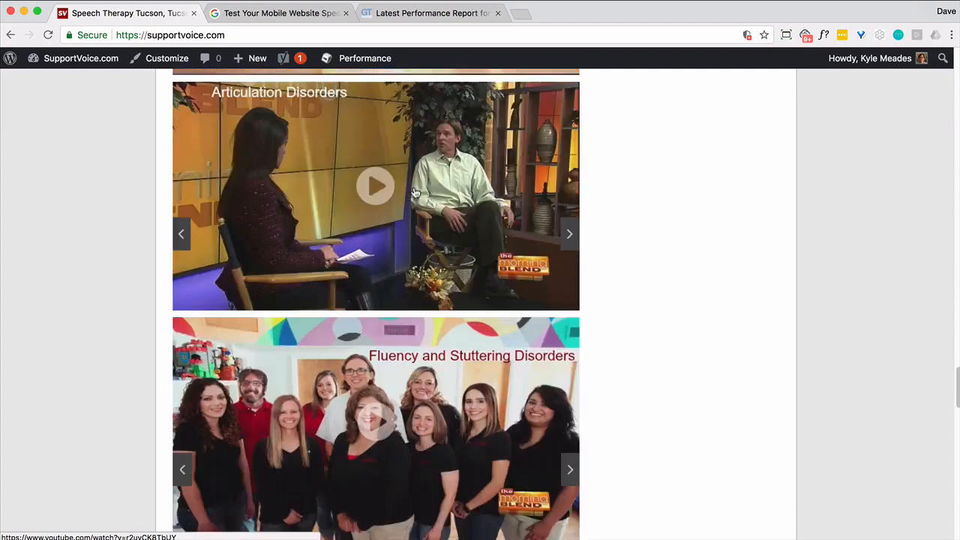
{"action": "scroll", "scroll_direction": "down", "scroll_amount": 3}
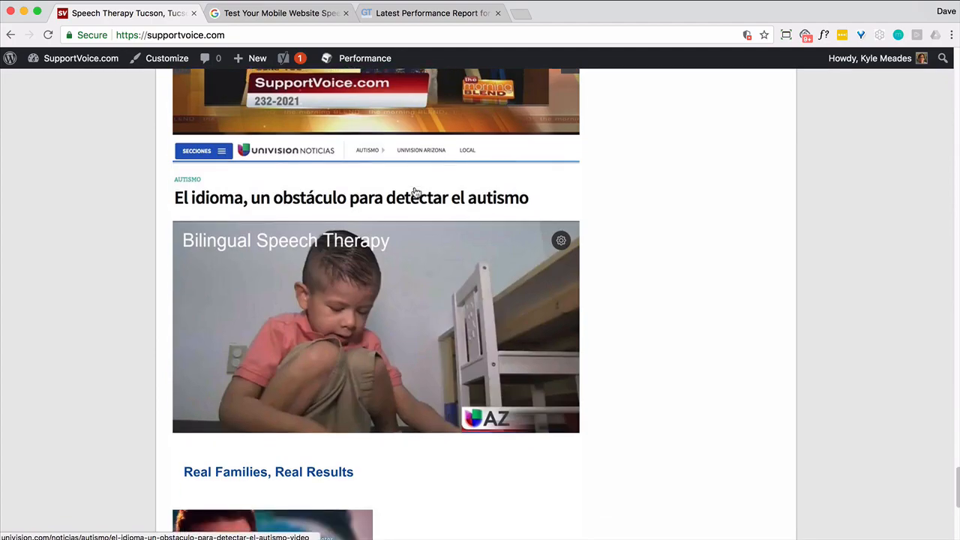
{"action": "scroll", "scroll_direction": "down", "scroll_amount": 3}
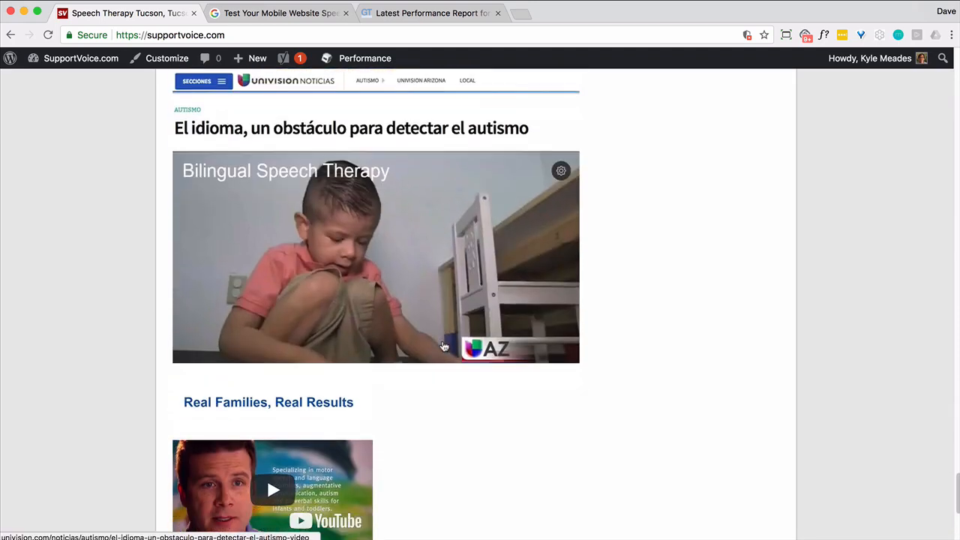
{"action": "scroll", "scroll_direction": "down", "scroll_amount": 3}
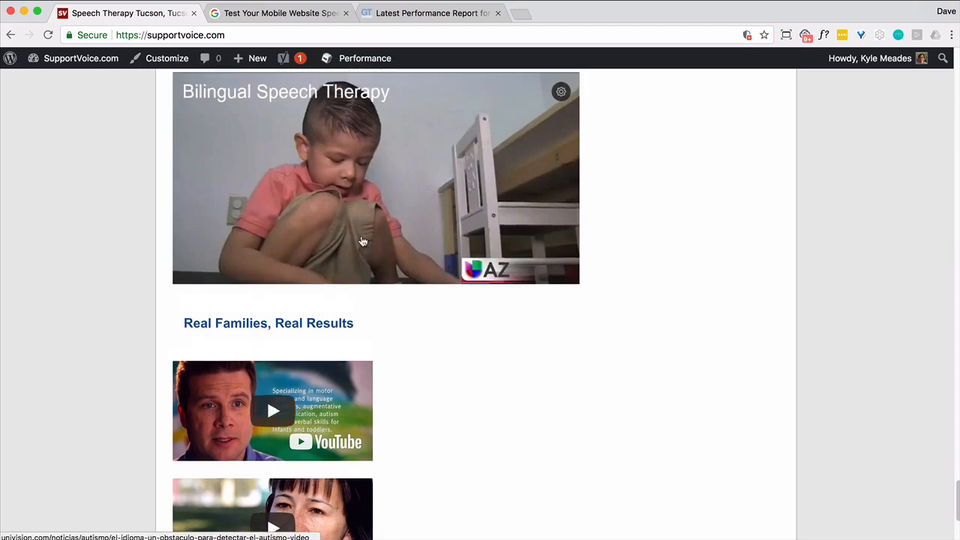
{"action": "scroll", "scroll_direction": "down", "scroll_amount": 3}
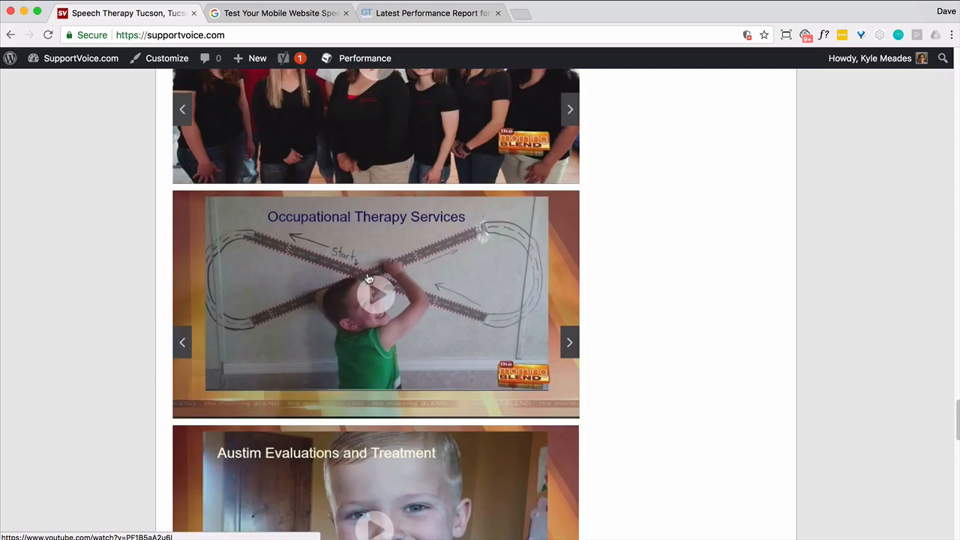
{"action": "mouse_move", "coordinate": [378, 297]}
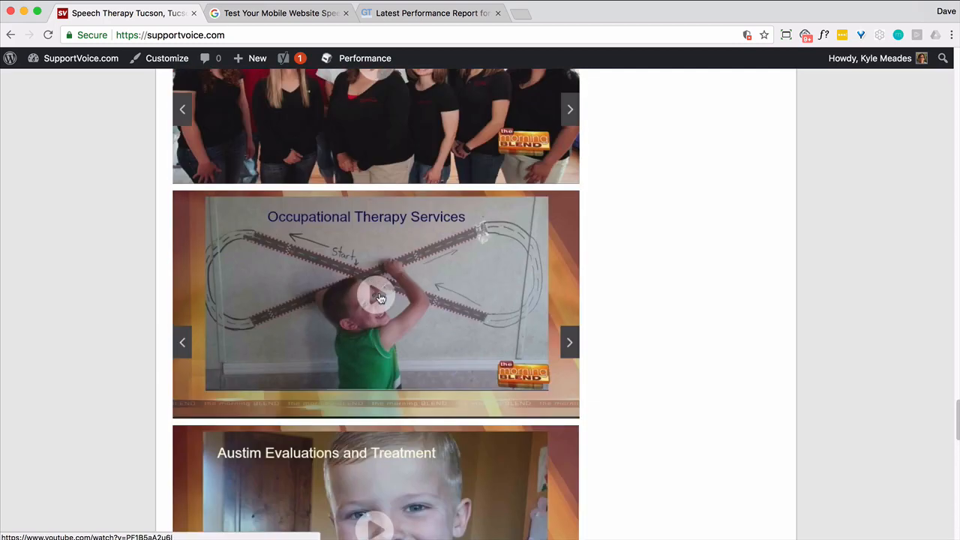
{"action": "left_click", "coordinate": [375, 294]}
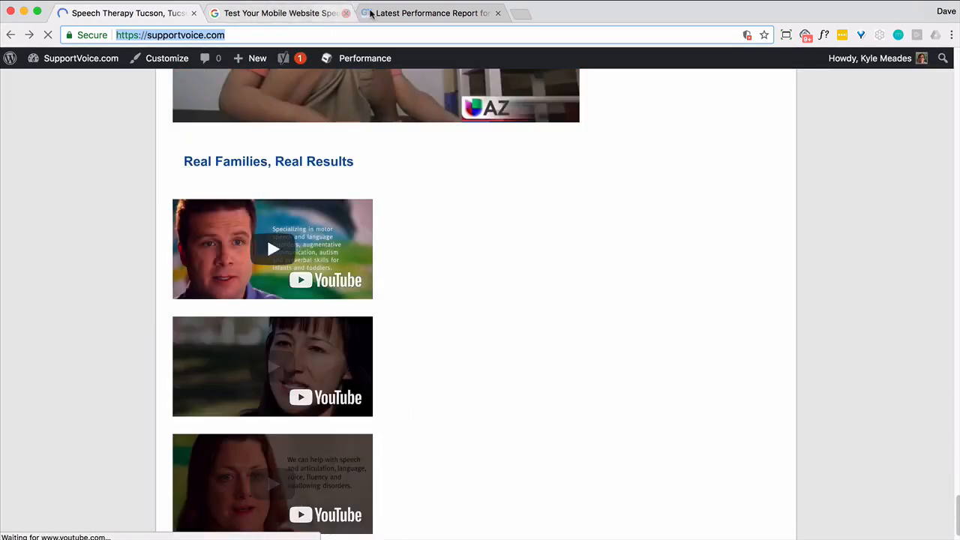
{"action": "left_click", "coordinate": [427, 12]}
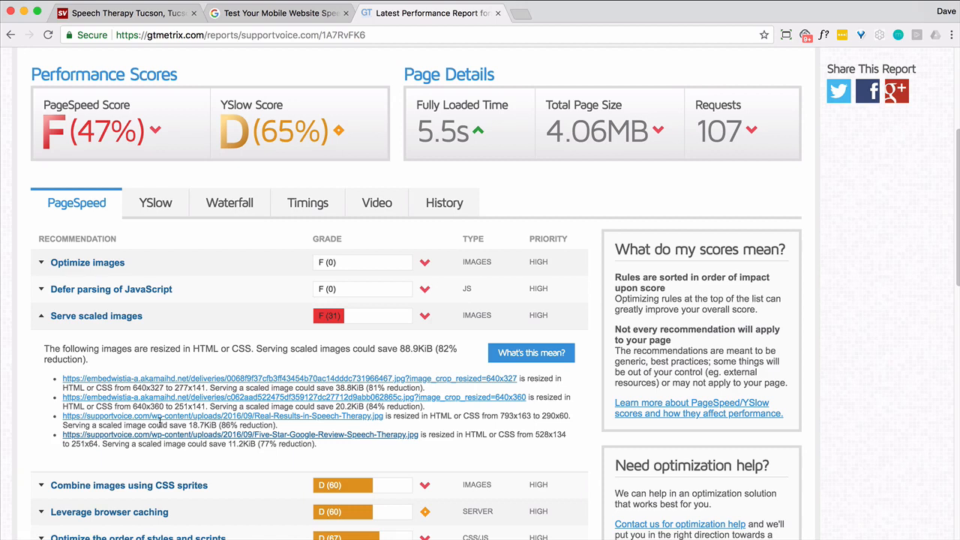
{"action": "mouse_move", "coordinate": [183, 435]}
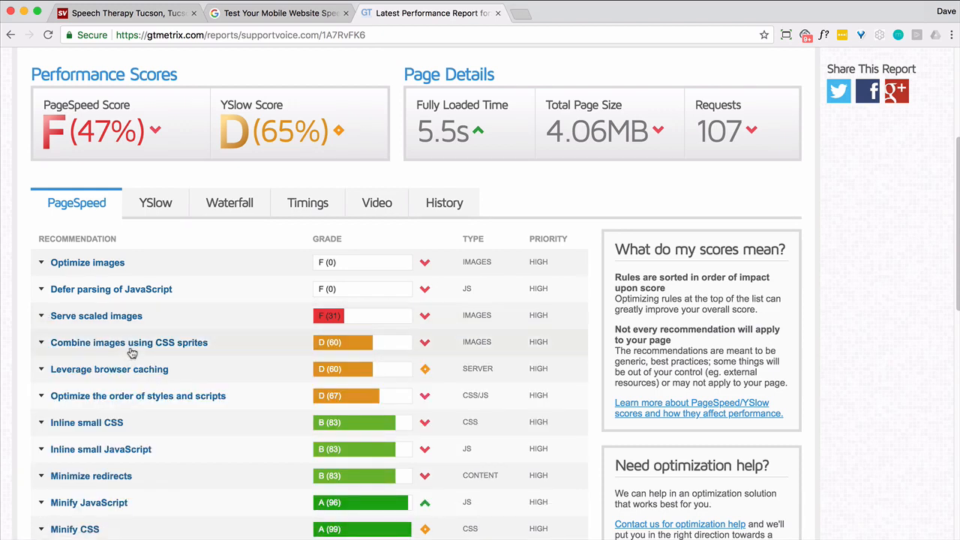
{"action": "mouse_move", "coordinate": [126, 387]}
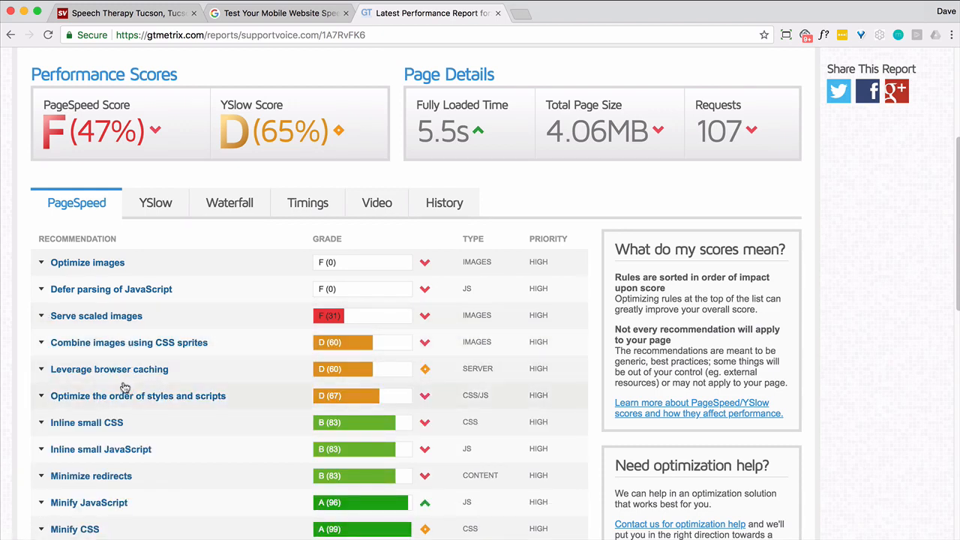
{"action": "left_click", "coordinate": [87, 262]}
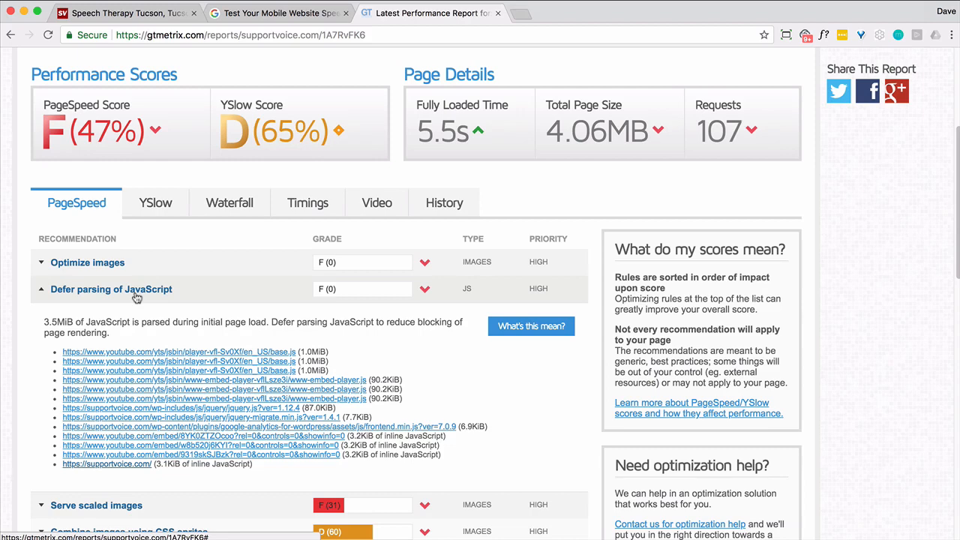
{"action": "left_click", "coordinate": [111, 288]}
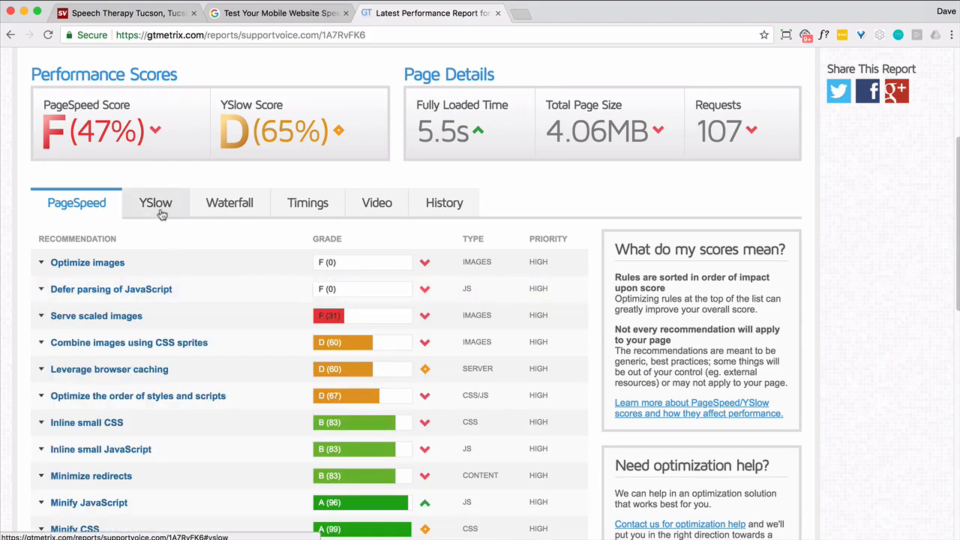
Review the YSlow recommendations, then bring up the request waterfall chart.
{"action": "left_click", "coordinate": [156, 203]}
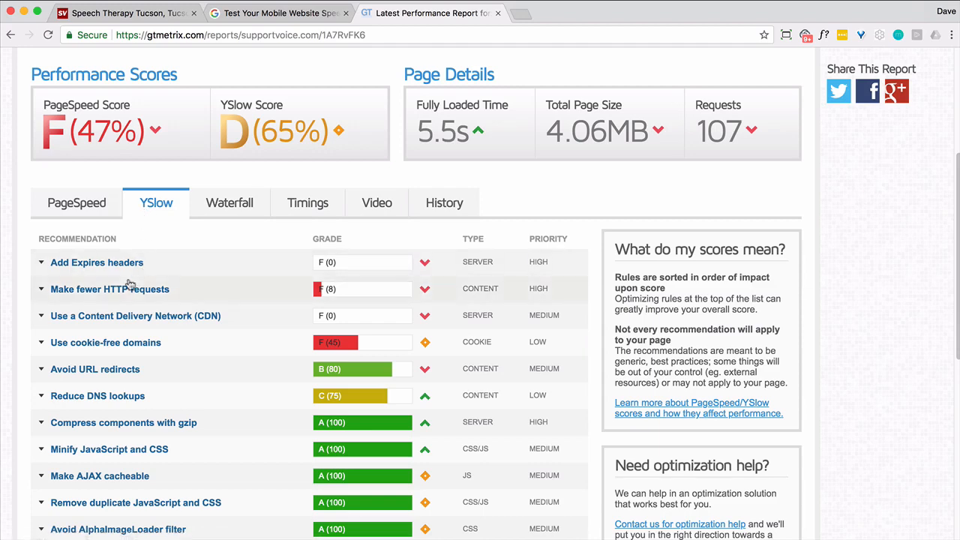
{"action": "left_click", "coordinate": [96, 261]}
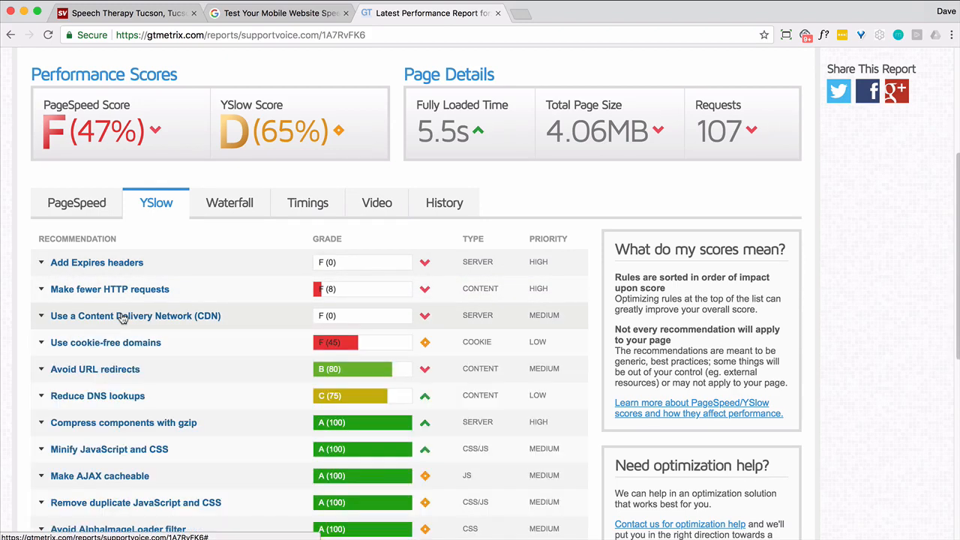
{"action": "left_click", "coordinate": [230, 202]}
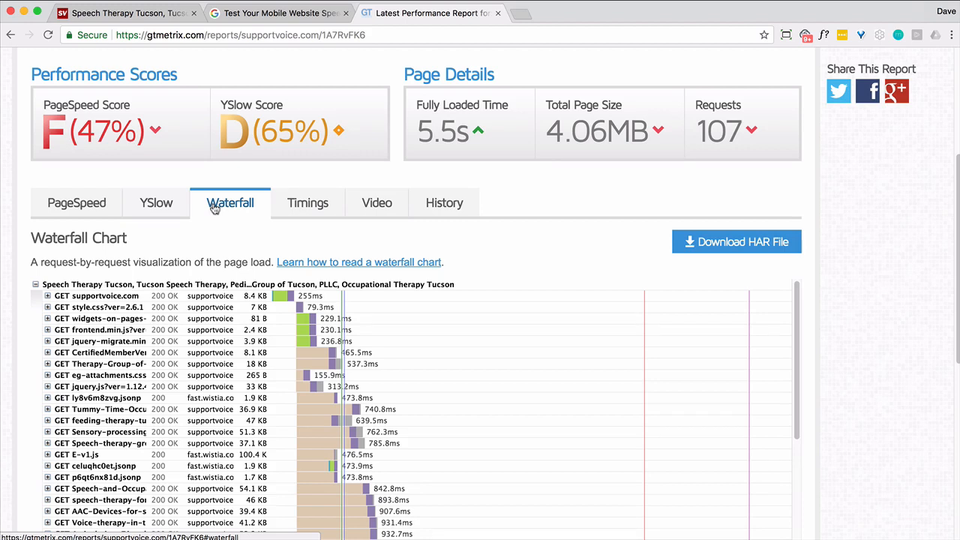
{"action": "mouse_move", "coordinate": [303, 352]}
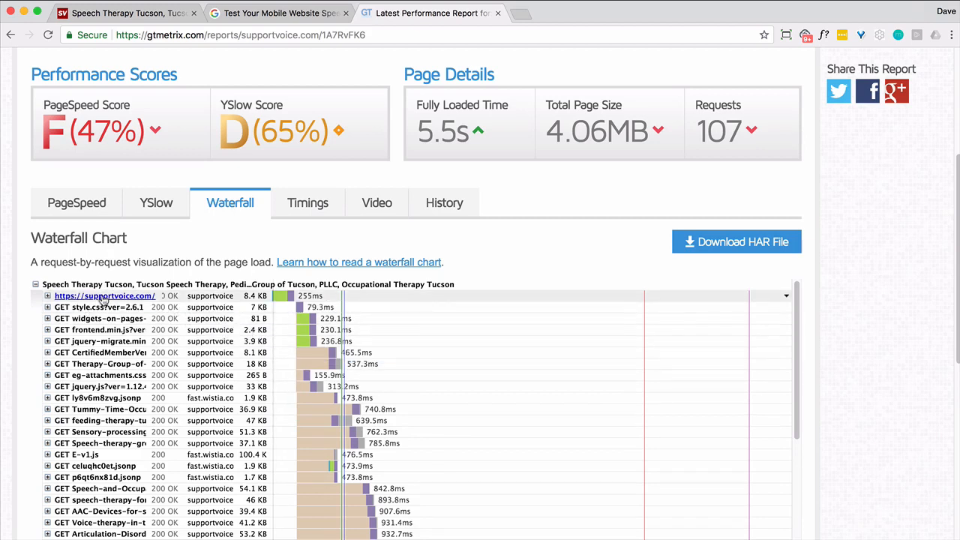
{"action": "mouse_move", "coordinate": [282, 295]}
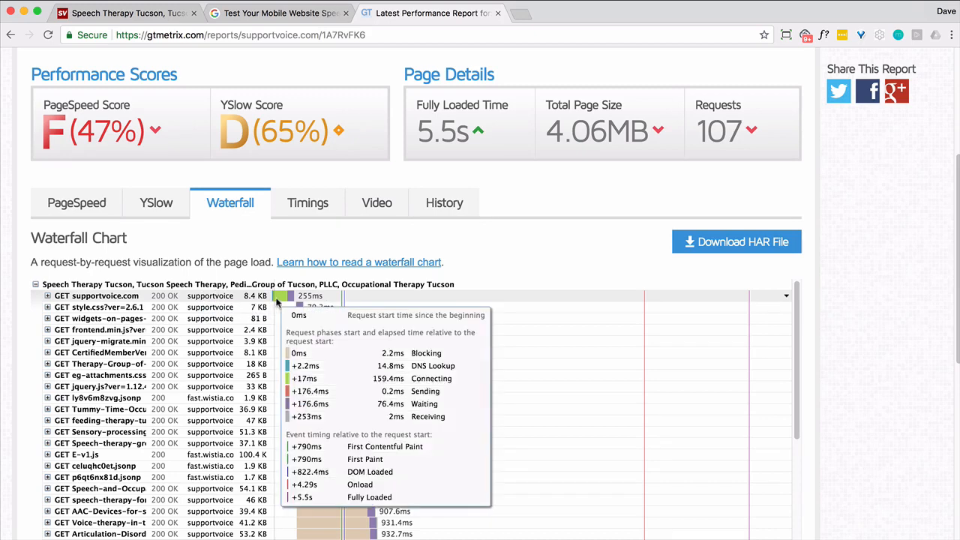
{"action": "mouse_move", "coordinate": [315, 375]}
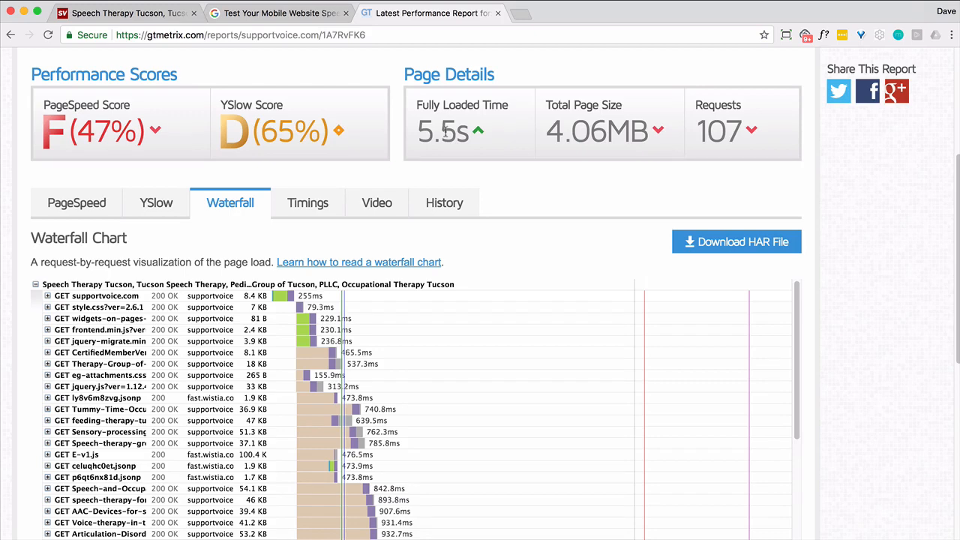
View the Timings milestones and read the first paint and contentful paint explanations.
{"action": "left_click", "coordinate": [307, 203]}
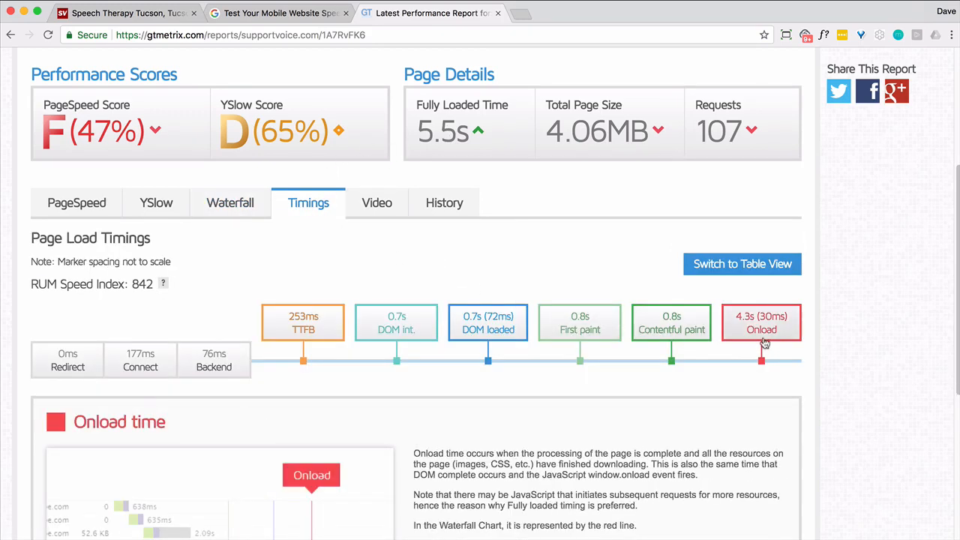
{"action": "mouse_move", "coordinate": [749, 327]}
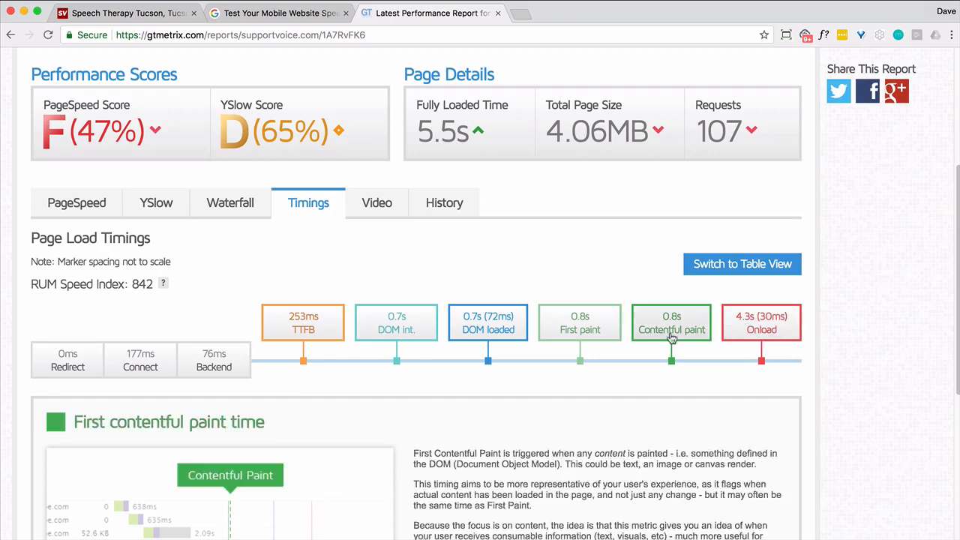
{"action": "left_click", "coordinate": [579, 322]}
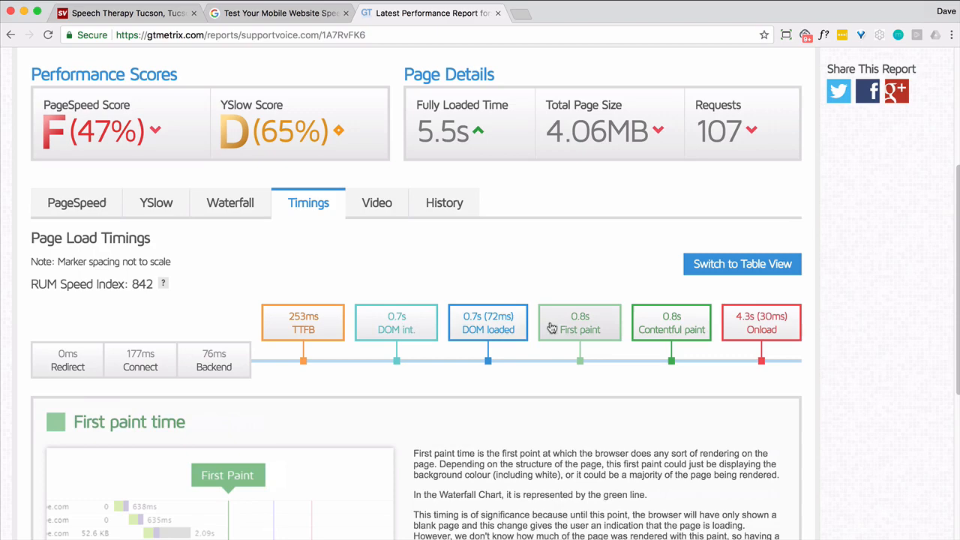
{"action": "left_click", "coordinate": [672, 323]}
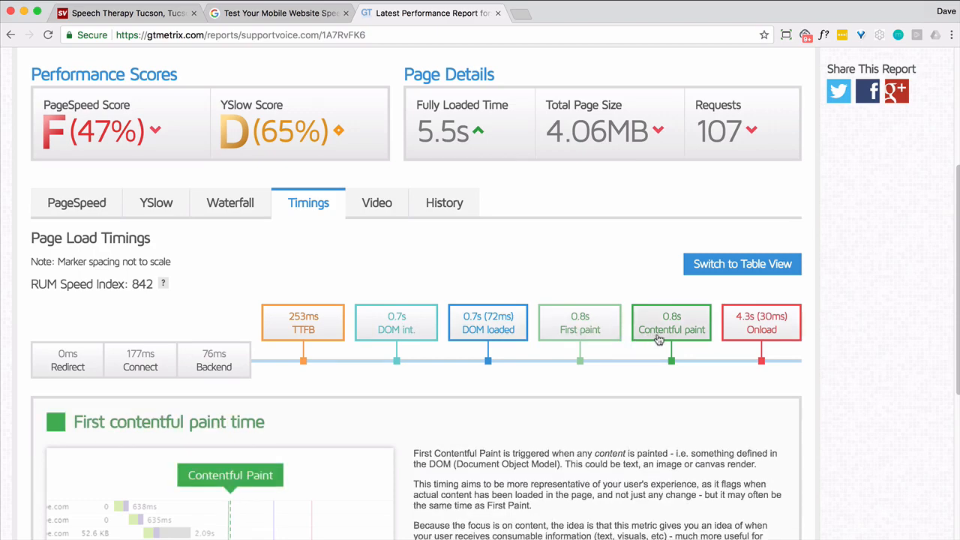
{"action": "left_click", "coordinate": [762, 322]}
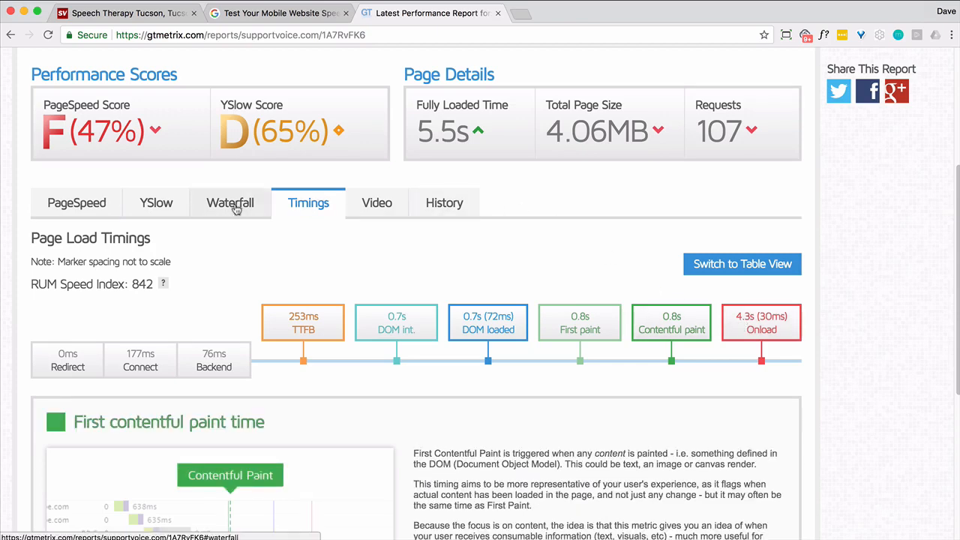
Scroll through the waterfall to the totals row: 107 requests, 4.6 MB, 5.5s load.
{"action": "left_click", "coordinate": [231, 203]}
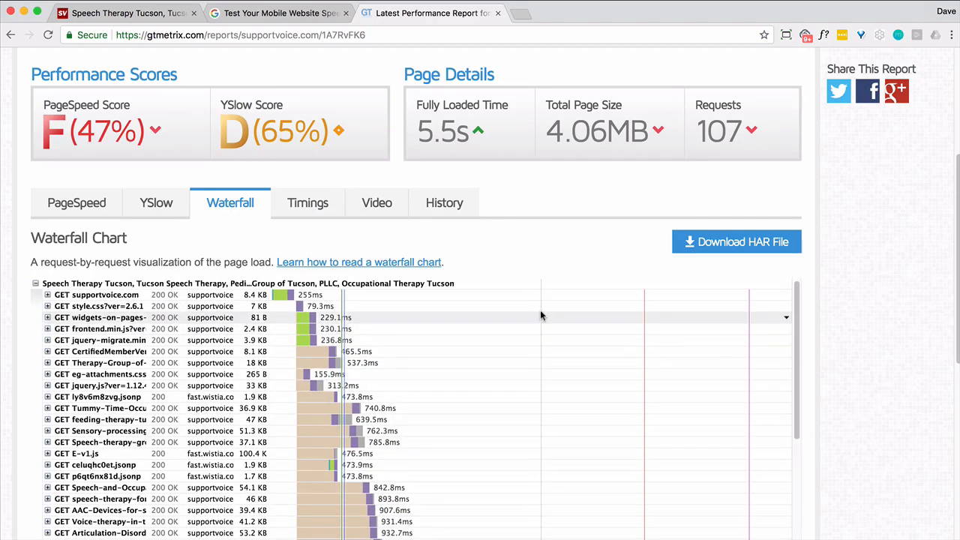
{"action": "mouse_move", "coordinate": [308, 328]}
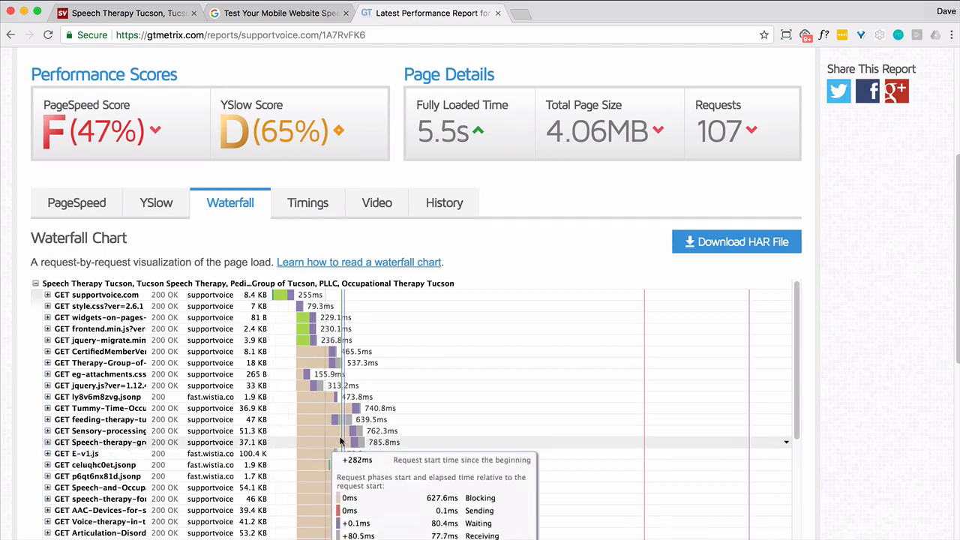
{"action": "scroll", "scroll_direction": "down", "scroll_amount": 3}
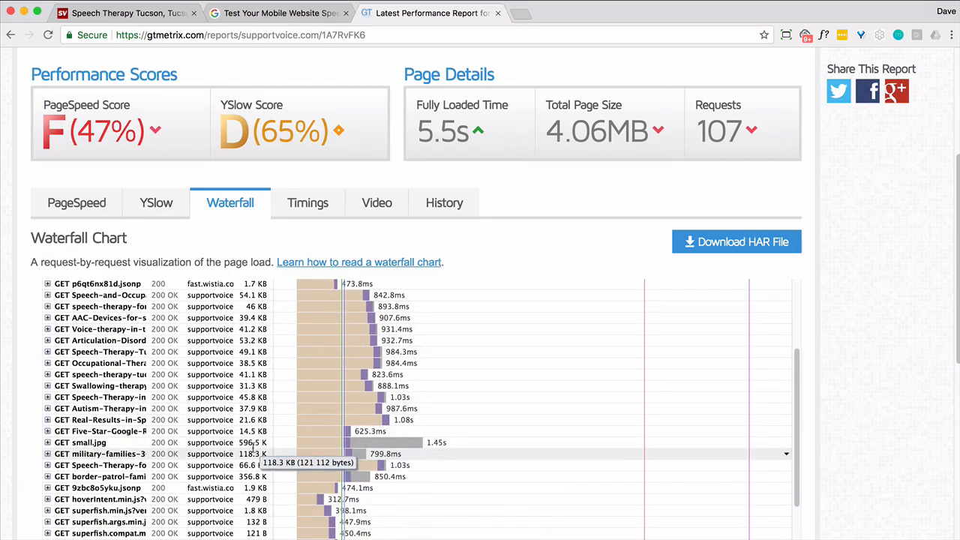
{"action": "mouse_move", "coordinate": [81, 443]}
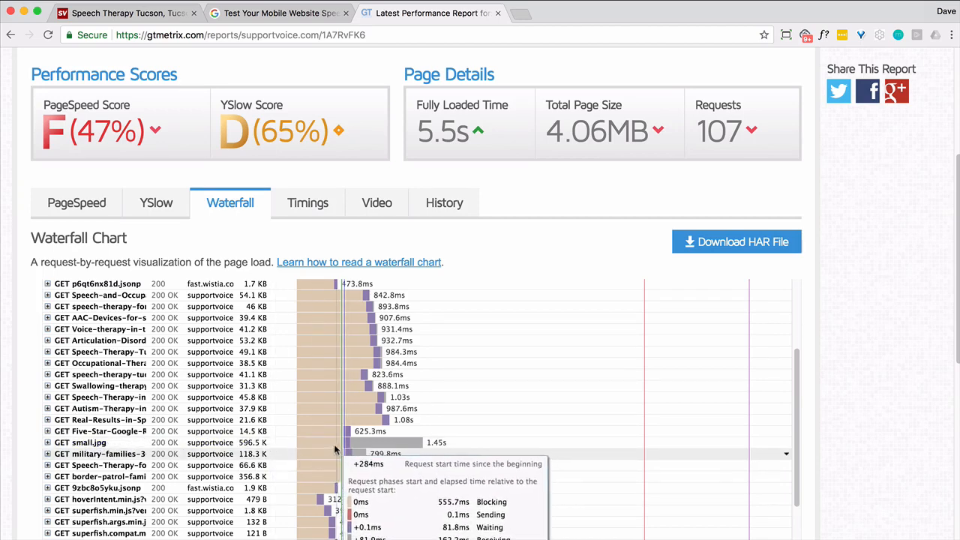
{"action": "scroll", "scroll_direction": "down", "scroll_amount": 3}
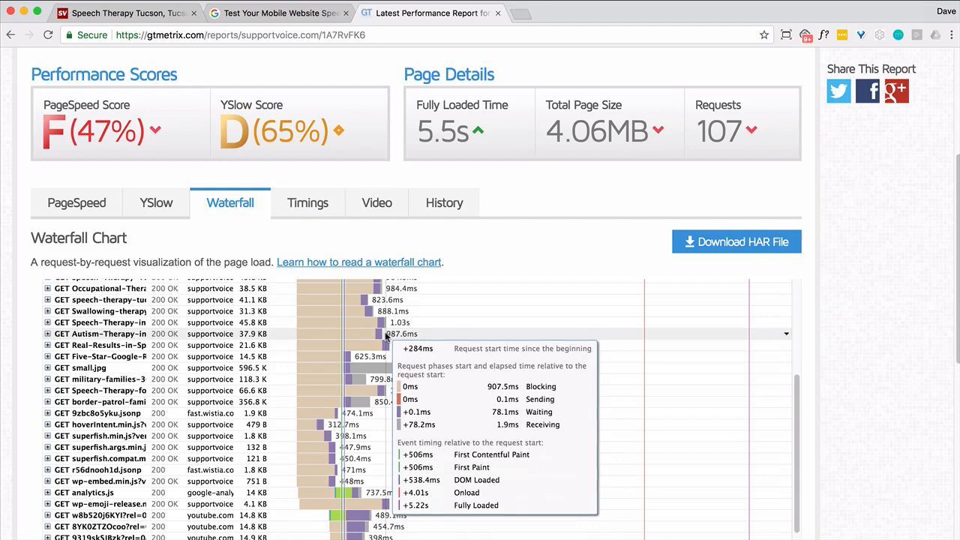
{"action": "scroll", "scroll_direction": "down", "scroll_amount": 3}
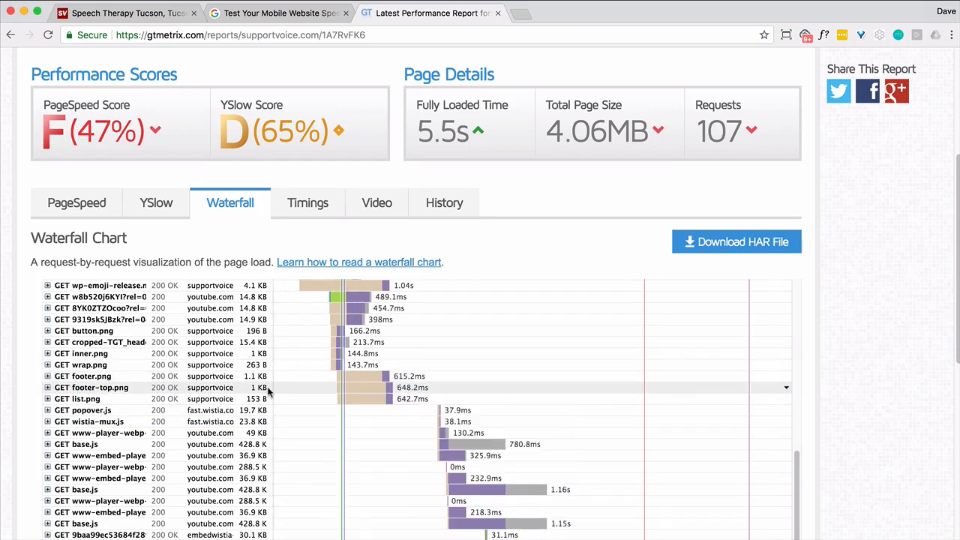
{"action": "mouse_move", "coordinate": [162, 420]}
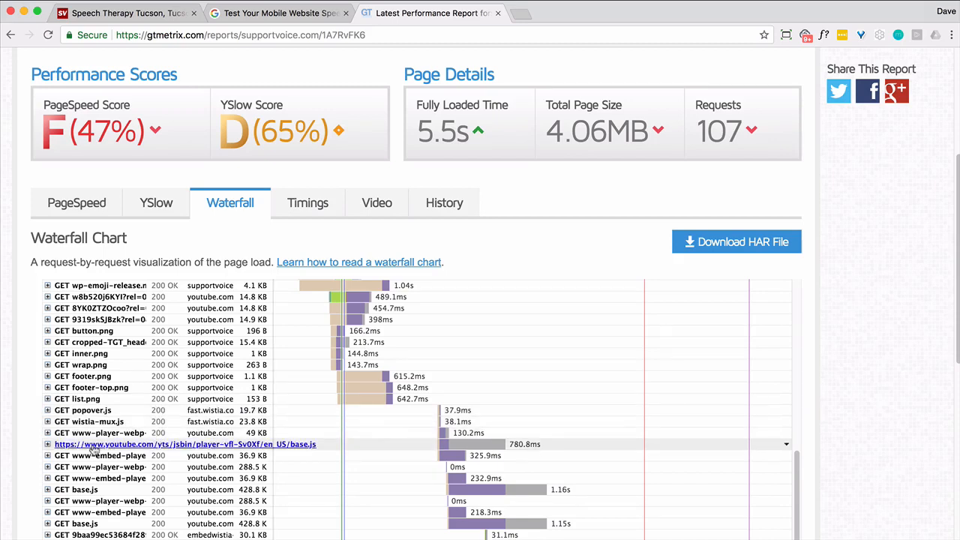
{"action": "scroll", "scroll_direction": "down", "scroll_amount": 3}
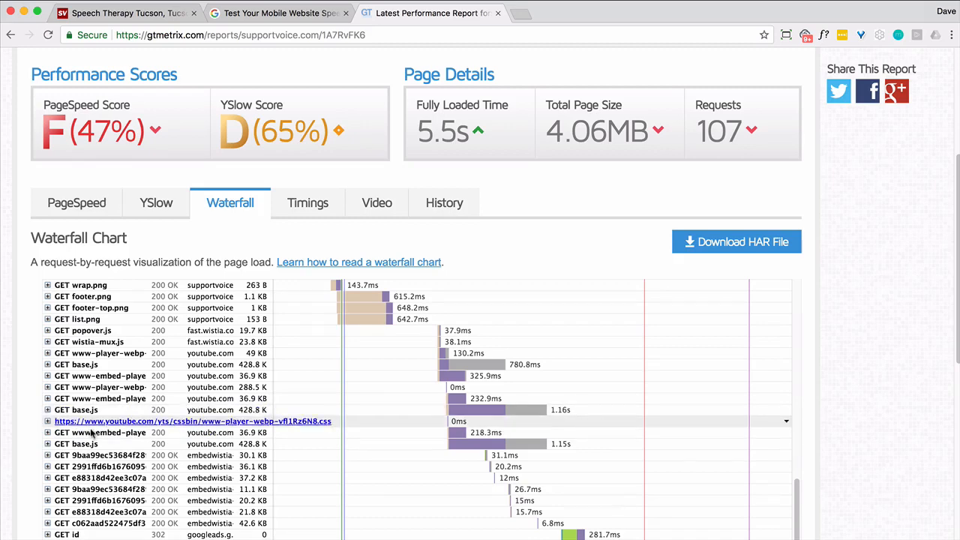
{"action": "scroll", "scroll_direction": "down", "scroll_amount": 3}
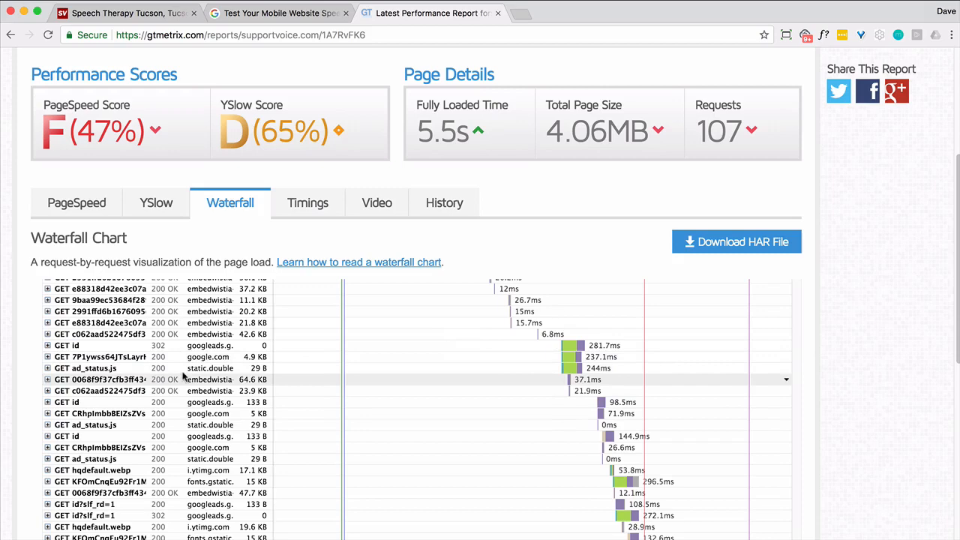
{"action": "scroll", "scroll_direction": "down", "scroll_amount": 3}
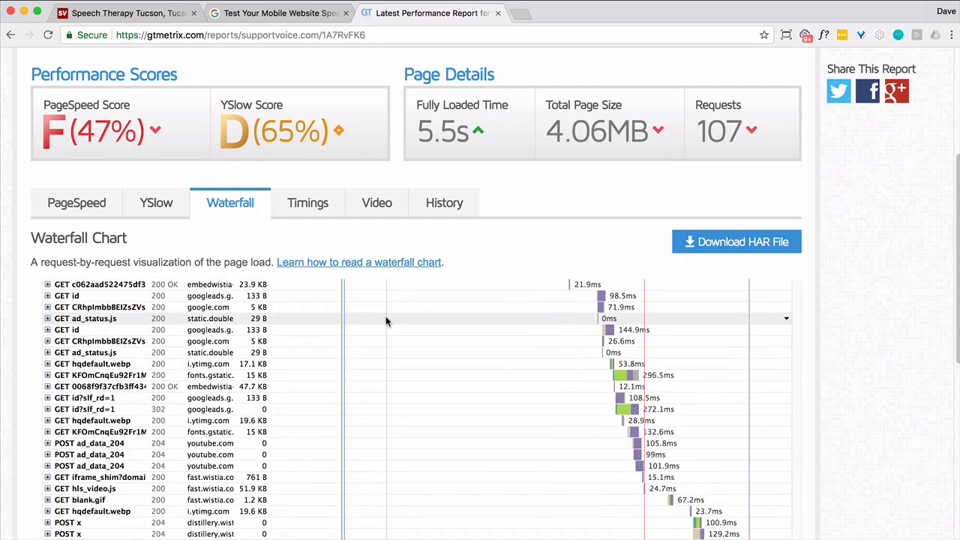
{"action": "scroll", "scroll_direction": "down", "scroll_amount": 3}
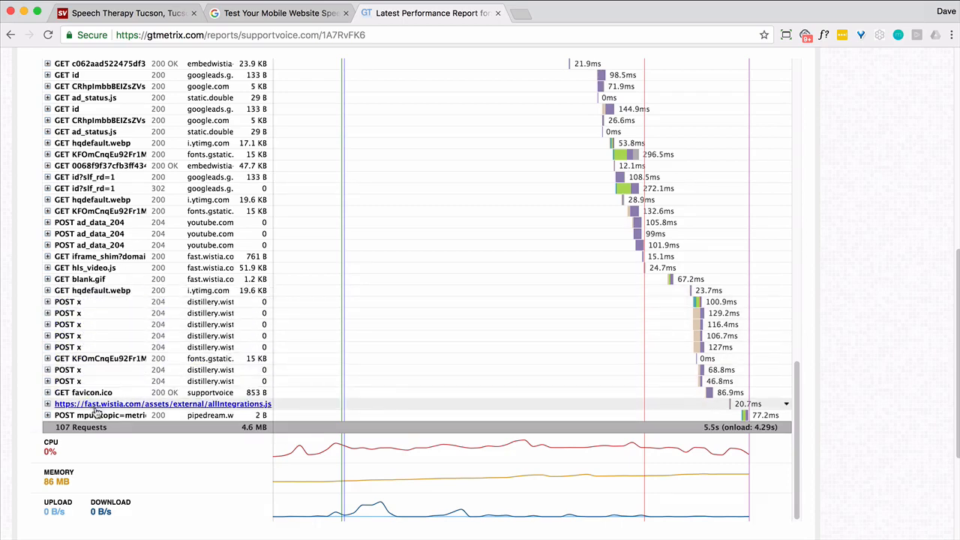
{"action": "scroll", "scroll_direction": "up", "scroll_amount": 3}
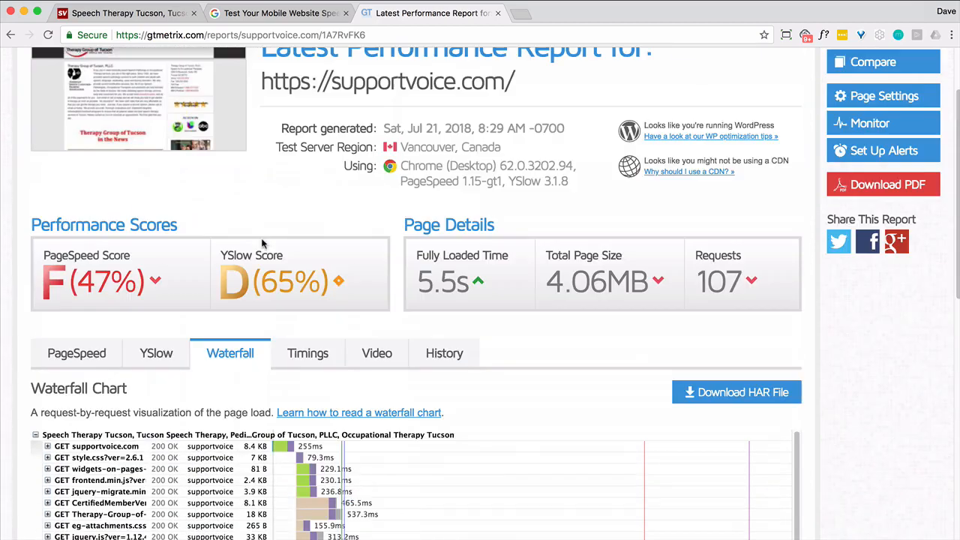
Queue a fresh test of the homepage and check the Test My Site 3G result (4s, Good).
{"action": "scroll", "scroll_direction": "down", "scroll_amount": 3}
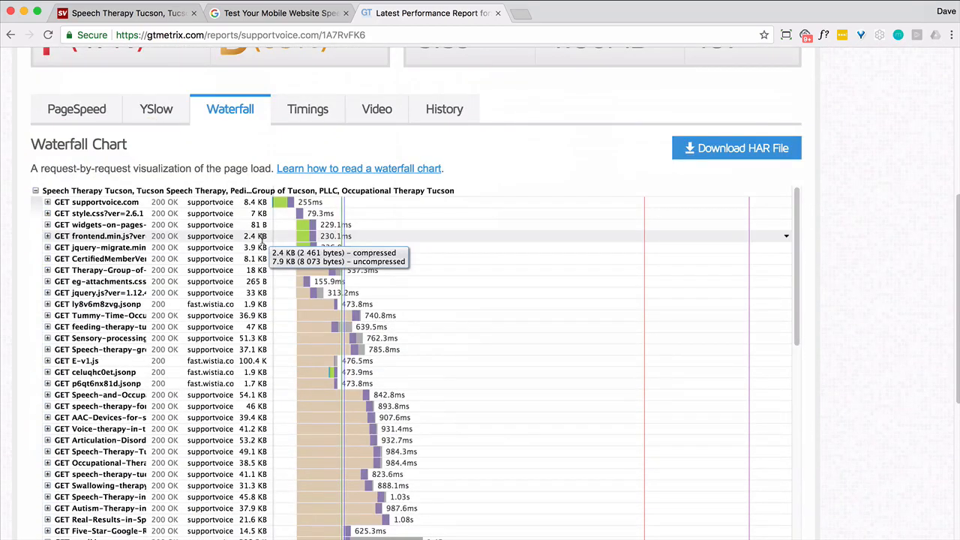
{"action": "mouse_move", "coordinate": [258, 225]}
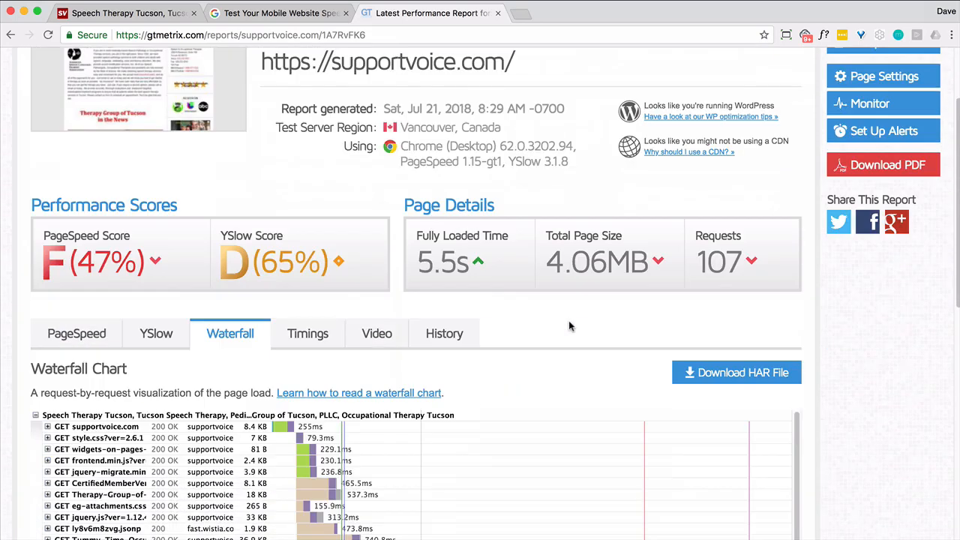
{"action": "mouse_move", "coordinate": [444, 333]}
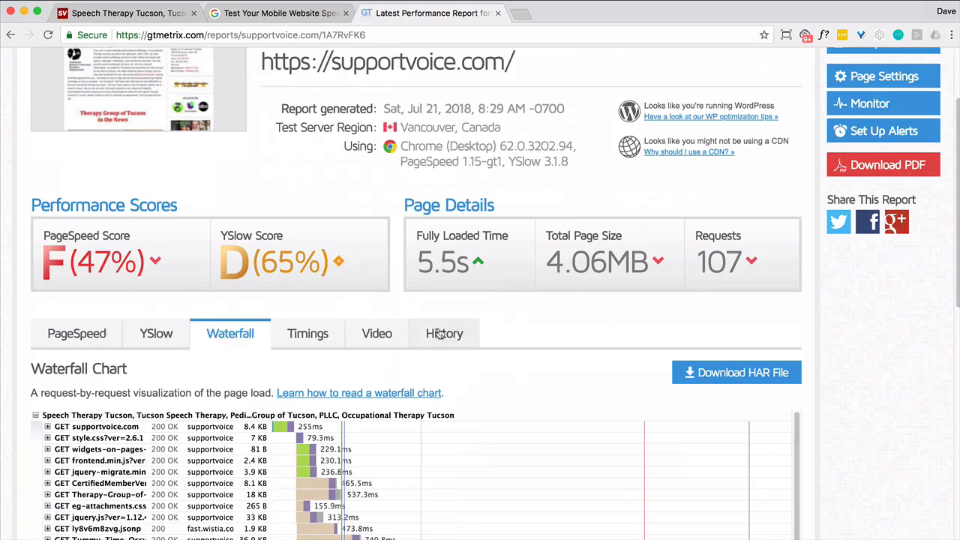
{"action": "left_click", "coordinate": [308, 333]}
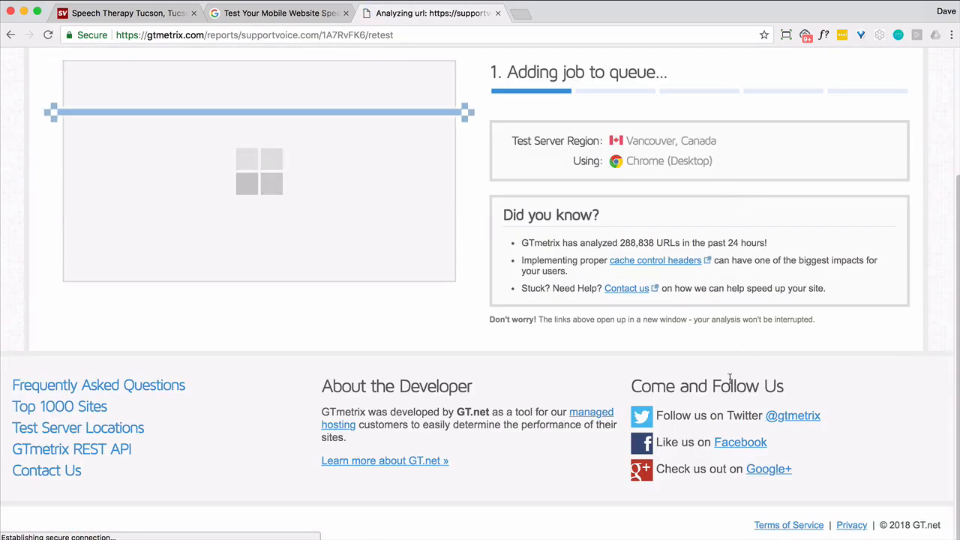
{"action": "left_click", "coordinate": [277, 12]}
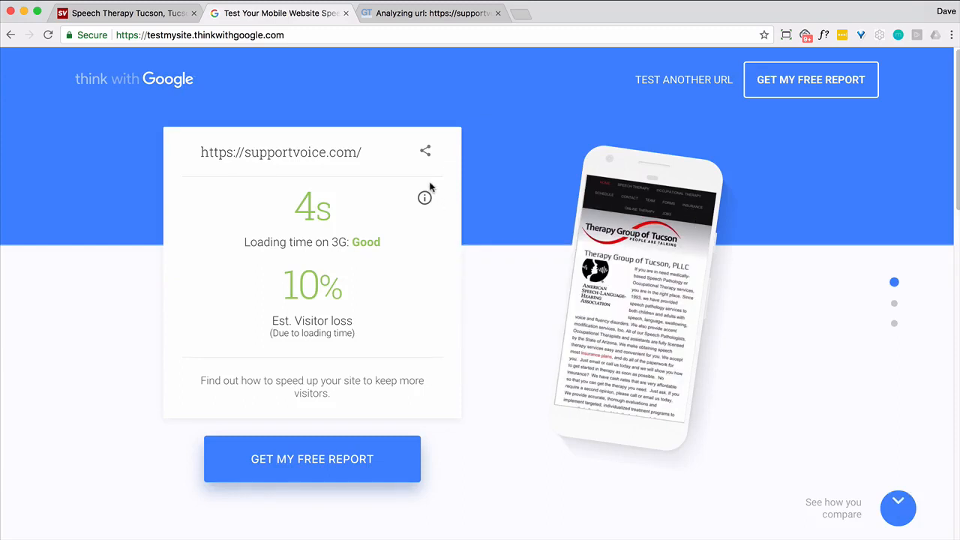
{"action": "mouse_move", "coordinate": [432, 184]}
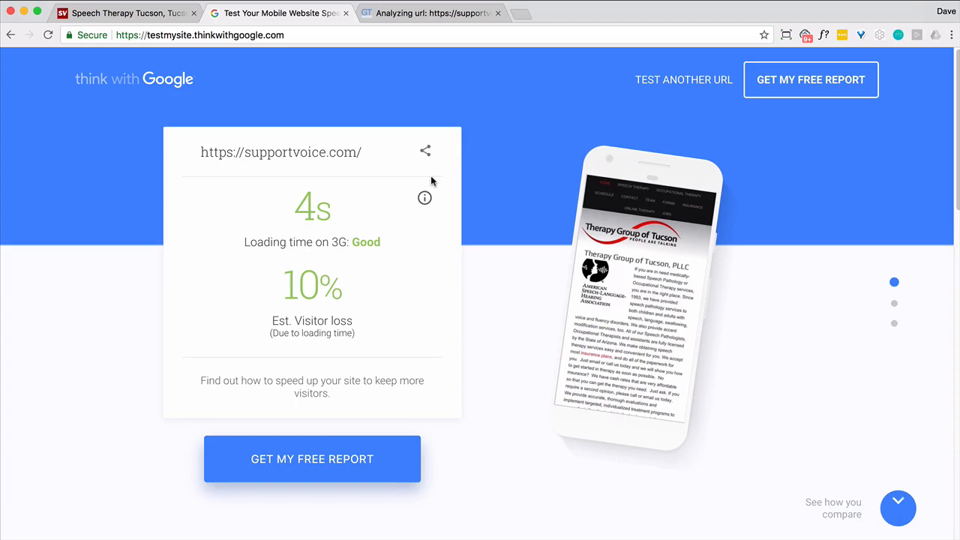
{"action": "mouse_move", "coordinate": [459, 267]}
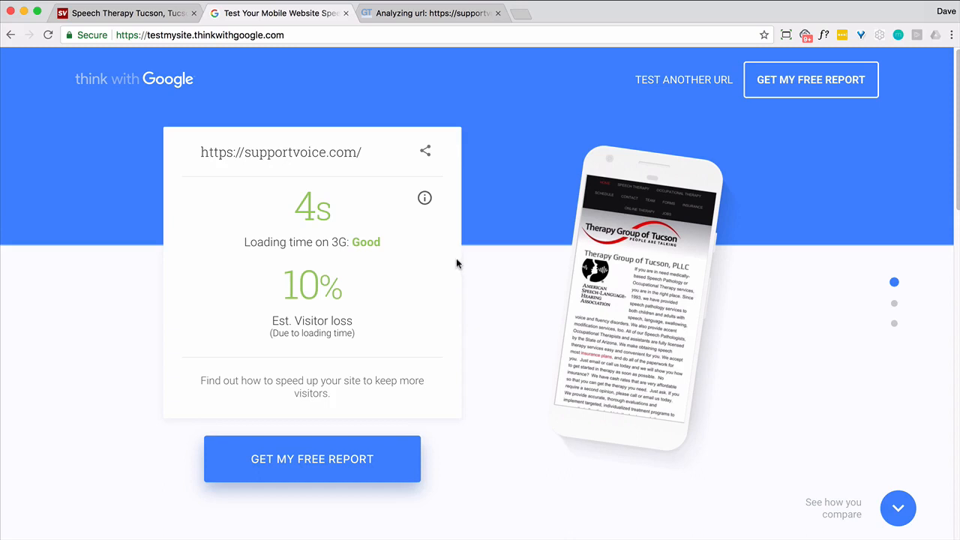
{"action": "mouse_move", "coordinate": [408, 185]}
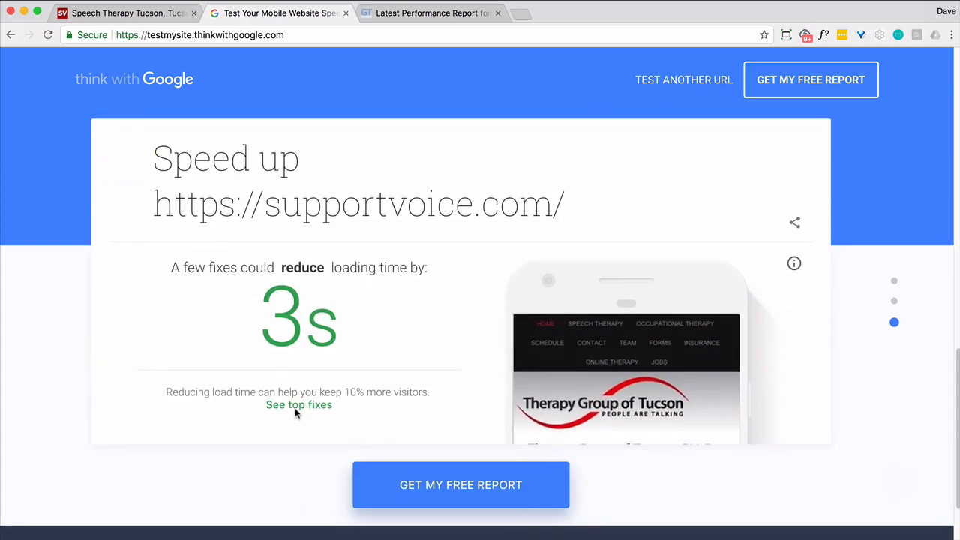
View Test My Site's top fixes for supportvoice.com and expand Leverage caching.
{"action": "left_click", "coordinate": [299, 405]}
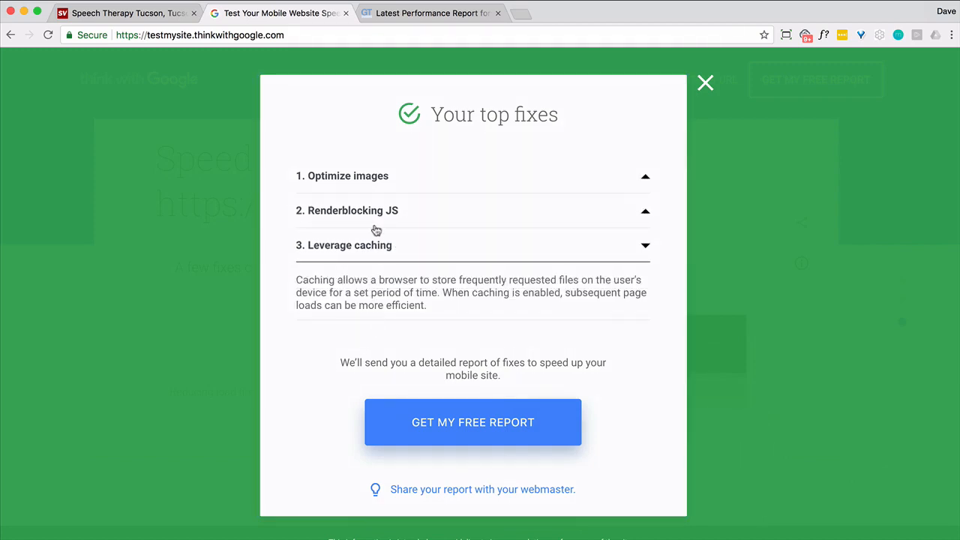
{"action": "left_click", "coordinate": [342, 175]}
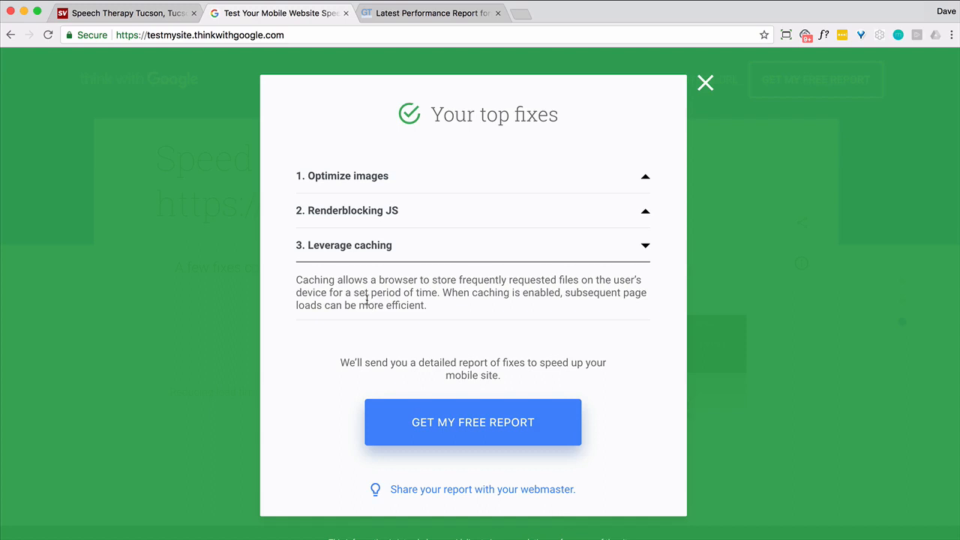
{"action": "mouse_move", "coordinate": [276, 87]}
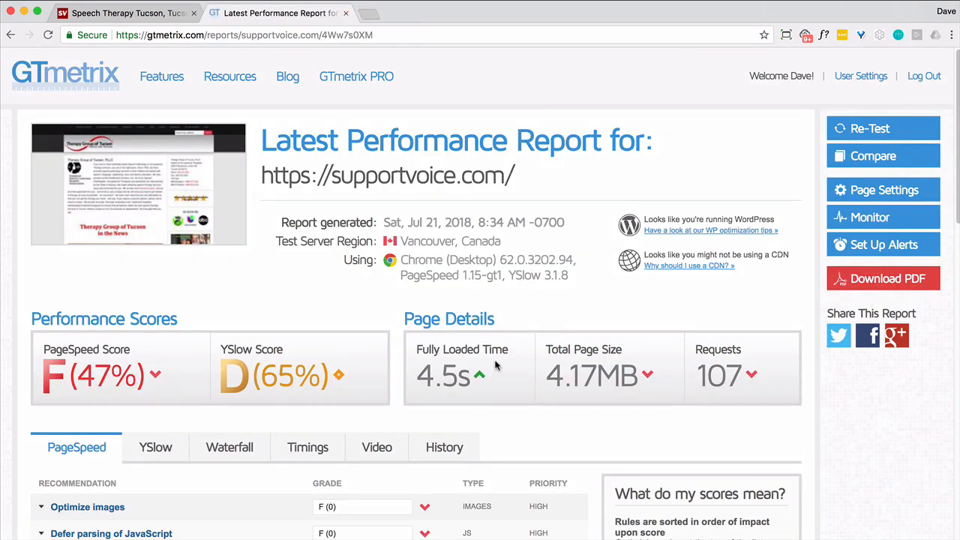
Rerun the GTmetrix test and view Timings with the 4.9s onload explanation.
{"action": "left_click", "coordinate": [307, 447]}
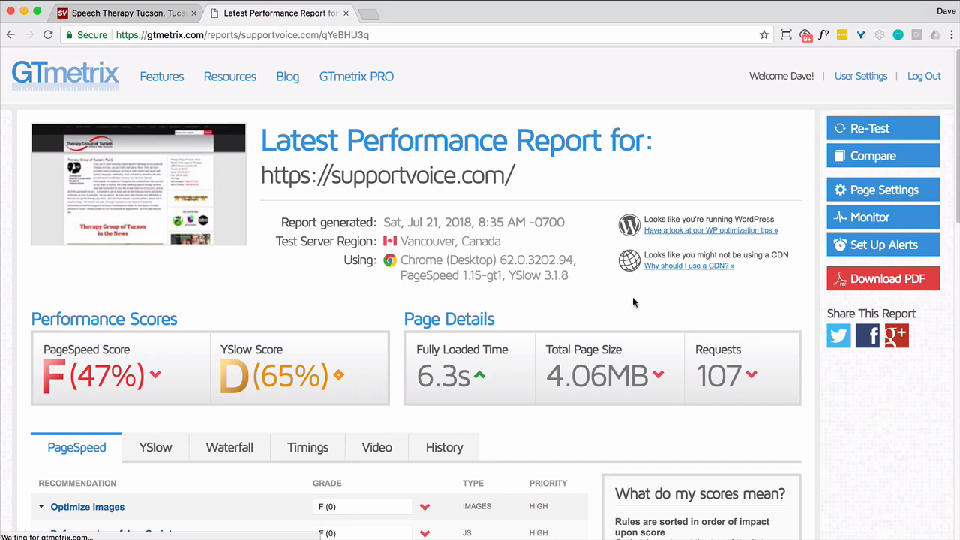
{"action": "mouse_move", "coordinate": [307, 447]}
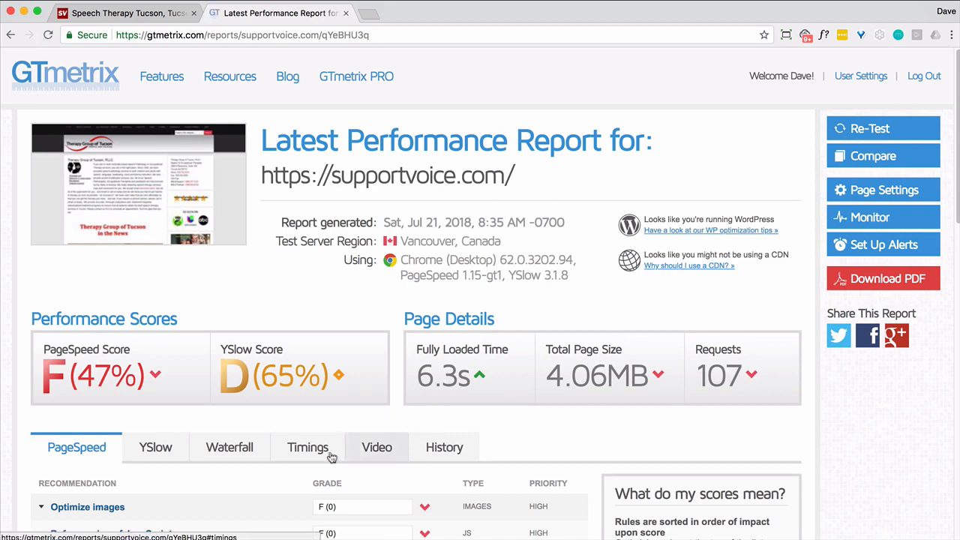
{"action": "left_click", "coordinate": [308, 447]}
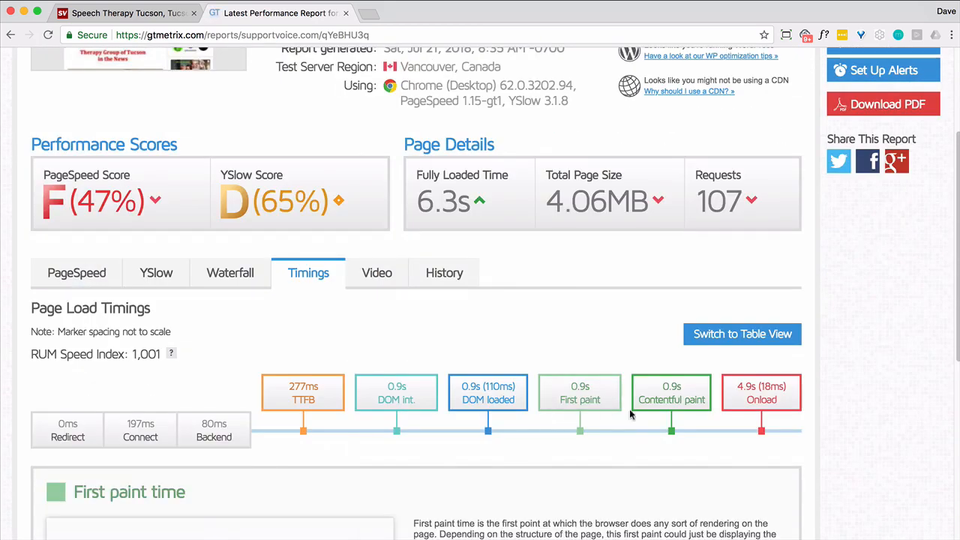
{"action": "left_click", "coordinate": [761, 393]}
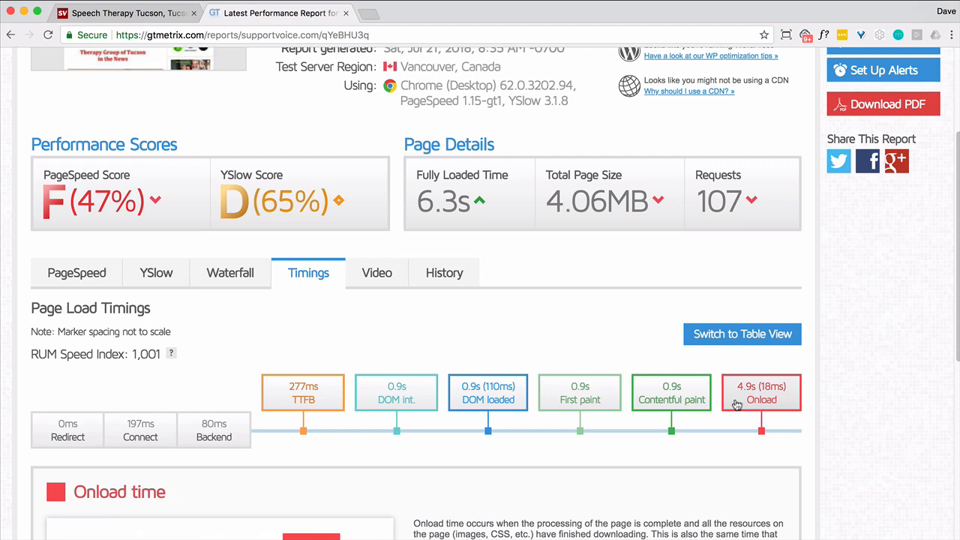
{"action": "mouse_move", "coordinate": [717, 420]}
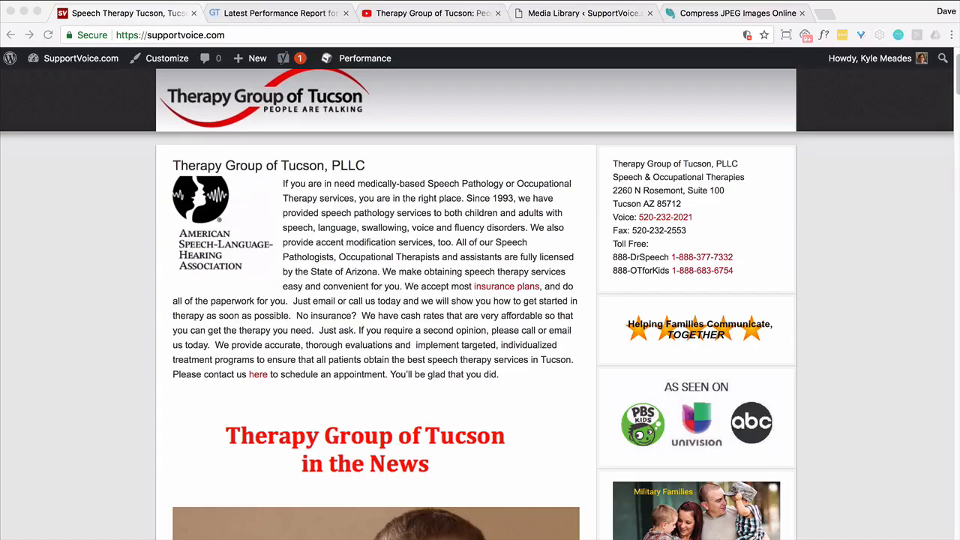
{"action": "mouse_move", "coordinate": [648, 183]}
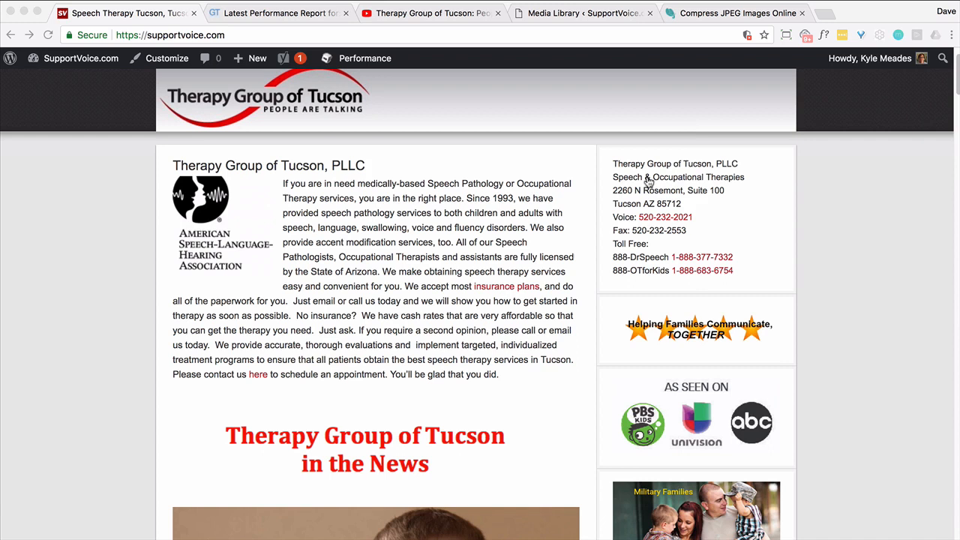
{"action": "mouse_move", "coordinate": [267, 147]}
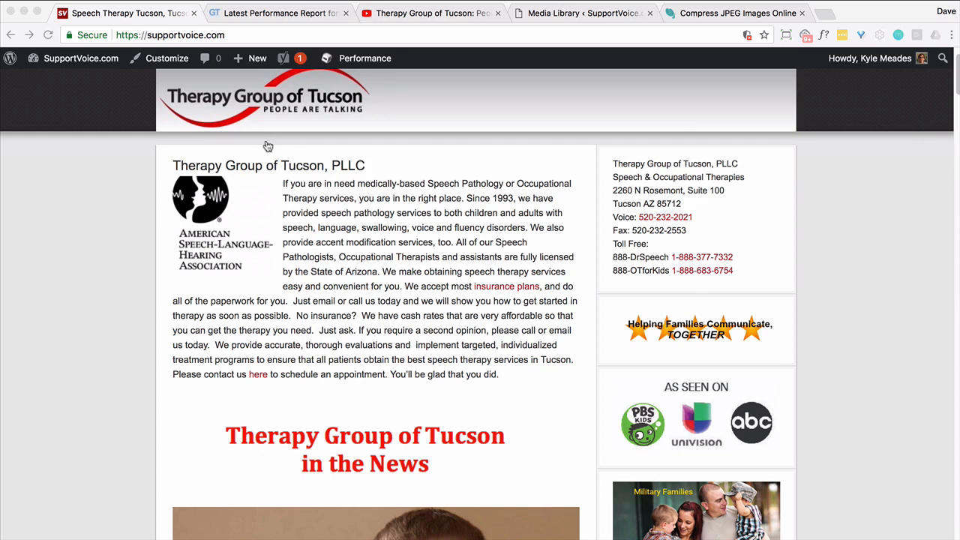
{"action": "mouse_move", "coordinate": [255, 183]}
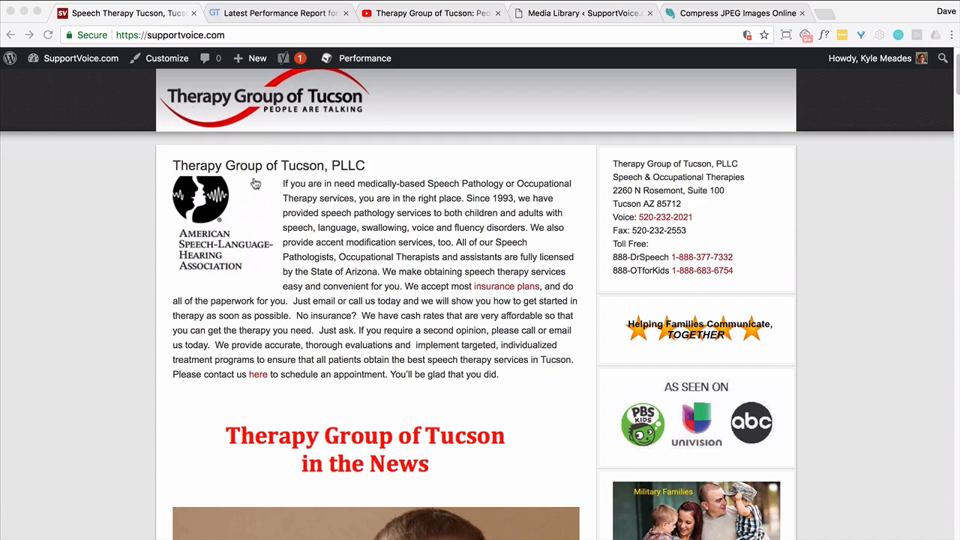
Scroll the homepage down to the embedded videos in the News section.
{"action": "scroll", "scroll_direction": "down", "scroll_amount": 3}
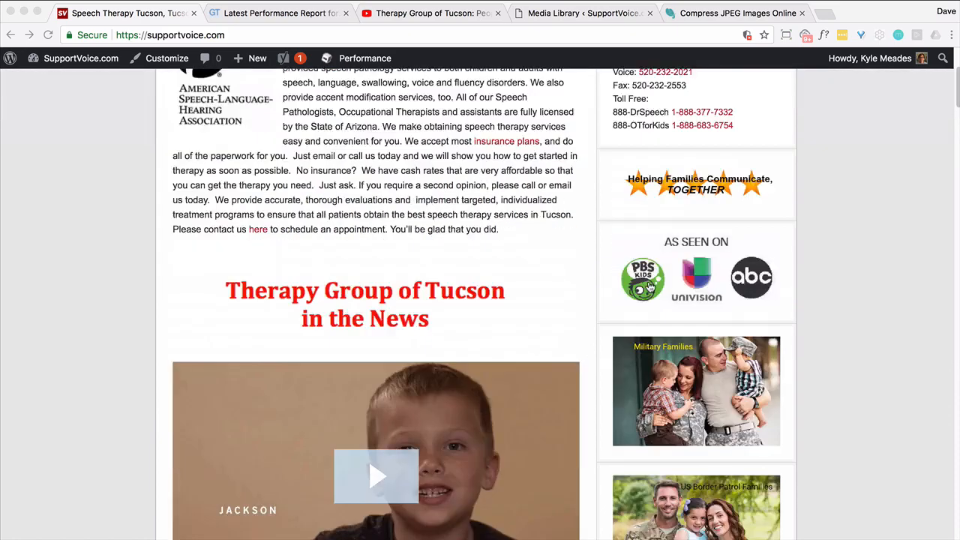
{"action": "scroll", "scroll_direction": "down", "scroll_amount": 3}
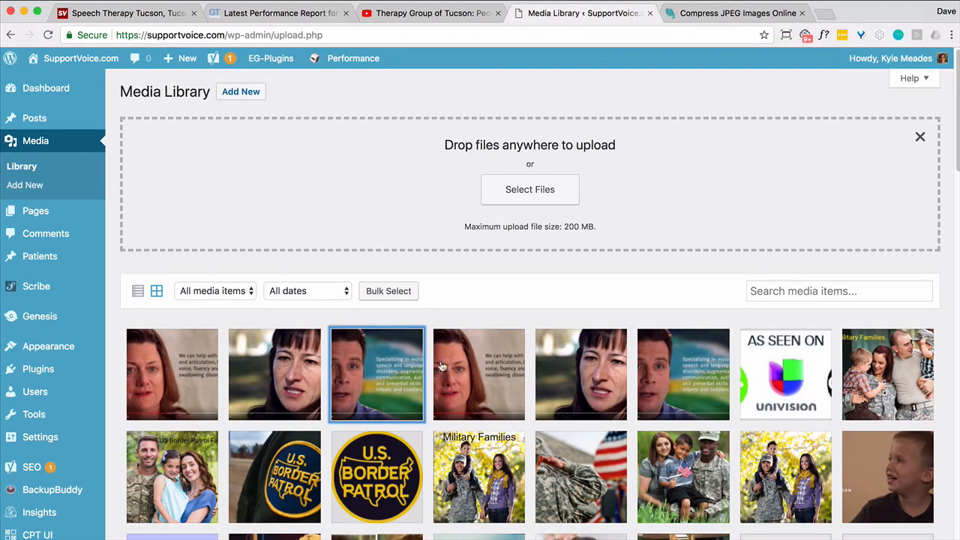
{"action": "mouse_move", "coordinate": [696, 388]}
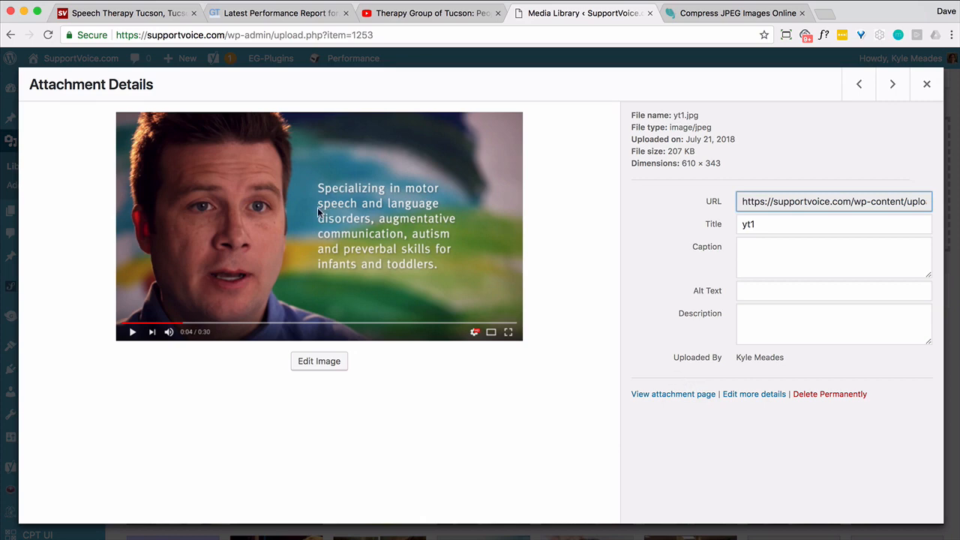
{"action": "mouse_move", "coordinate": [705, 160]}
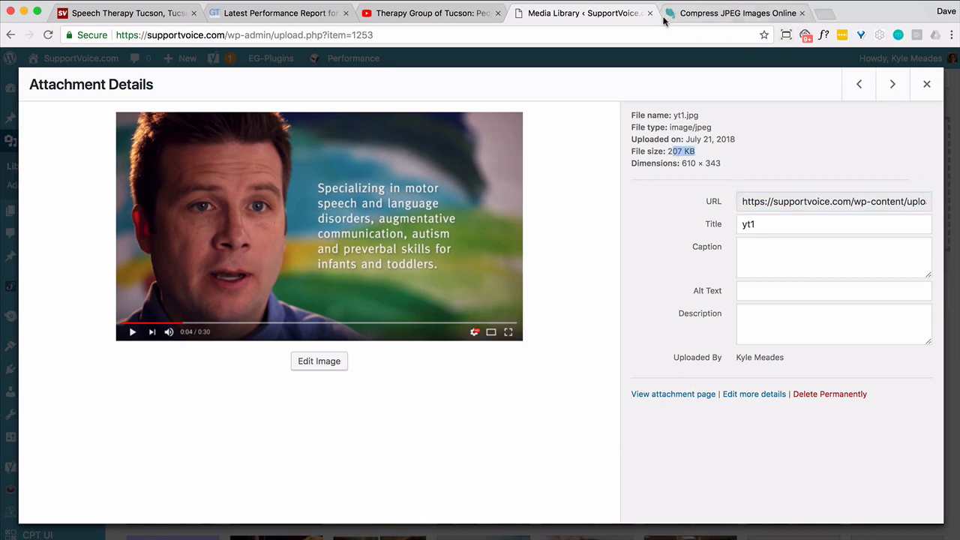
Check attachment details for yt1-min.jpg (35 KB) and small-new.jpg (30 KB), returning to the Media Library.
{"action": "left_click", "coordinate": [927, 84]}
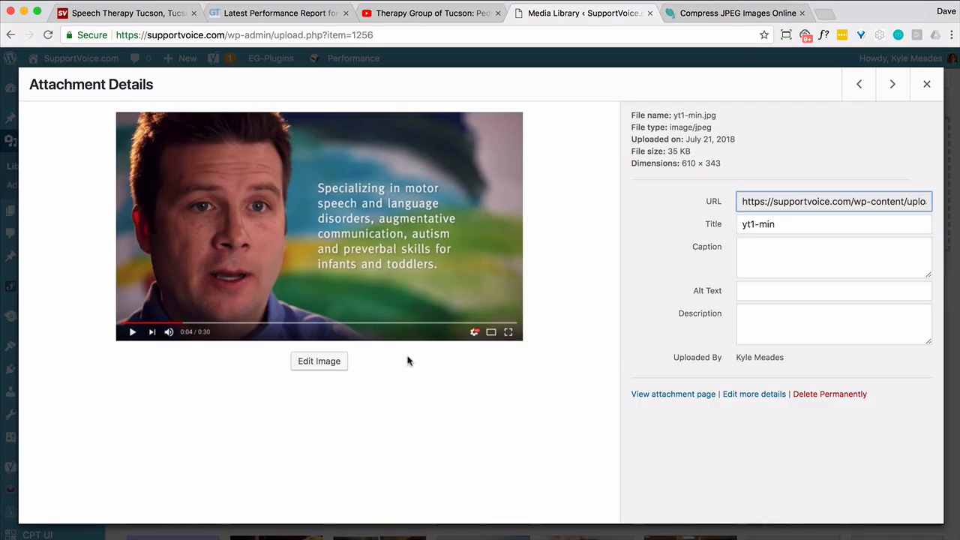
{"action": "double_click", "coordinate": [678, 150]}
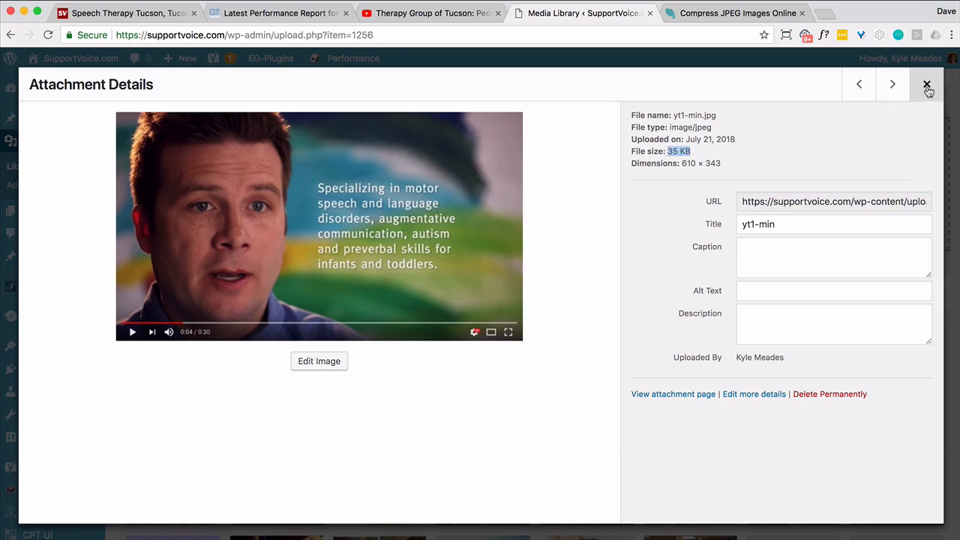
{"action": "left_click", "coordinate": [927, 84]}
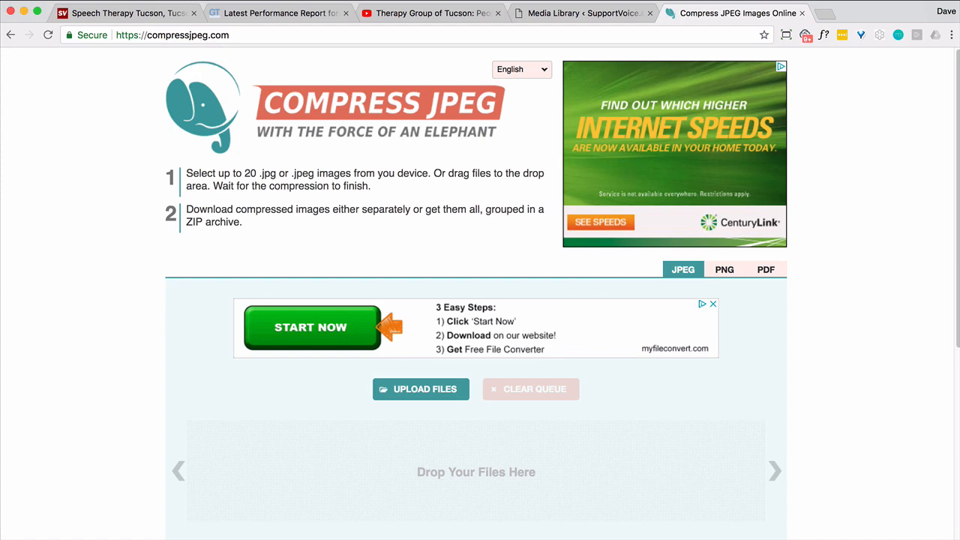
{"action": "left_click", "coordinate": [570, 12]}
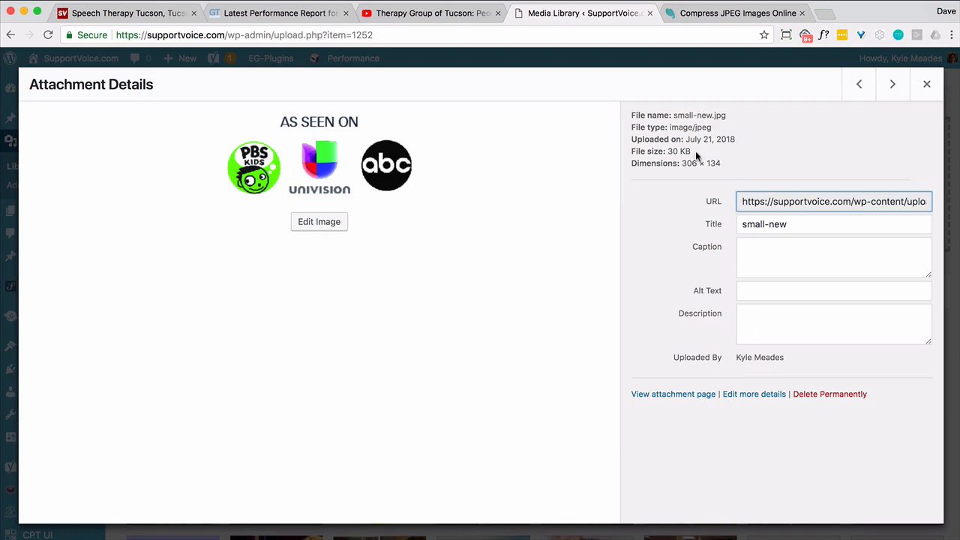
{"action": "mouse_move", "coordinate": [917, 117]}
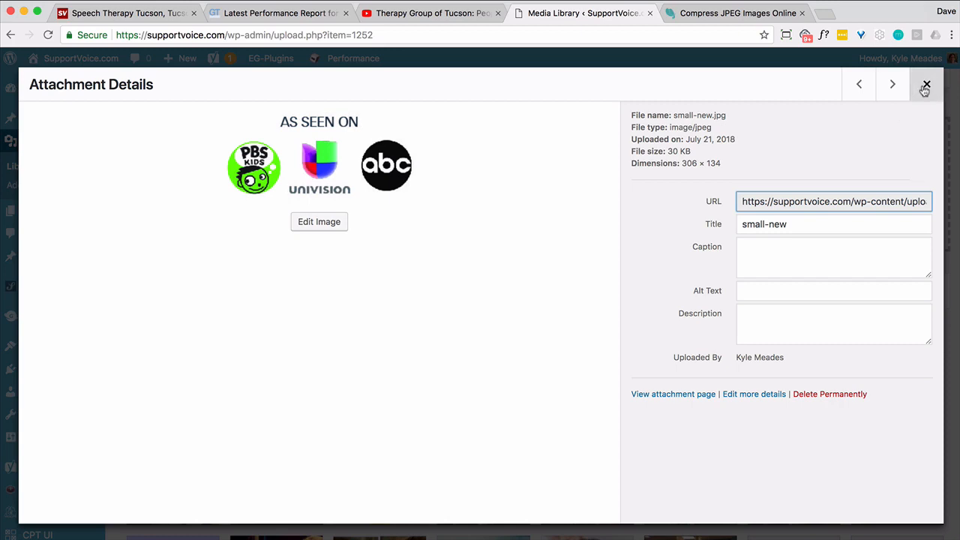
{"action": "left_click", "coordinate": [926, 84]}
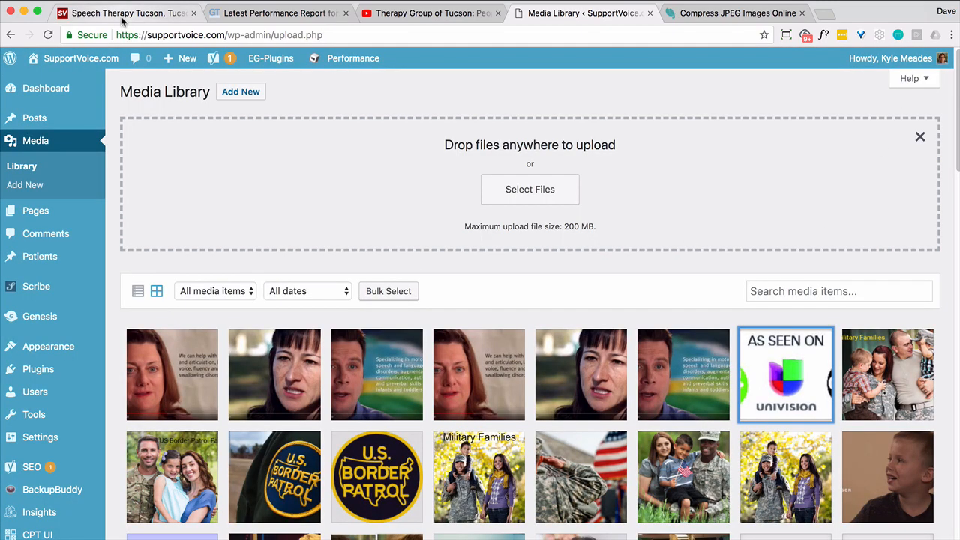
Enter the Customizer from the live homepage and go to Widgets > Primary Sidebar.
{"action": "left_click", "coordinate": [128, 12]}
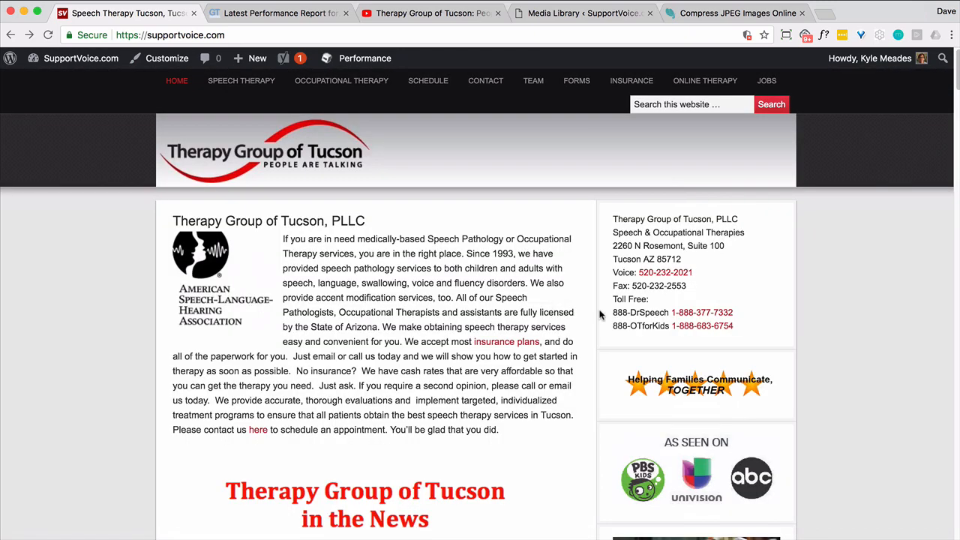
{"action": "mouse_move", "coordinate": [692, 448]}
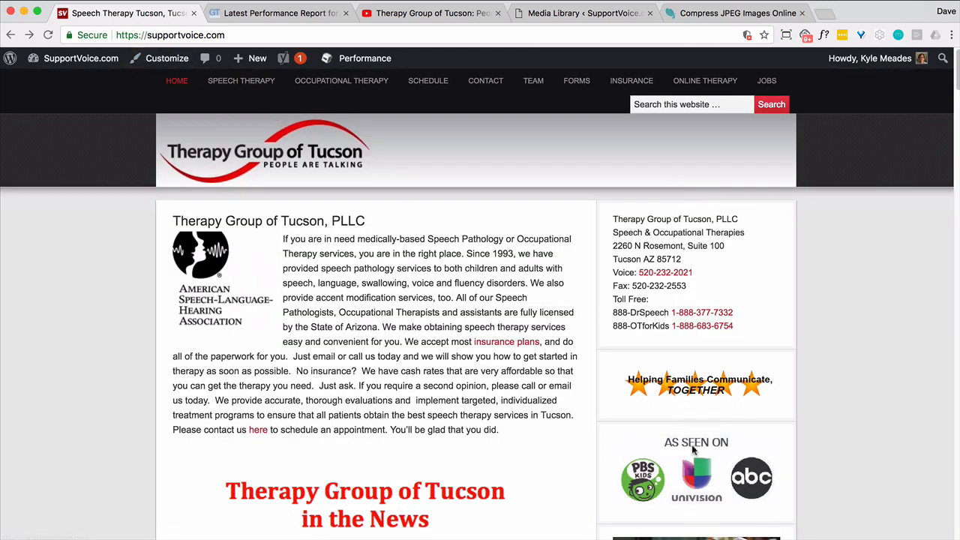
{"action": "mouse_move", "coordinate": [167, 58]}
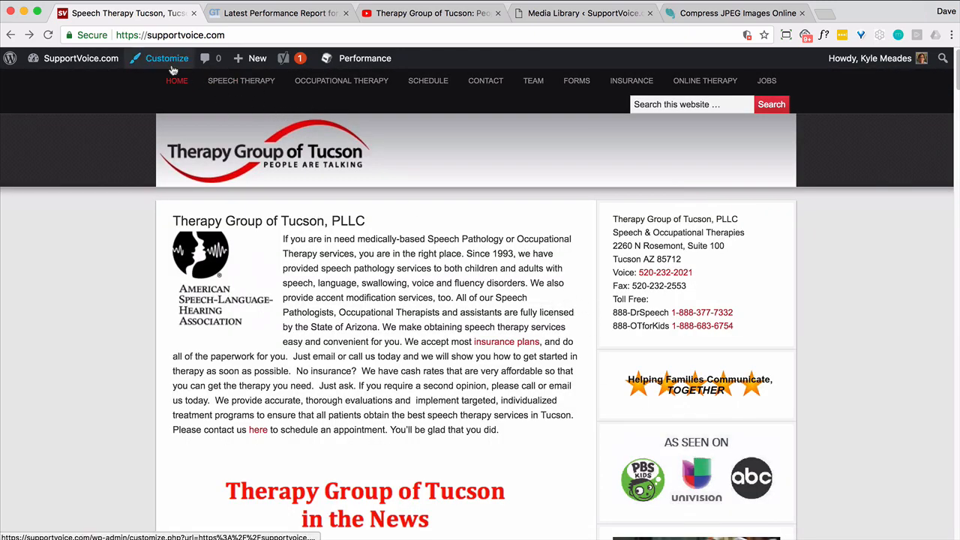
{"action": "left_click", "coordinate": [167, 57]}
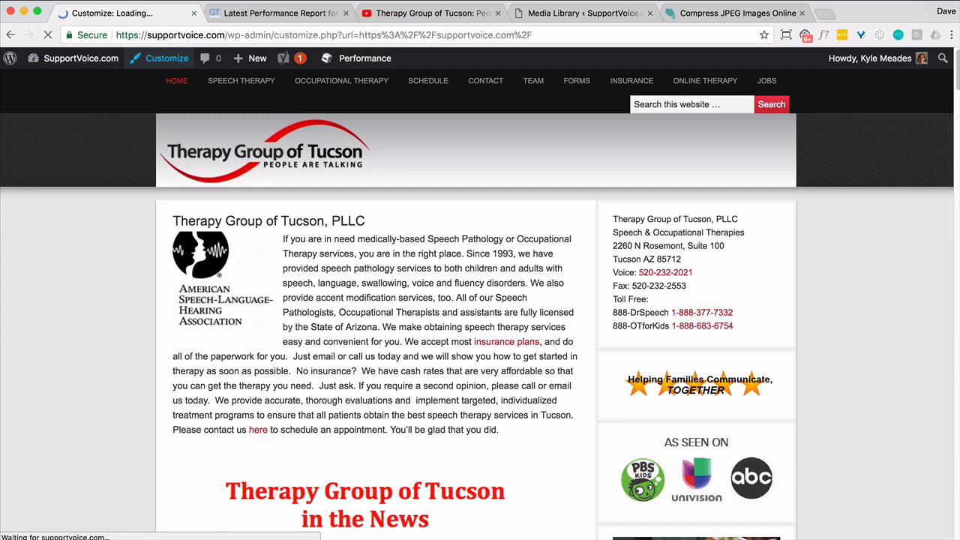
{"action": "left_click", "coordinate": [165, 57]}
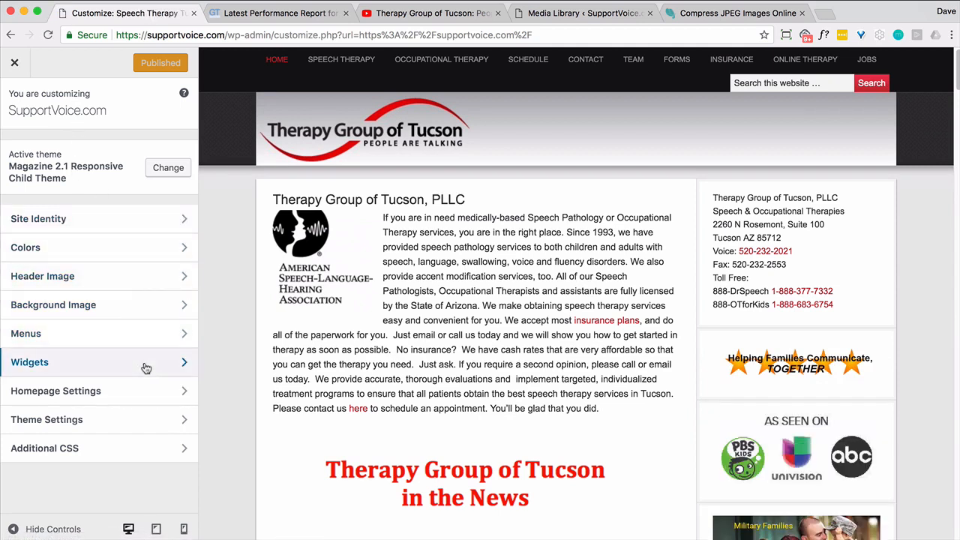
{"action": "left_click", "coordinate": [30, 362]}
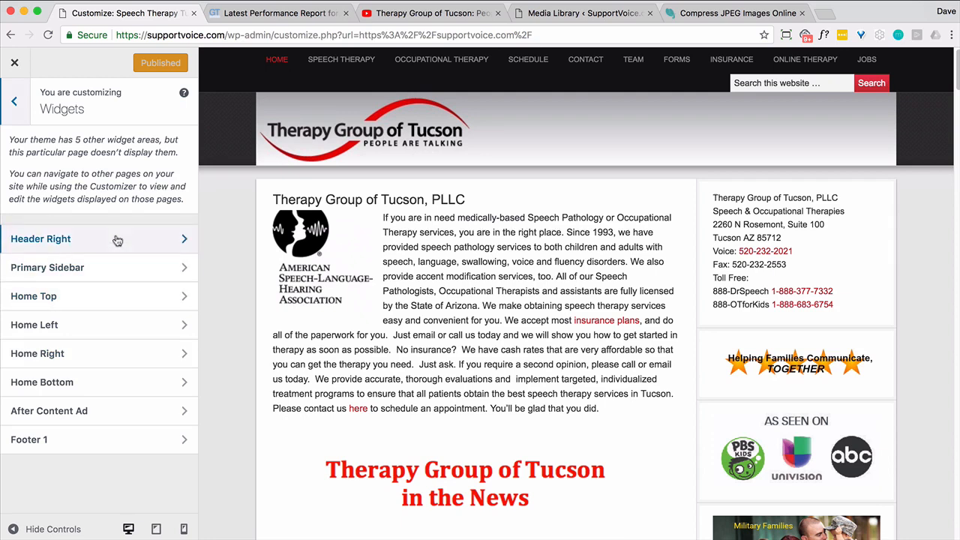
{"action": "left_click", "coordinate": [41, 239]}
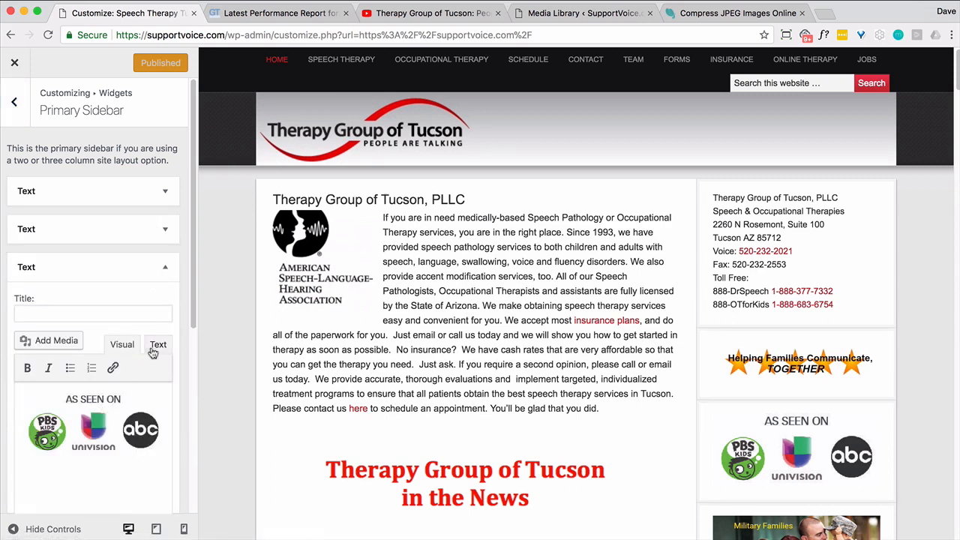
Edit the As Seen On text widget's HTML so its img src references small-new.jpg.
{"action": "left_click", "coordinate": [159, 344]}
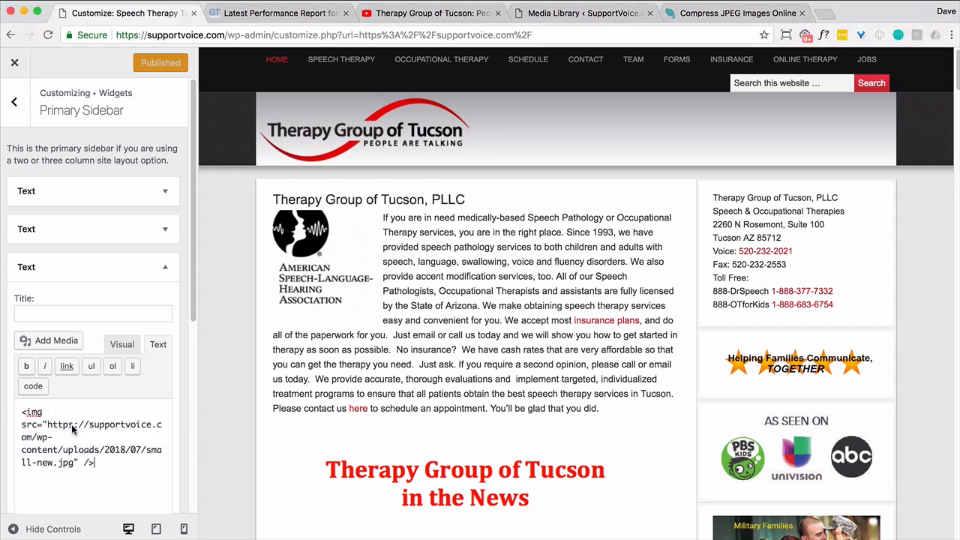
{"action": "left_click", "coordinate": [161, 63]}
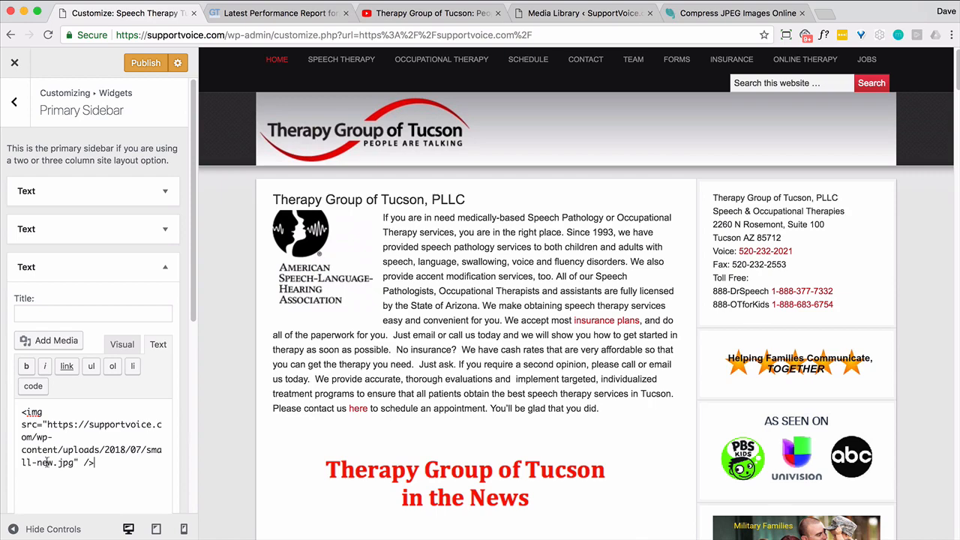
{"action": "mouse_move", "coordinate": [168, 138]}
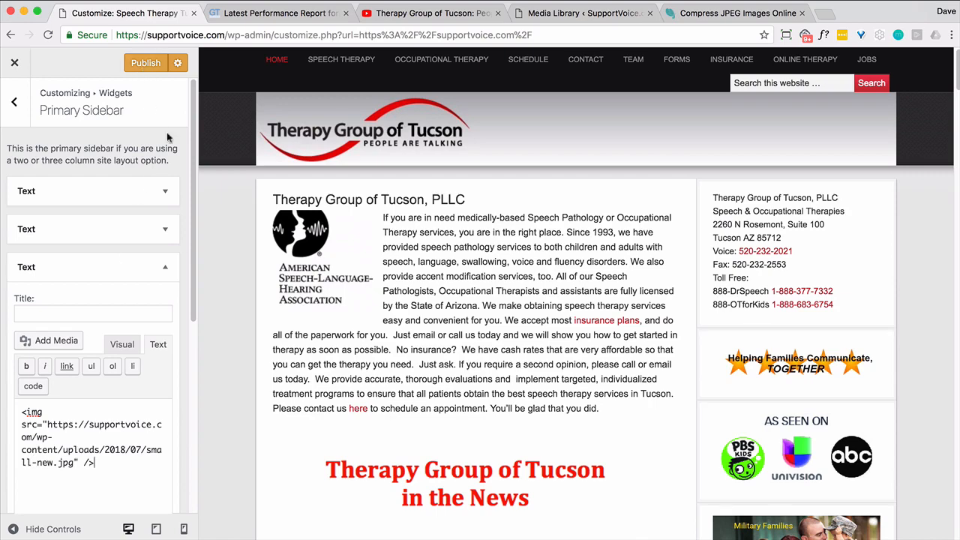
Scroll the preview to Real Families, Real Results and return to the widget areas list.
{"action": "scroll", "scroll_direction": "down", "scroll_amount": 3}
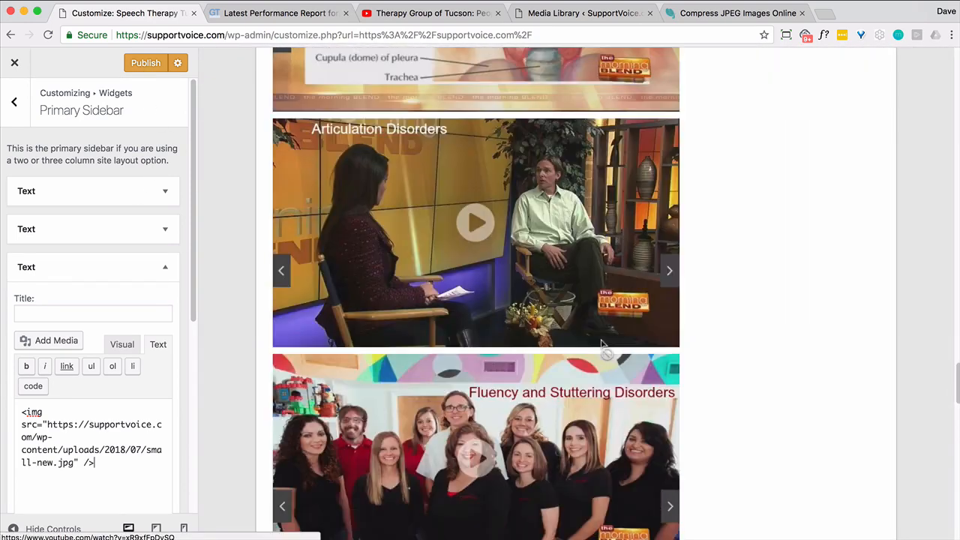
{"action": "scroll", "scroll_direction": "down", "scroll_amount": 3}
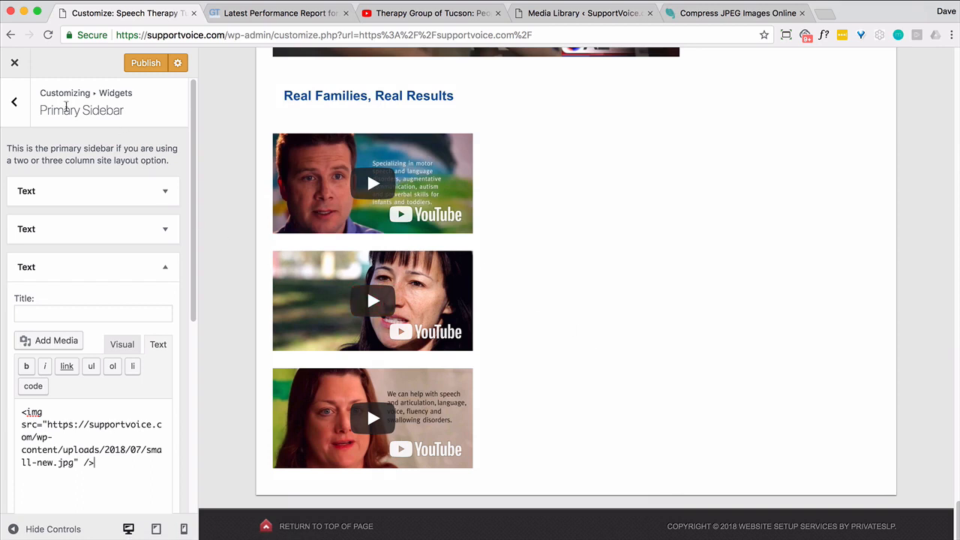
{"action": "left_click", "coordinate": [13, 102]}
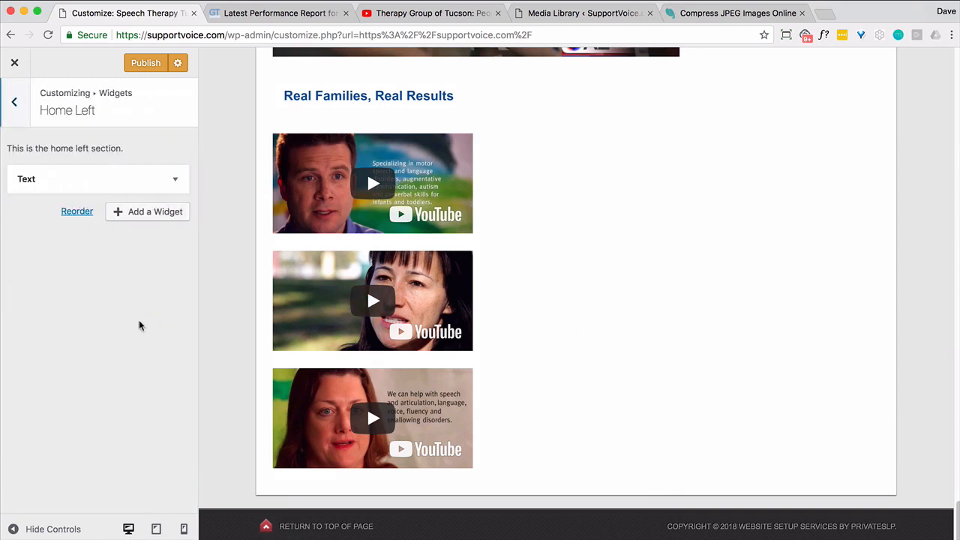
Expand the Home Left text widget to reveal its image and YouTube iframe embed code.
{"action": "left_click", "coordinate": [165, 178]}
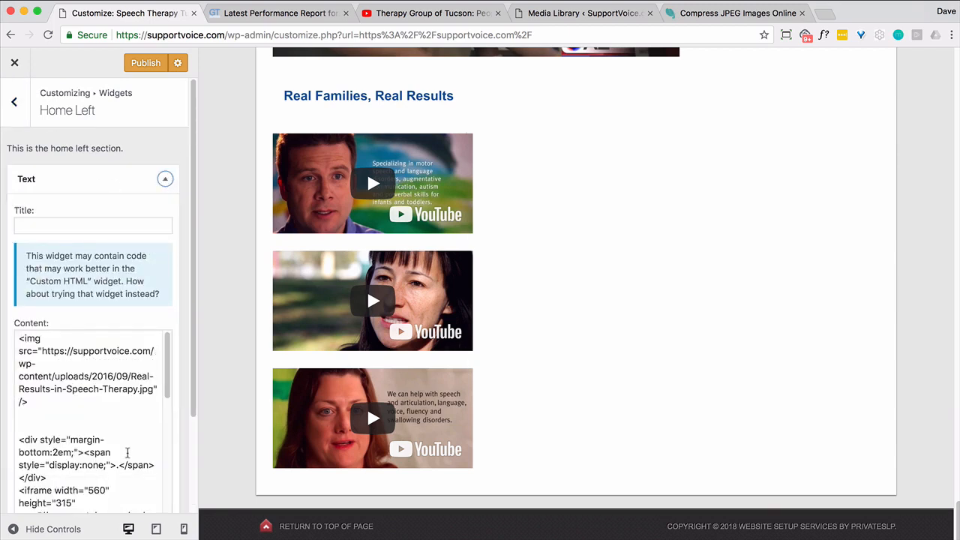
{"action": "scroll", "scroll_direction": "down", "scroll_amount": 3}
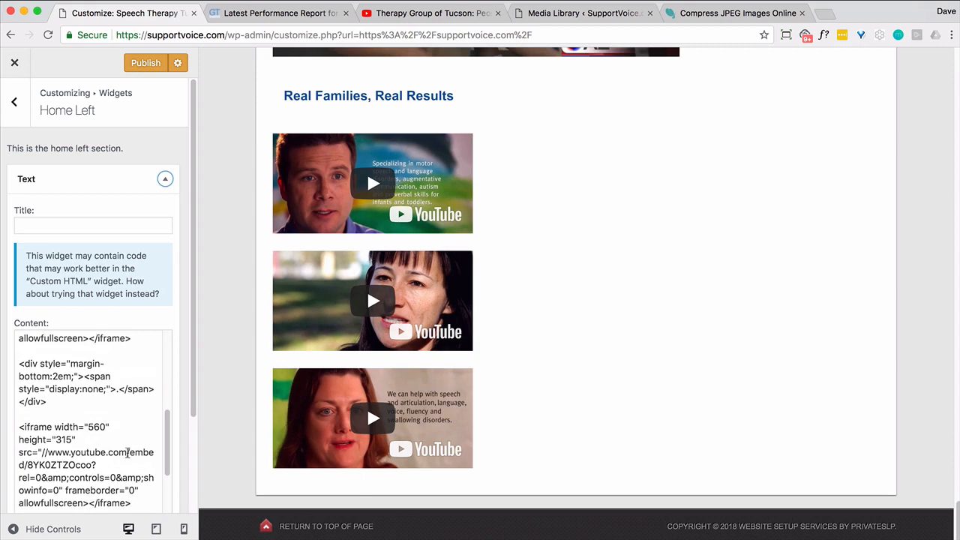
{"action": "scroll", "scroll_direction": "down", "scroll_amount": 3}
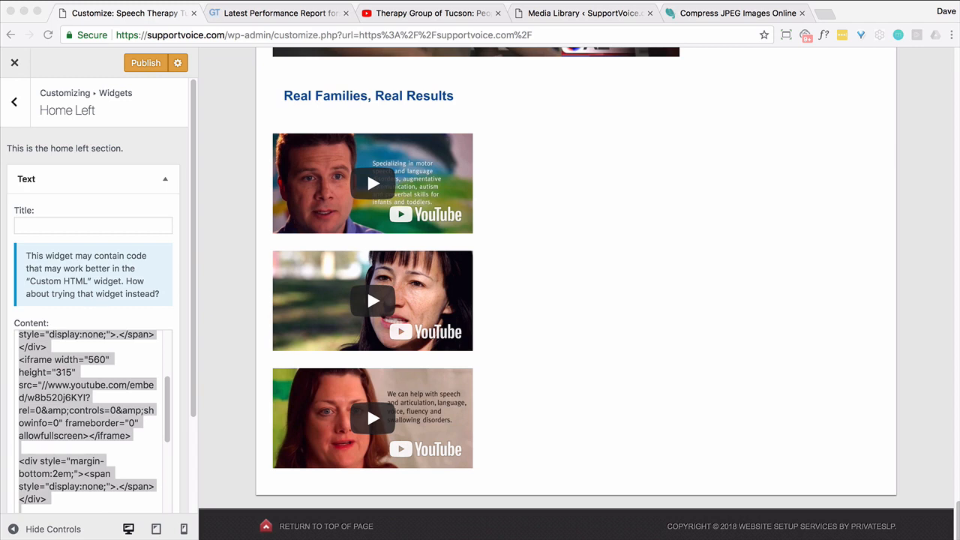
{"action": "mouse_move", "coordinate": [174, 354]}
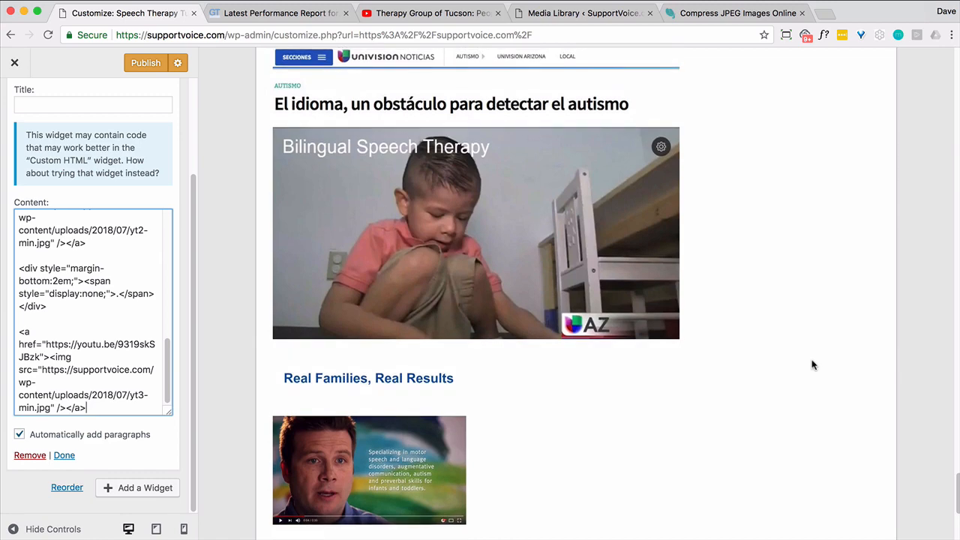
Check the thumbnail links in the preview and publish the Customizer changes.
{"action": "scroll", "scroll_direction": "down", "scroll_amount": 3}
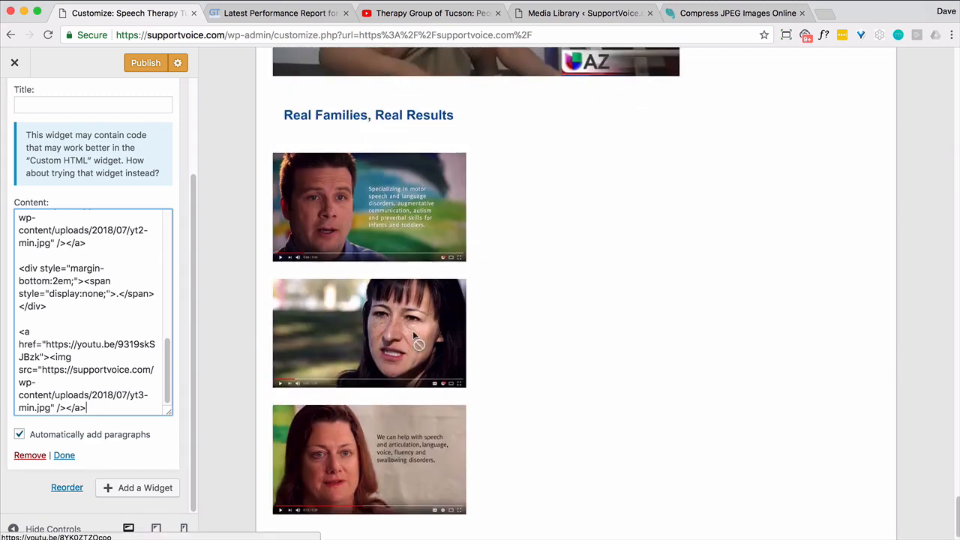
{"action": "mouse_move", "coordinate": [413, 336]}
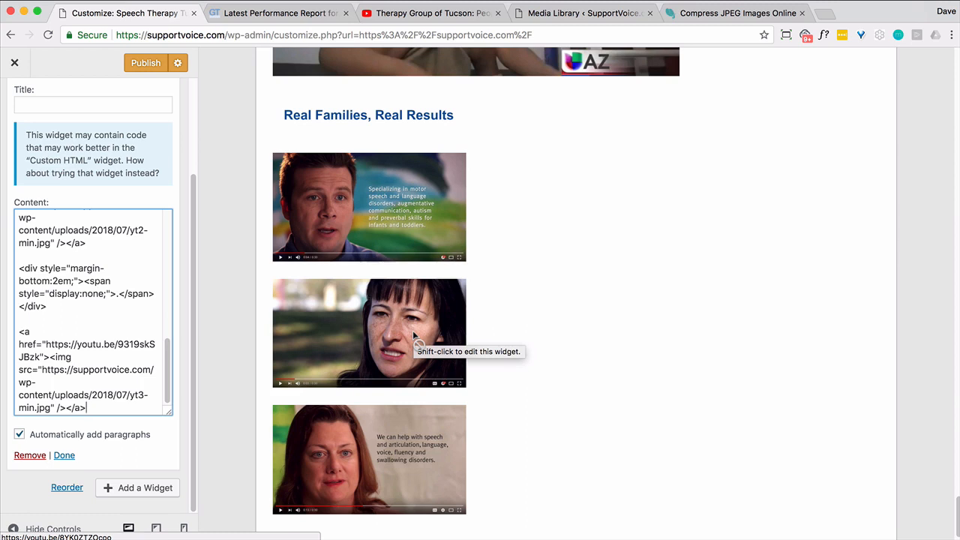
{"action": "mouse_move", "coordinate": [396, 249]}
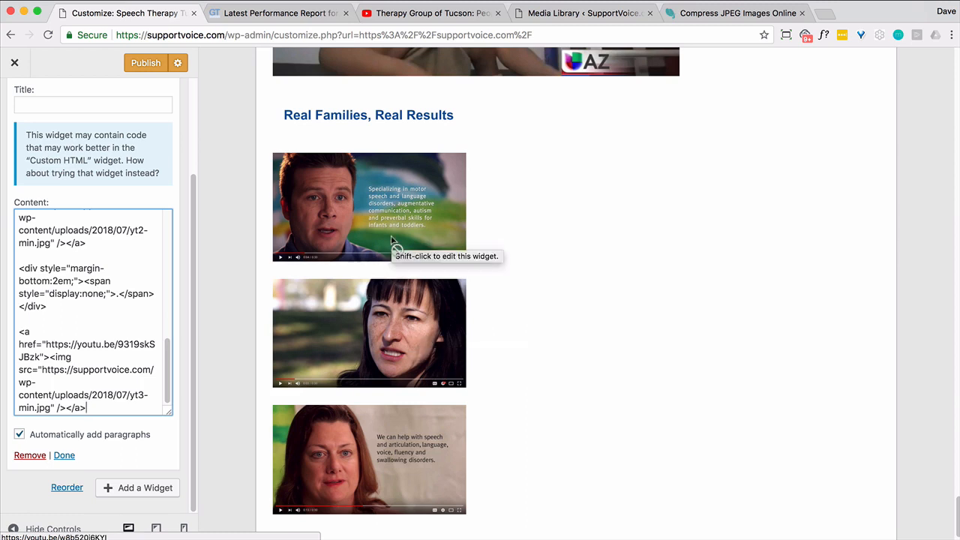
{"action": "mouse_move", "coordinate": [382, 360]}
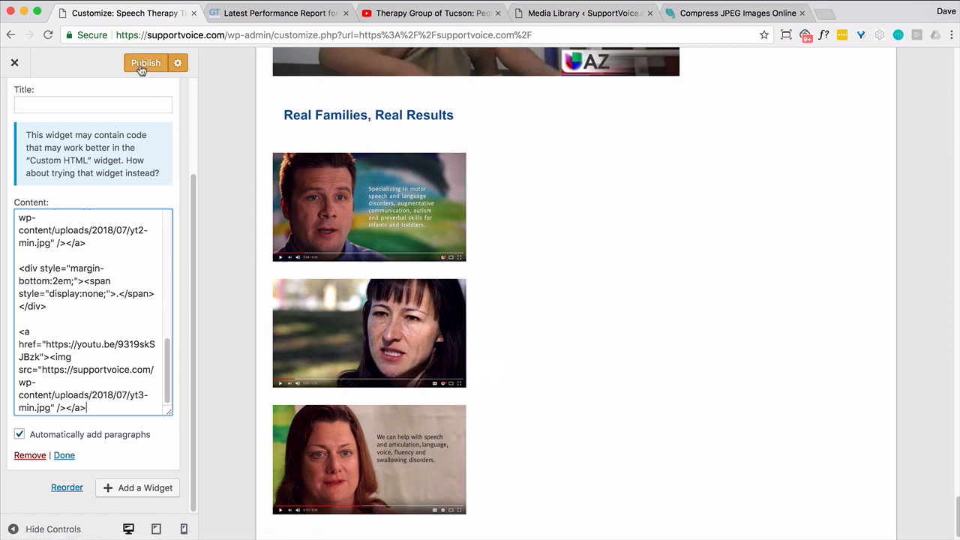
{"action": "left_click", "coordinate": [144, 63]}
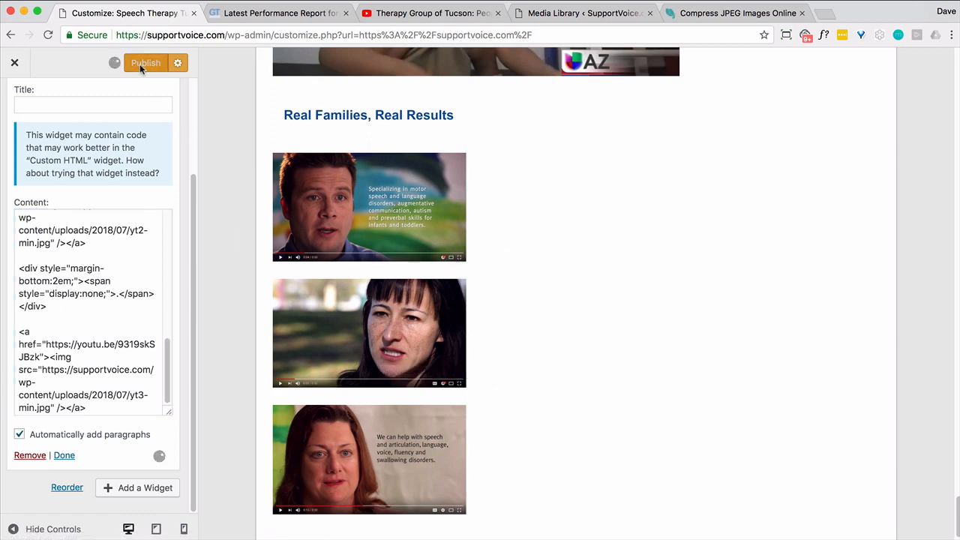
{"action": "left_click", "coordinate": [145, 63]}
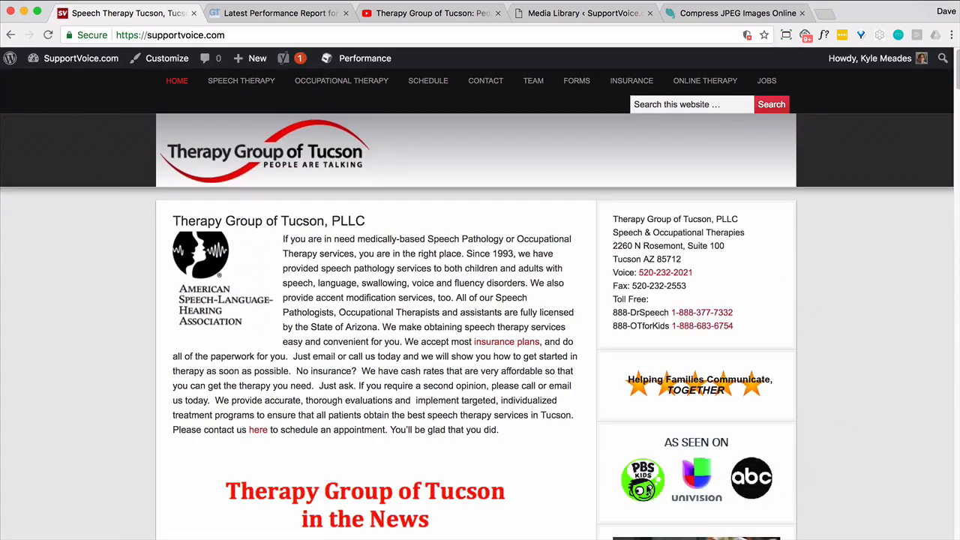
Review the live homepage's three linked video thumbnails, then return to the top.
{"action": "scroll", "scroll_direction": "down", "scroll_amount": 3}
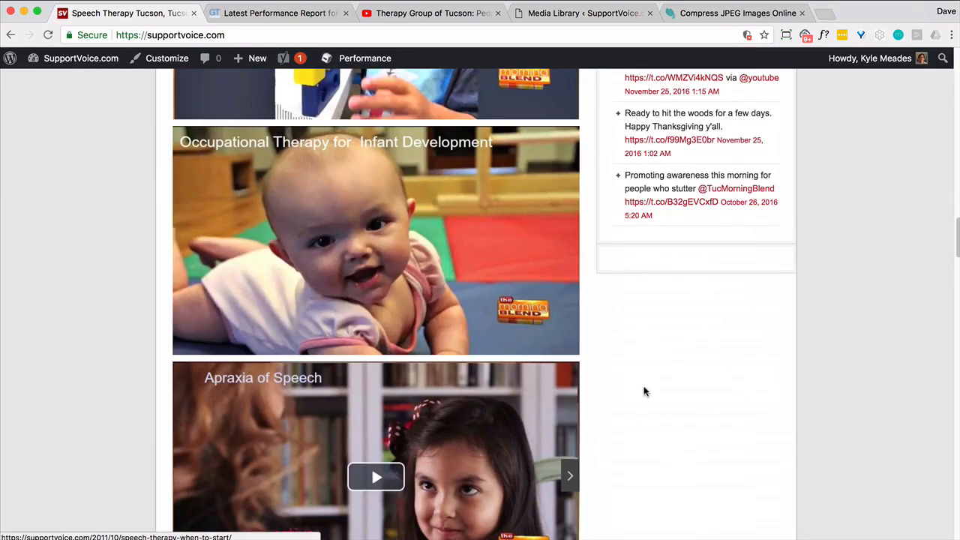
{"action": "scroll", "scroll_direction": "down", "scroll_amount": 3}
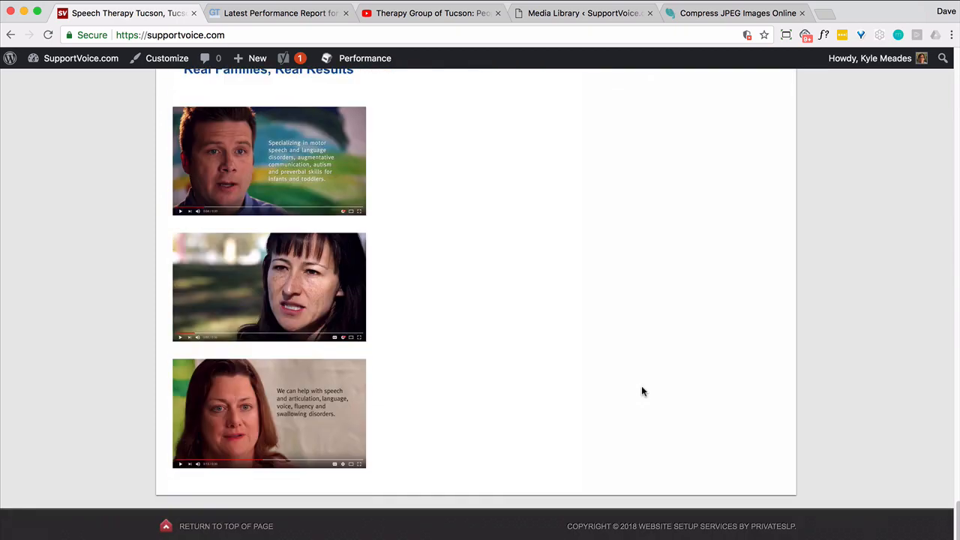
{"action": "left_click", "coordinate": [288, 162]}
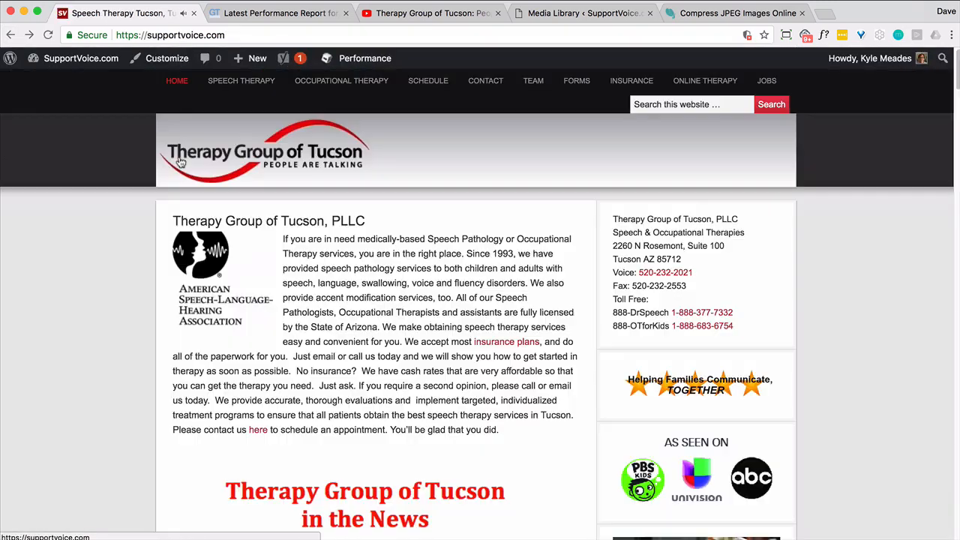
Review the old GTmetrix report's timings and run a fresh test of the homepage.
{"action": "left_click", "coordinate": [280, 12]}
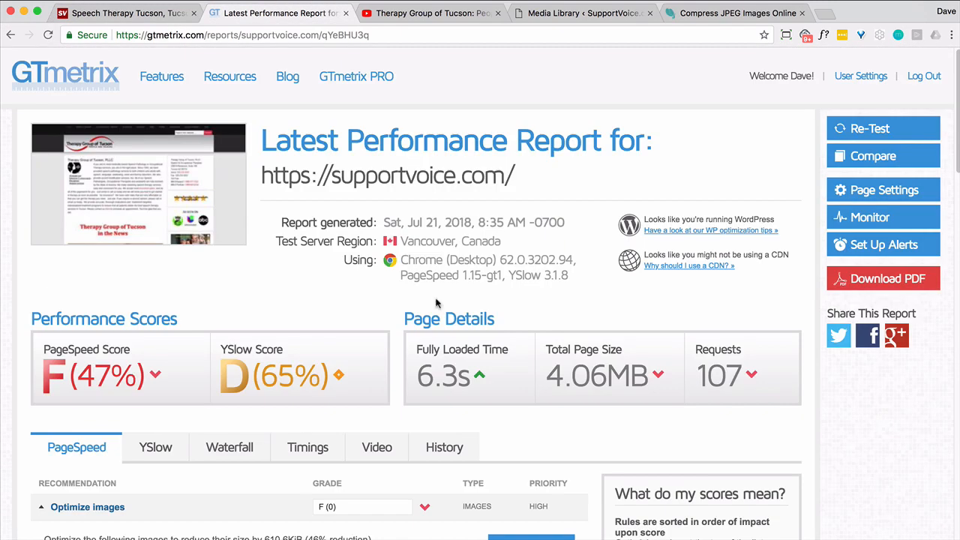
{"action": "scroll", "scroll_direction": "down", "scroll_amount": 3}
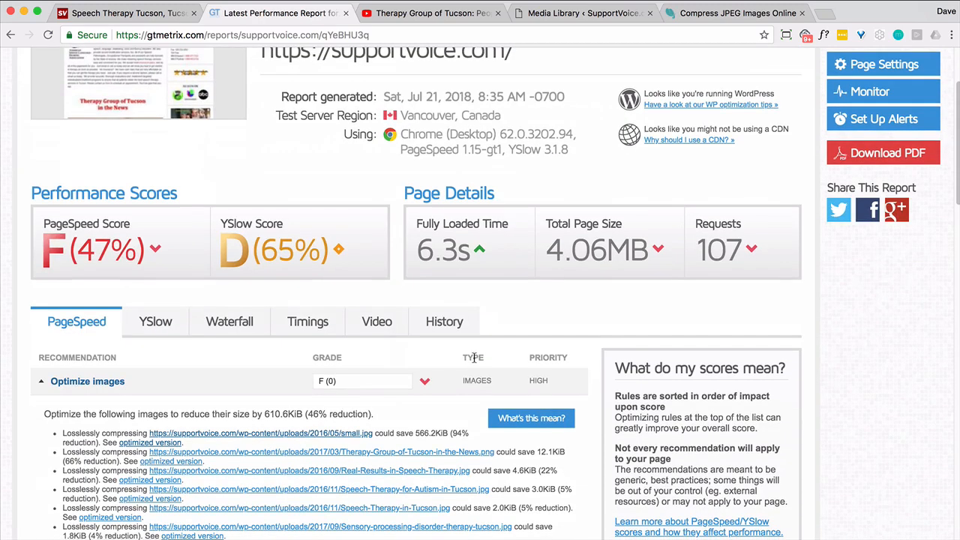
{"action": "left_click", "coordinate": [307, 321]}
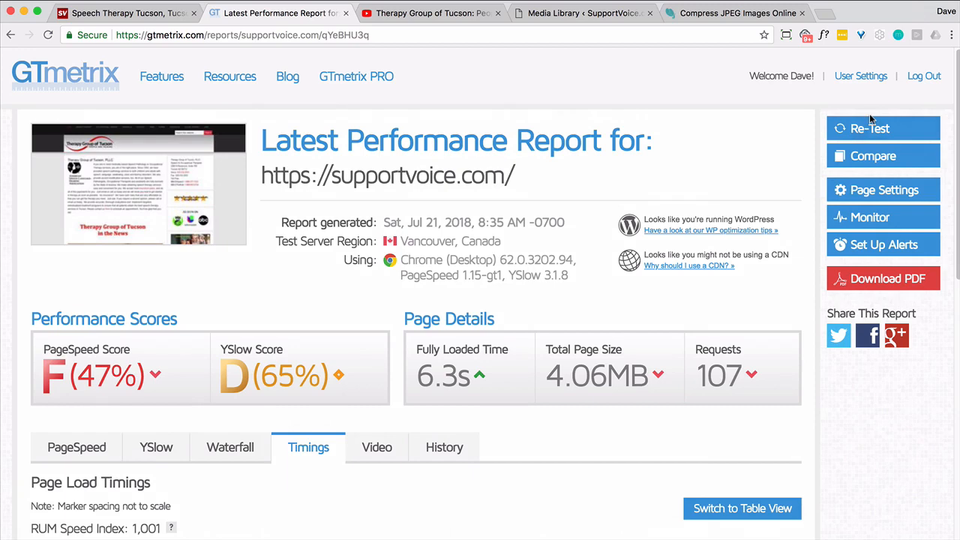
{"action": "left_click", "coordinate": [871, 128]}
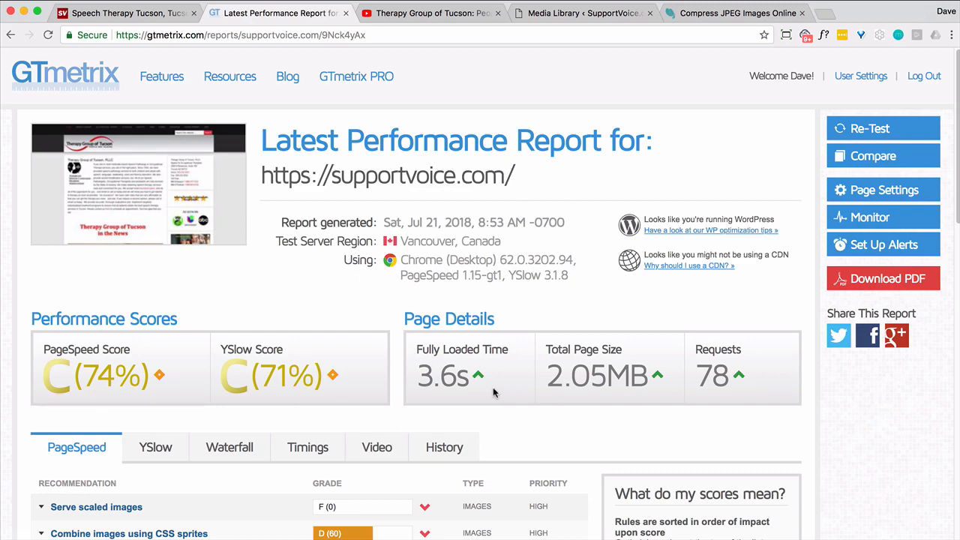
View the new report's Timings: C (74%), 3.6s load, 2.05MB, 78 requests, 1.5s onload.
{"action": "left_click", "coordinate": [307, 447]}
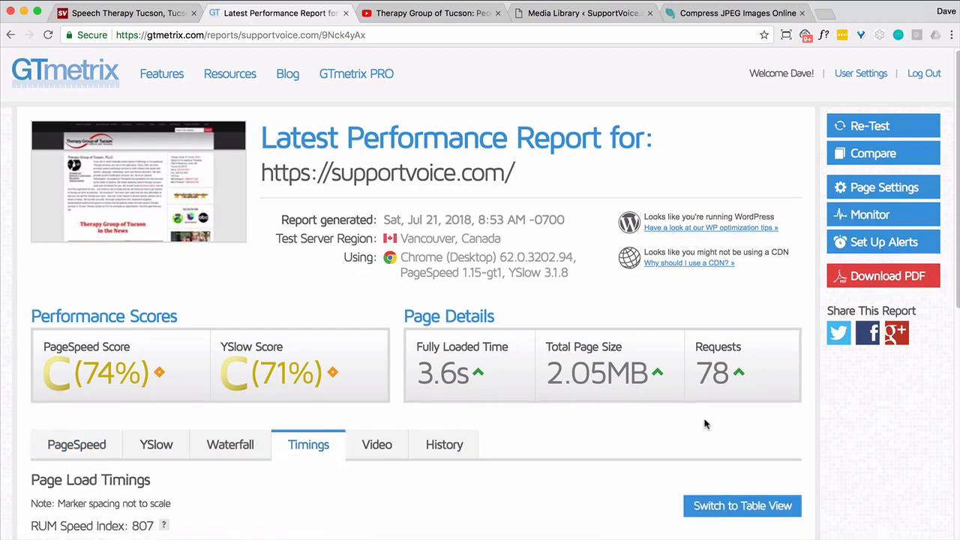
{"action": "scroll", "scroll_direction": "down", "scroll_amount": 3}
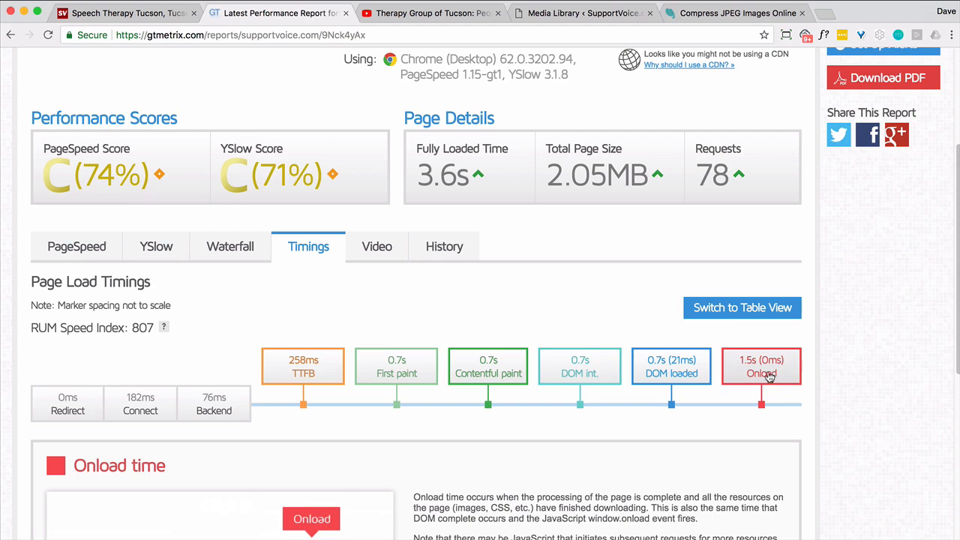
{"action": "scroll", "scroll_direction": "down", "scroll_amount": 3}
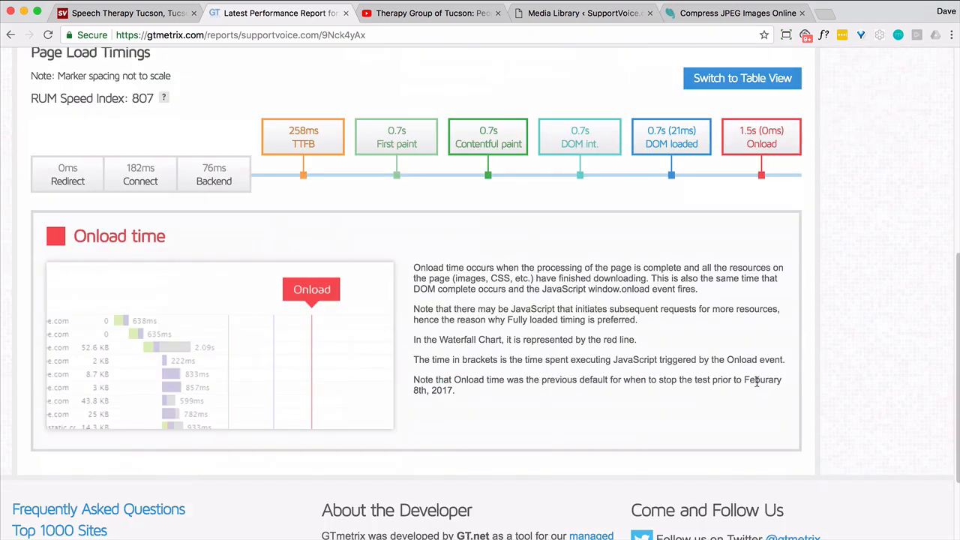
Re-test supportvoice.com, review the new report's Timings (5.0s fully loaded), then return to PageSpeed recommendations.
{"action": "left_click", "coordinate": [882, 128]}
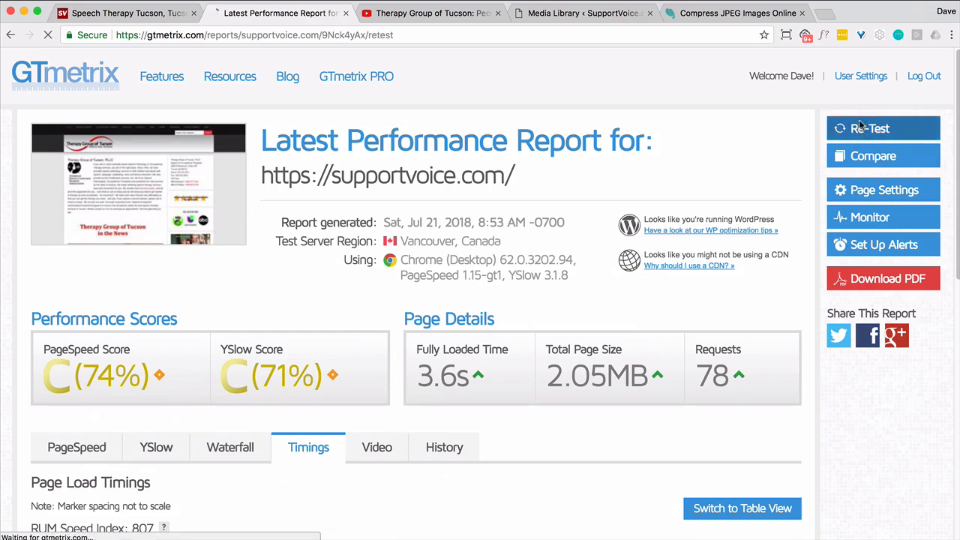
{"action": "left_click", "coordinate": [870, 127]}
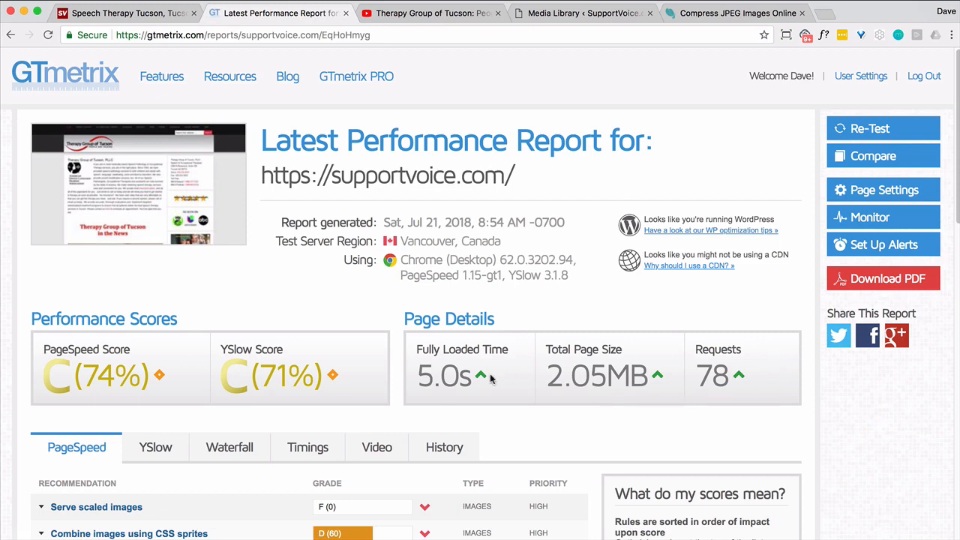
{"action": "left_click", "coordinate": [308, 447]}
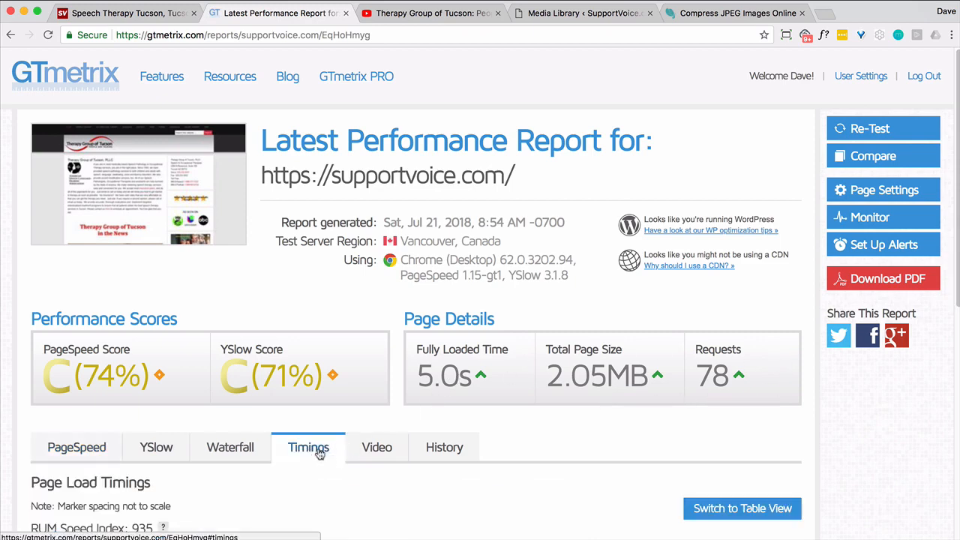
{"action": "scroll", "scroll_direction": "down", "scroll_amount": 3}
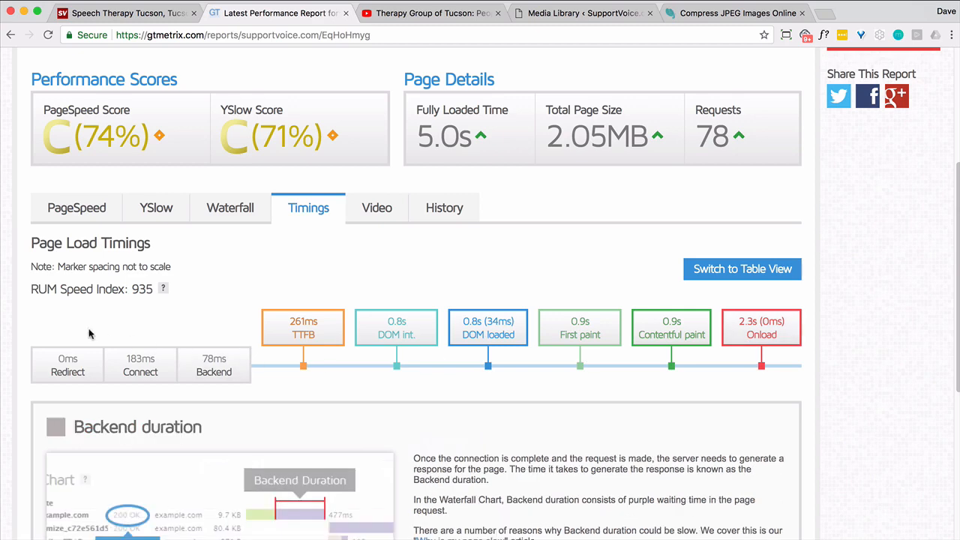
{"action": "left_click", "coordinate": [75, 207]}
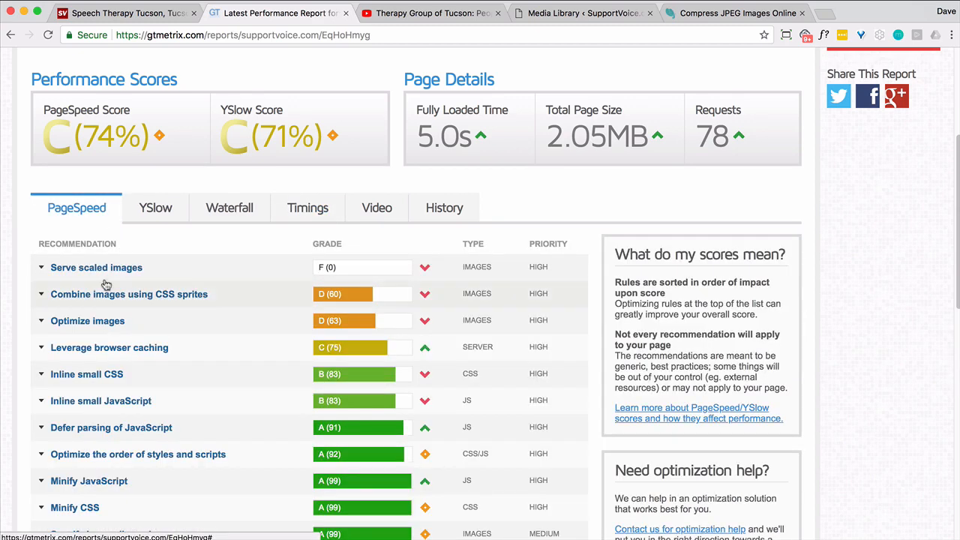
Expand Serve scaled images (162.1KiB savings) and Optimize images (44.3KiB savings) to view their image lists.
{"action": "left_click", "coordinate": [97, 267]}
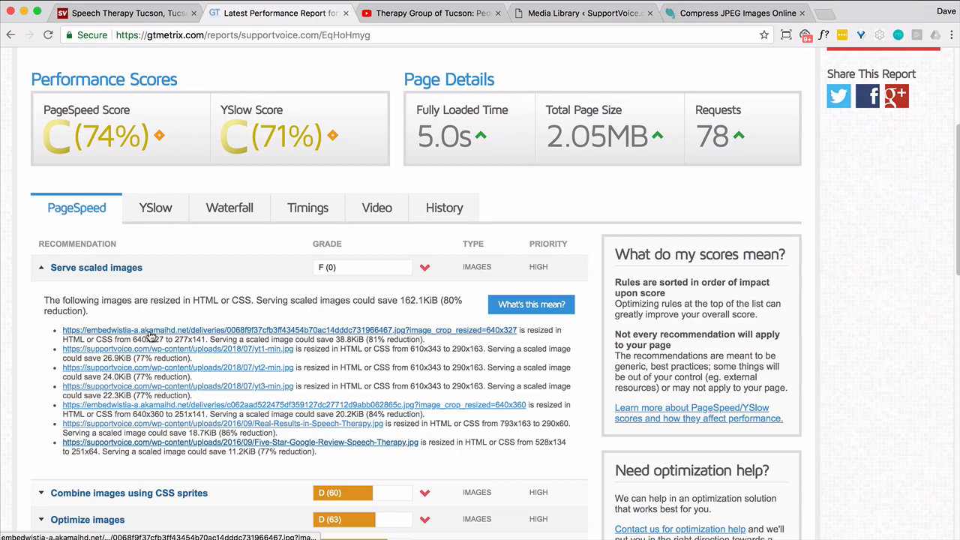
{"action": "mouse_move", "coordinate": [150, 348]}
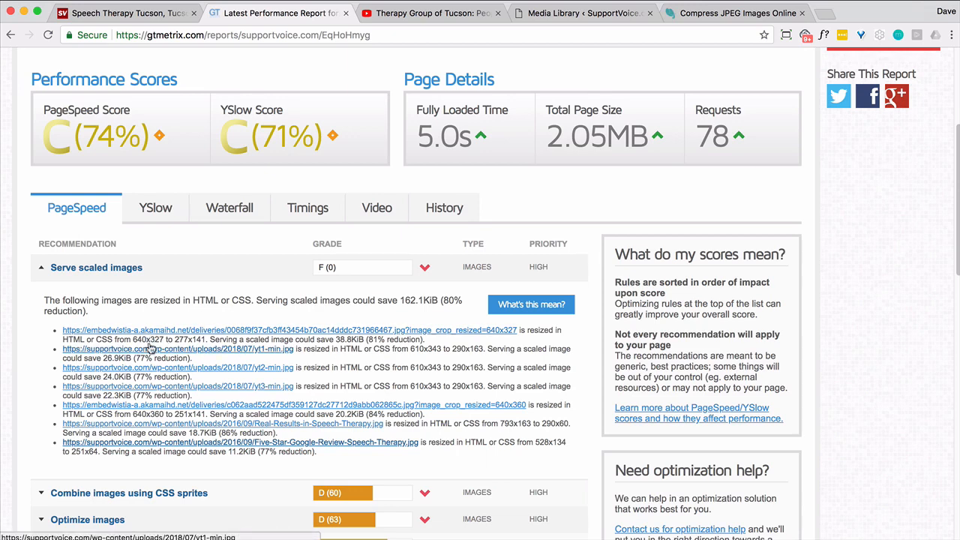
{"action": "mouse_move", "coordinate": [147, 389]}
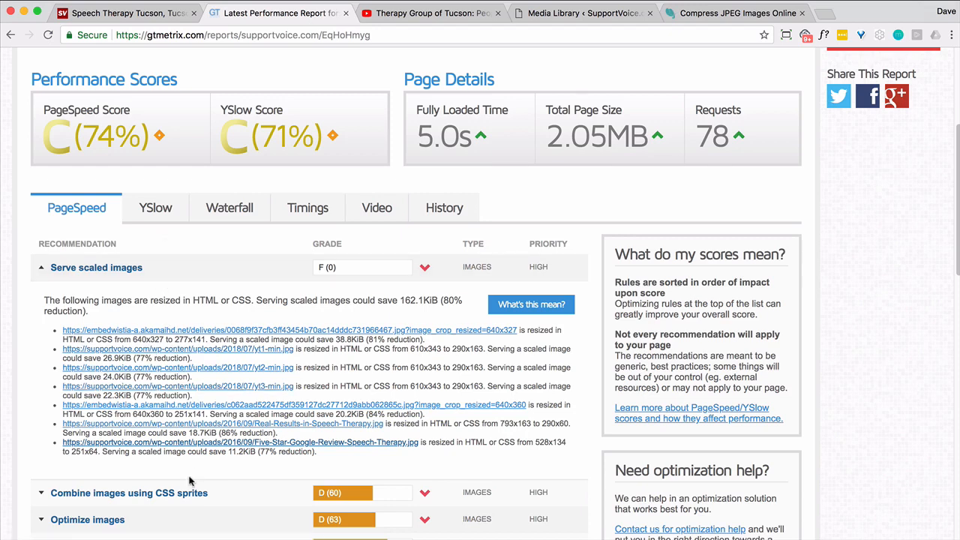
{"action": "scroll", "scroll_direction": "down", "scroll_amount": 3}
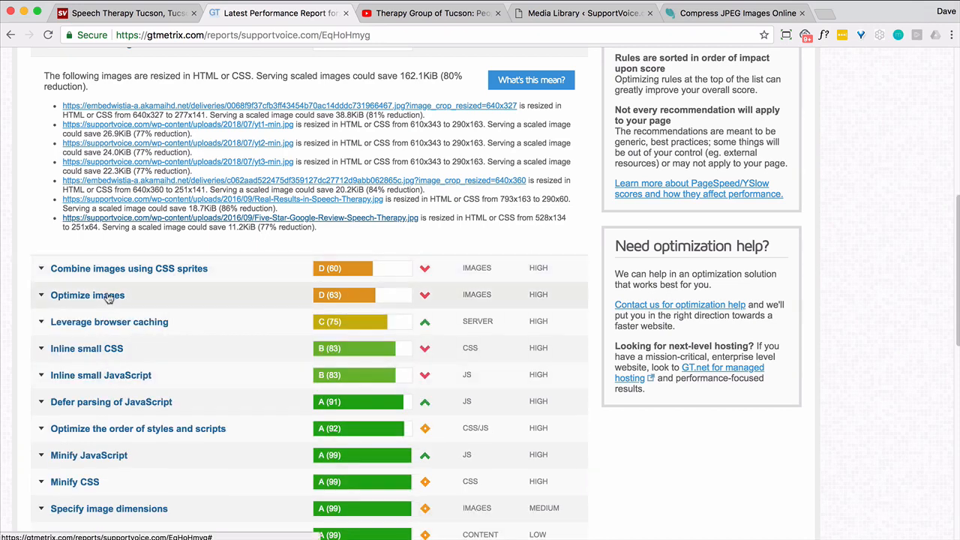
{"action": "left_click", "coordinate": [87, 294]}
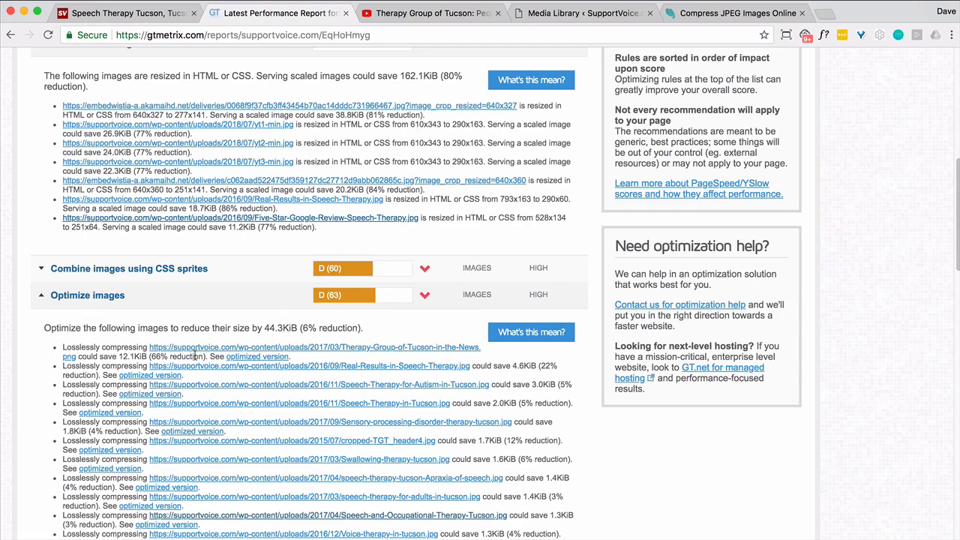
{"action": "scroll", "scroll_direction": "up", "scroll_amount": 3}
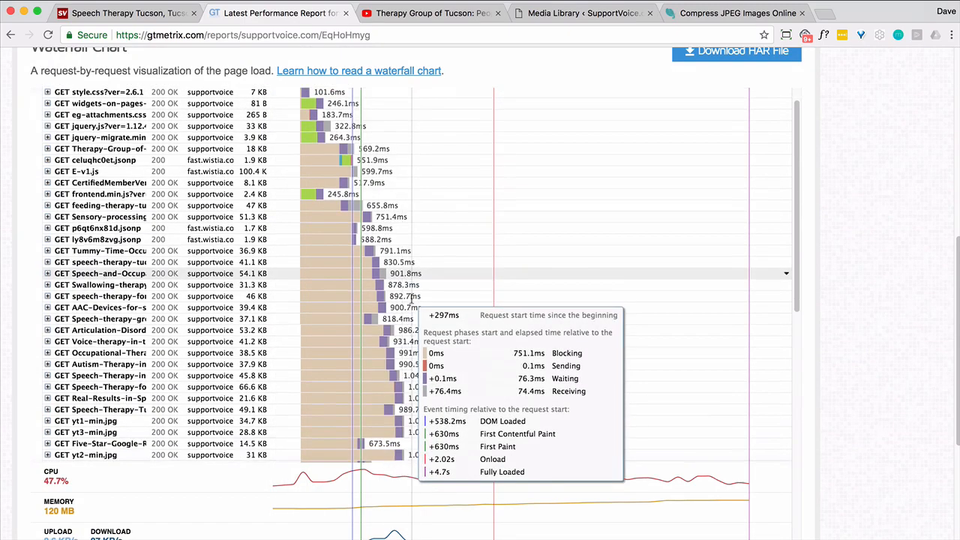
Scroll through the waterfall chart down to its 78-request, 2 MB total and back to the top.
{"action": "scroll", "scroll_direction": "down", "scroll_amount": 3}
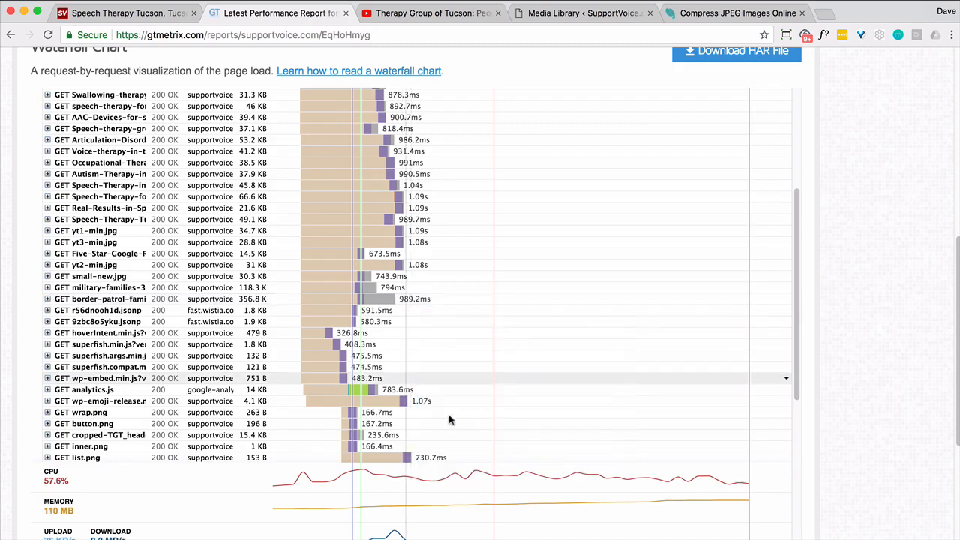
{"action": "scroll", "scroll_direction": "down", "scroll_amount": 3}
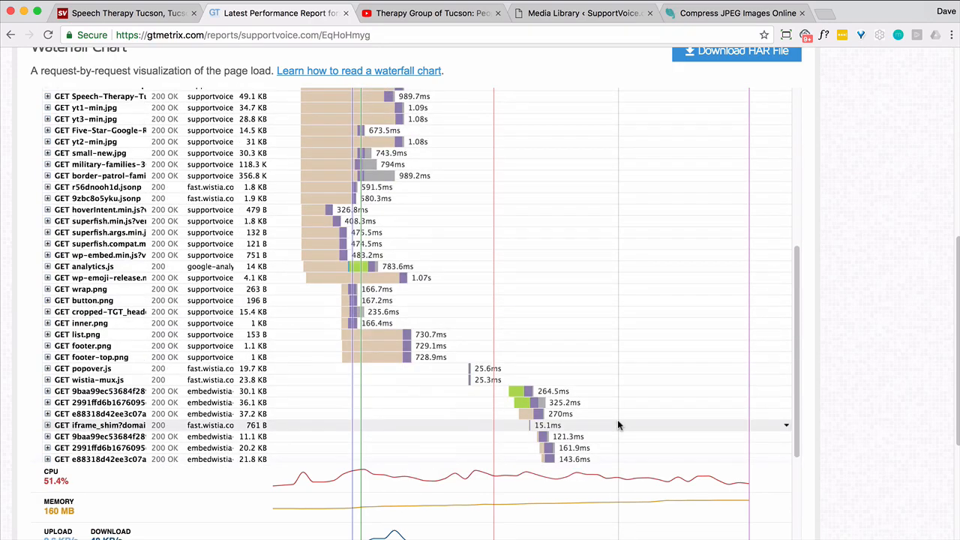
{"action": "scroll", "scroll_direction": "down", "scroll_amount": 3}
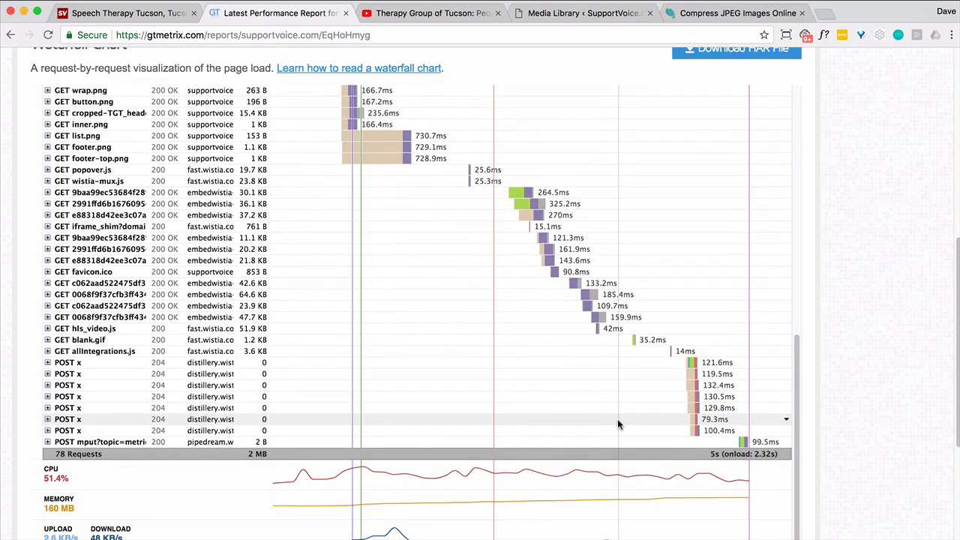
{"action": "scroll", "scroll_direction": "up", "scroll_amount": 3}
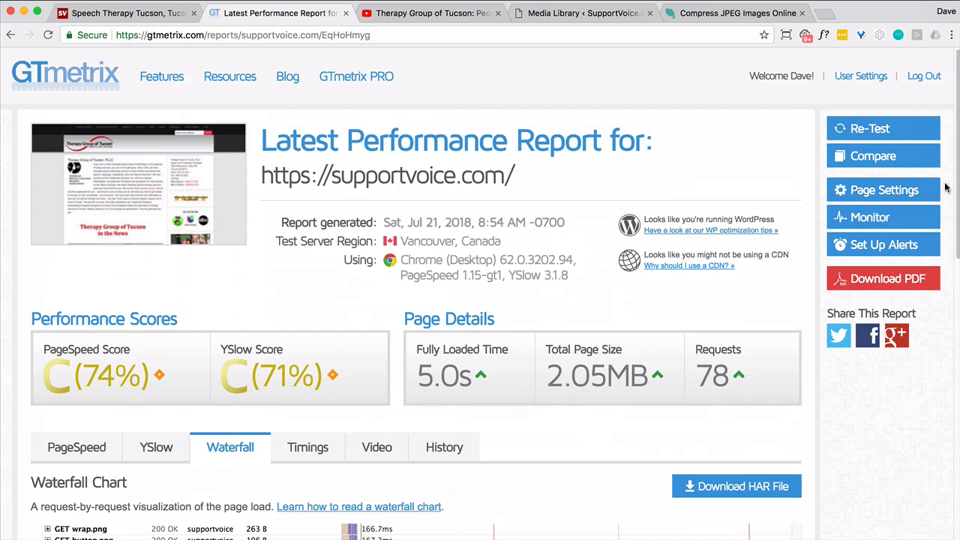
Re-test the homepage again and view the new report's Timings showing 3.4s fully loaded, 1.7s onload.
{"action": "left_click", "coordinate": [871, 129]}
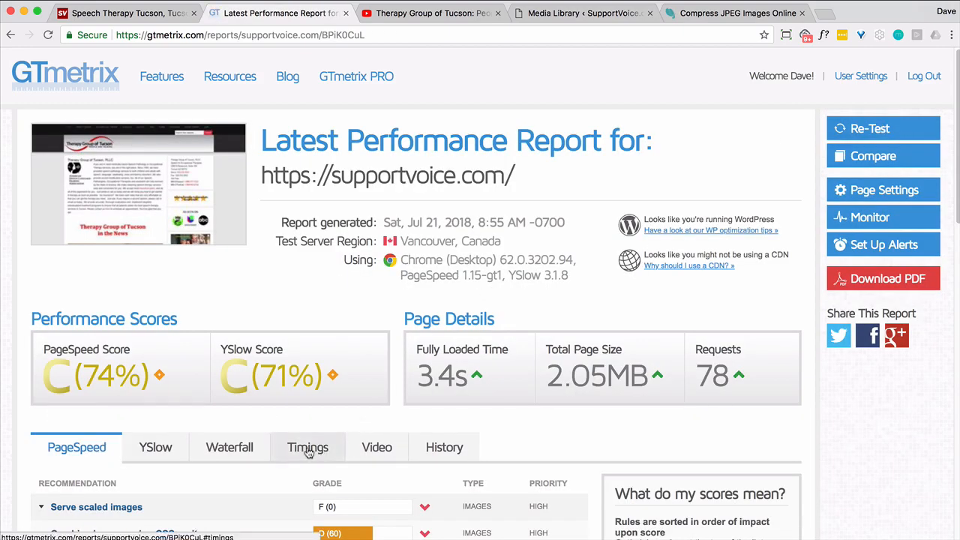
{"action": "left_click", "coordinate": [308, 447]}
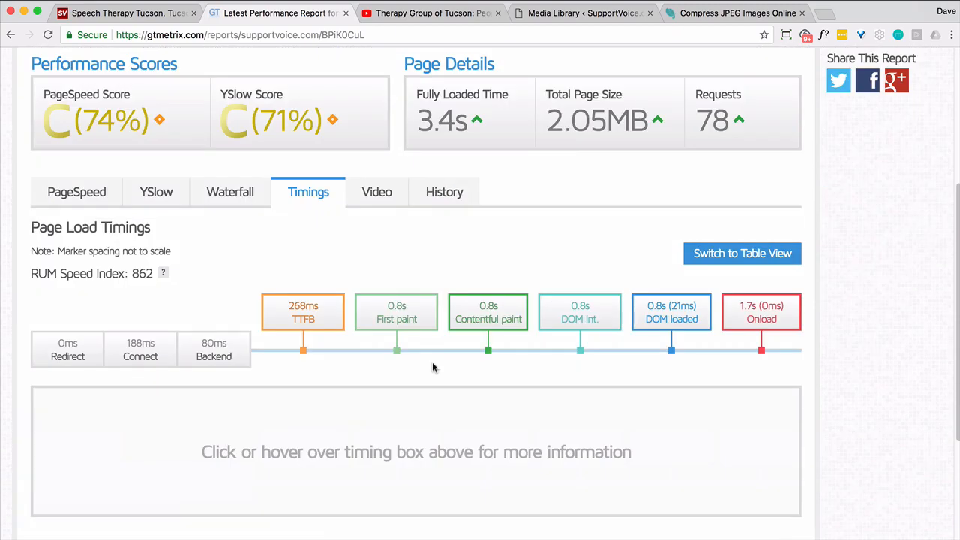